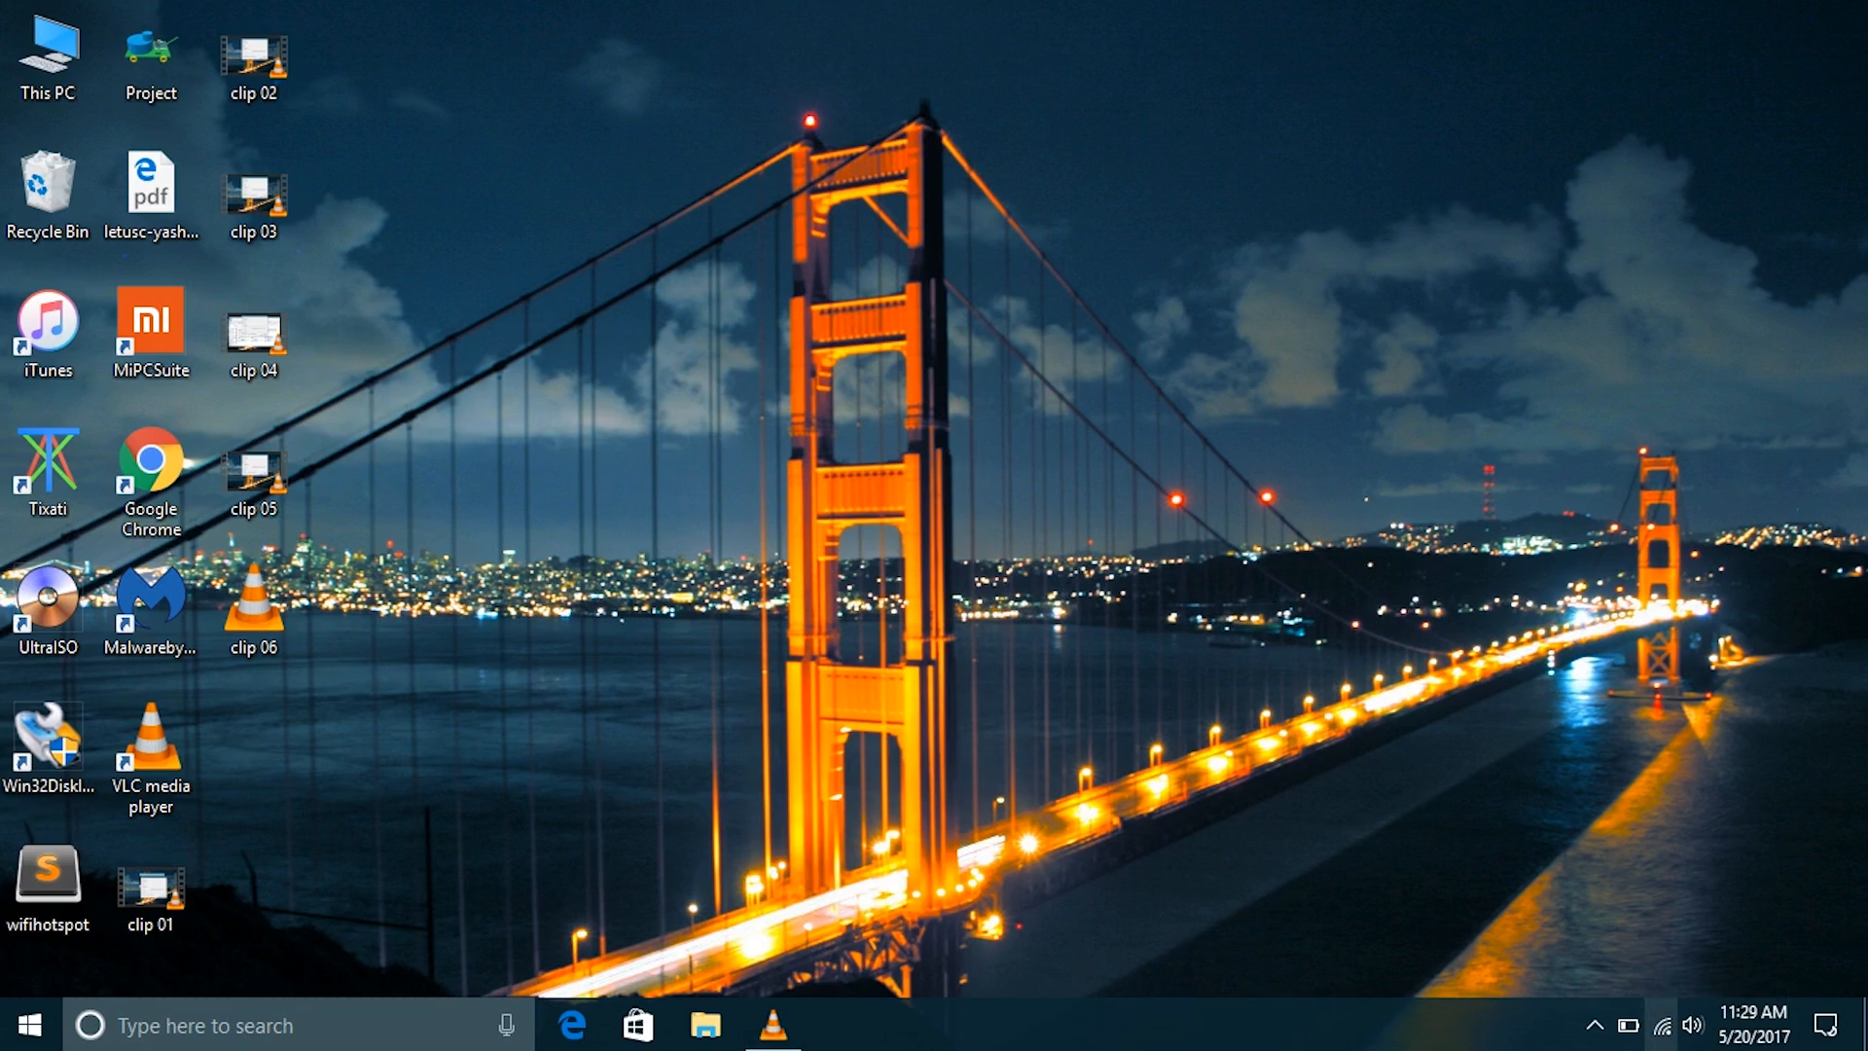
- Run ipconfig in a Command Prompt opened from the Win+X menu
click(1664, 1017)
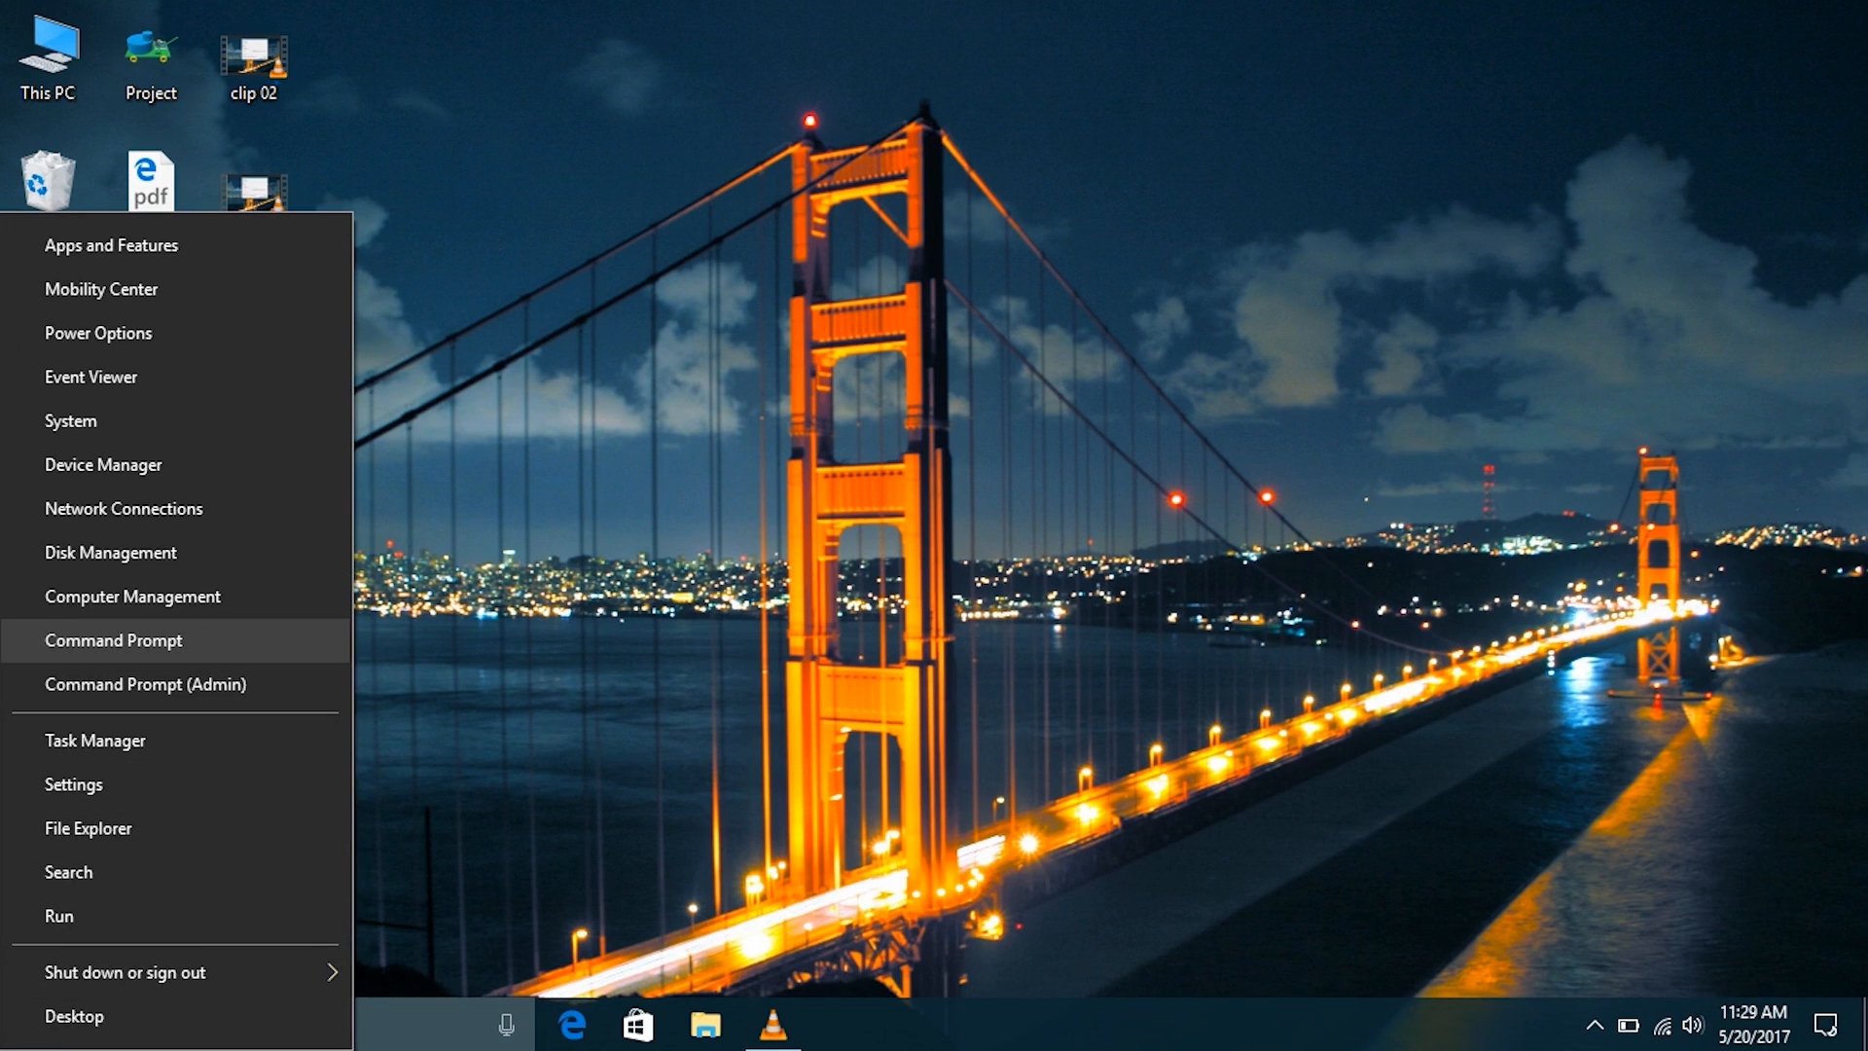
click(113, 640)
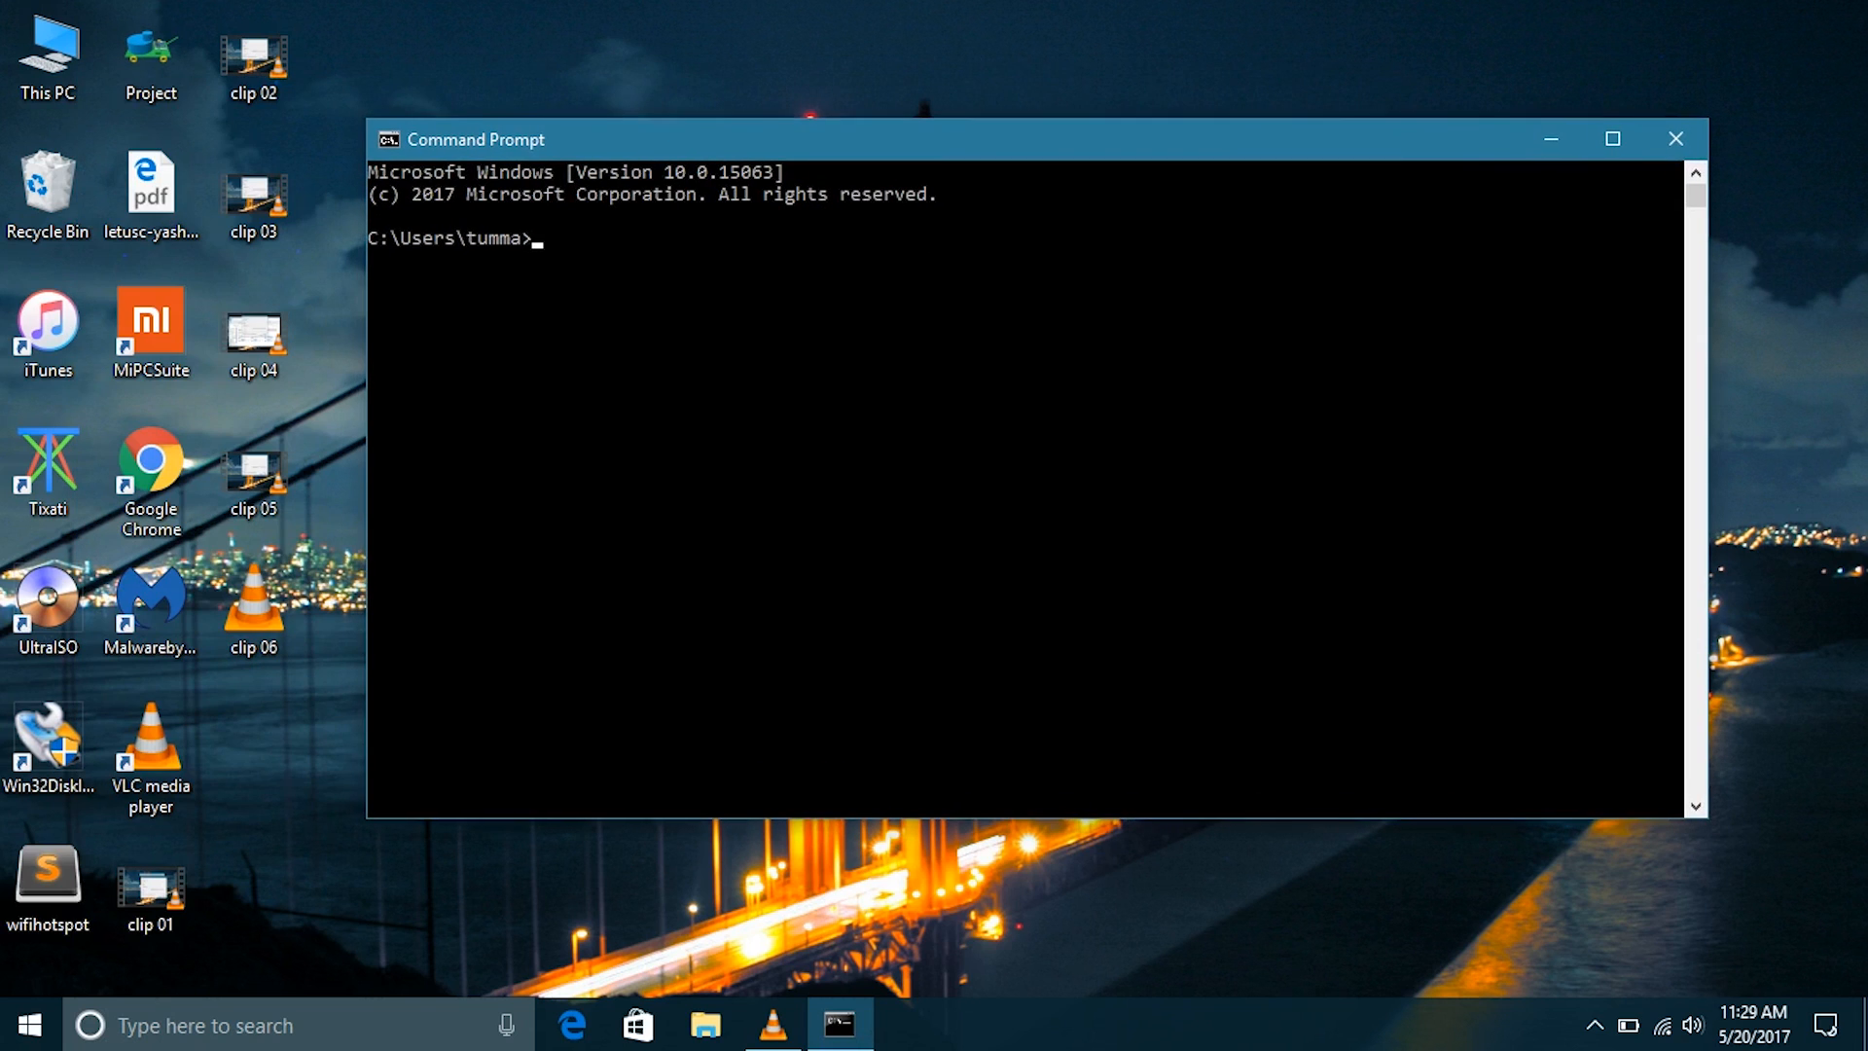
text(ipconf)
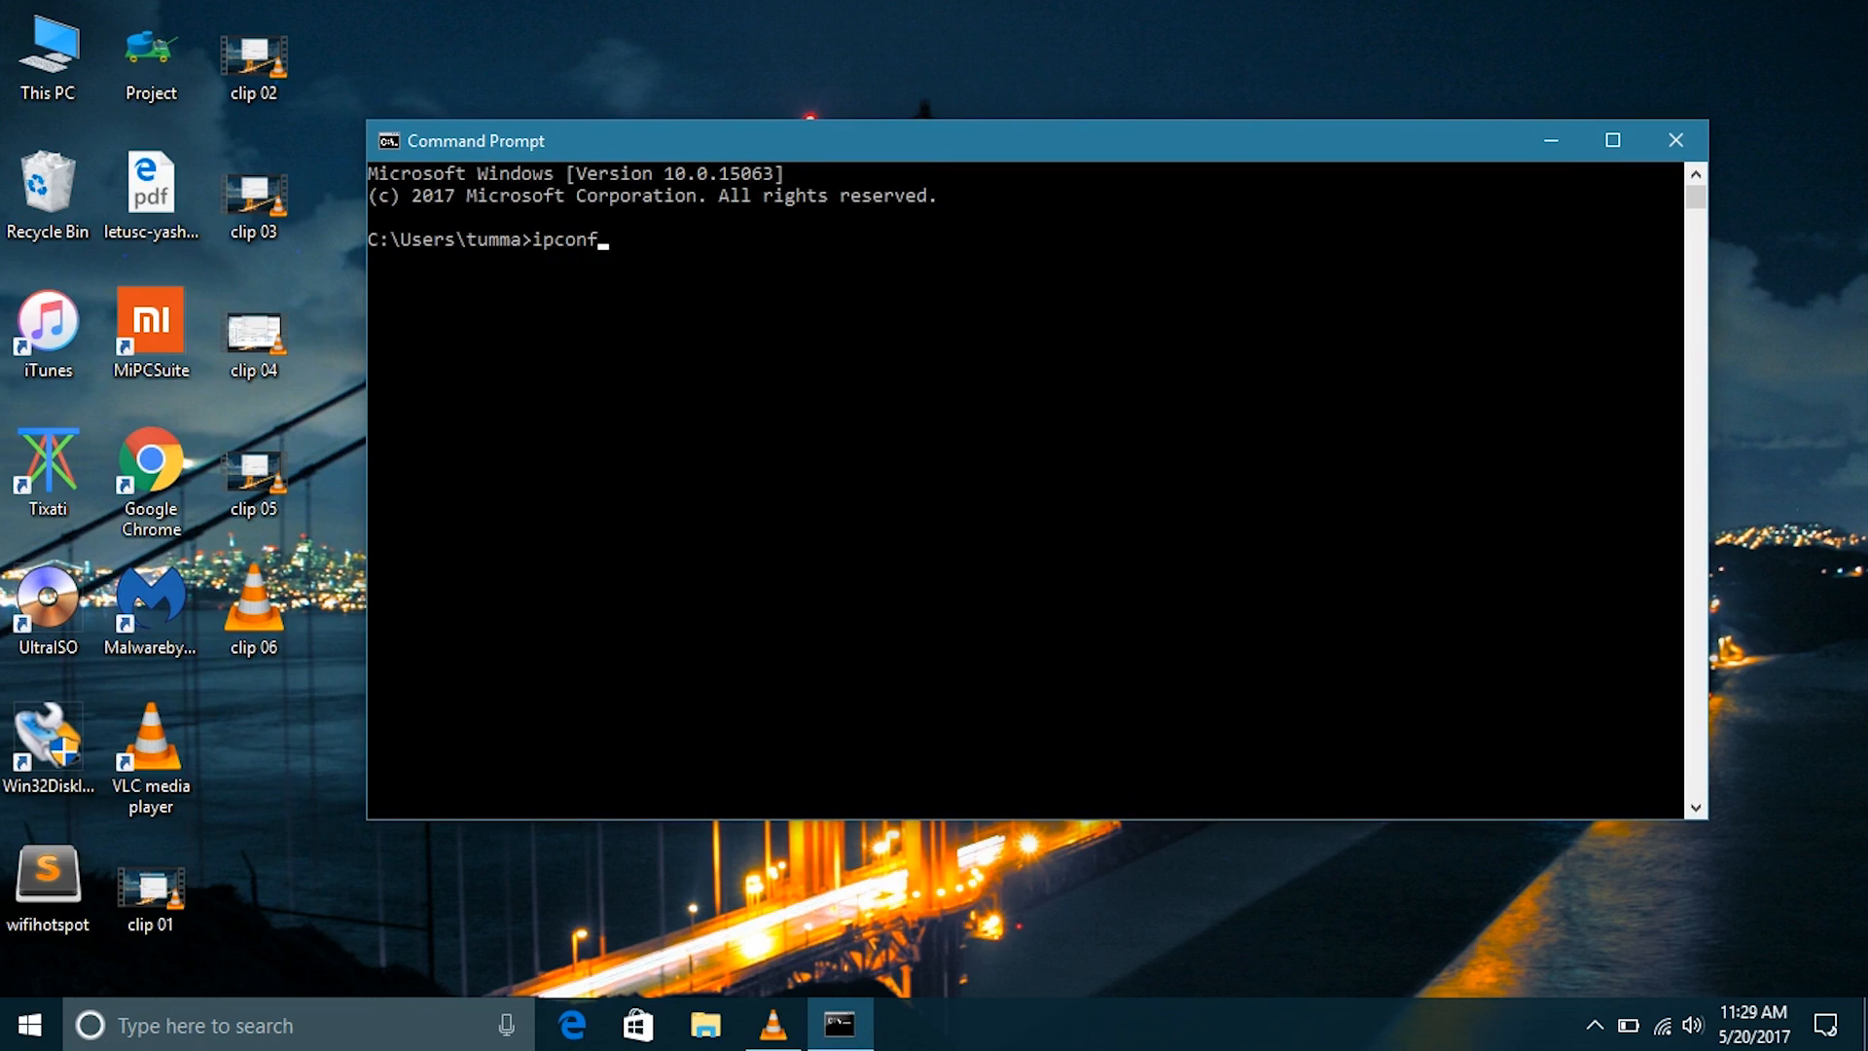
text(ig)
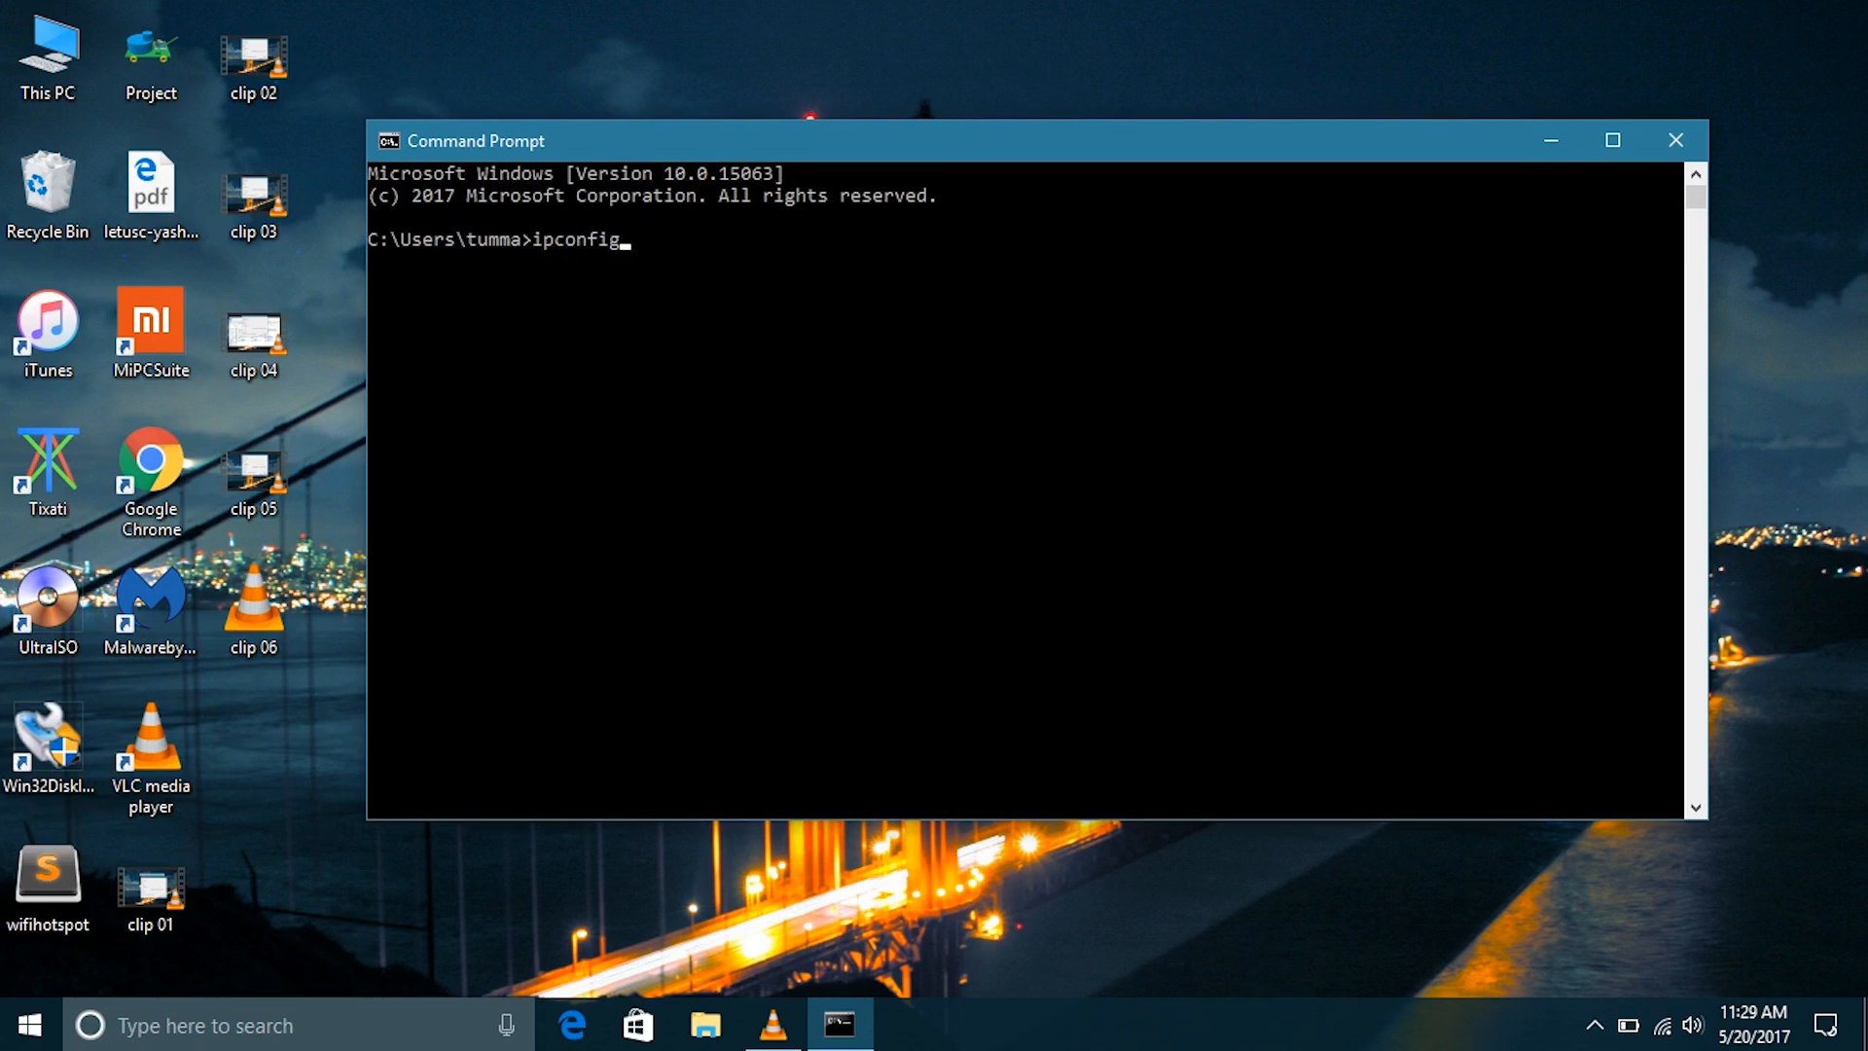
key(Enter)
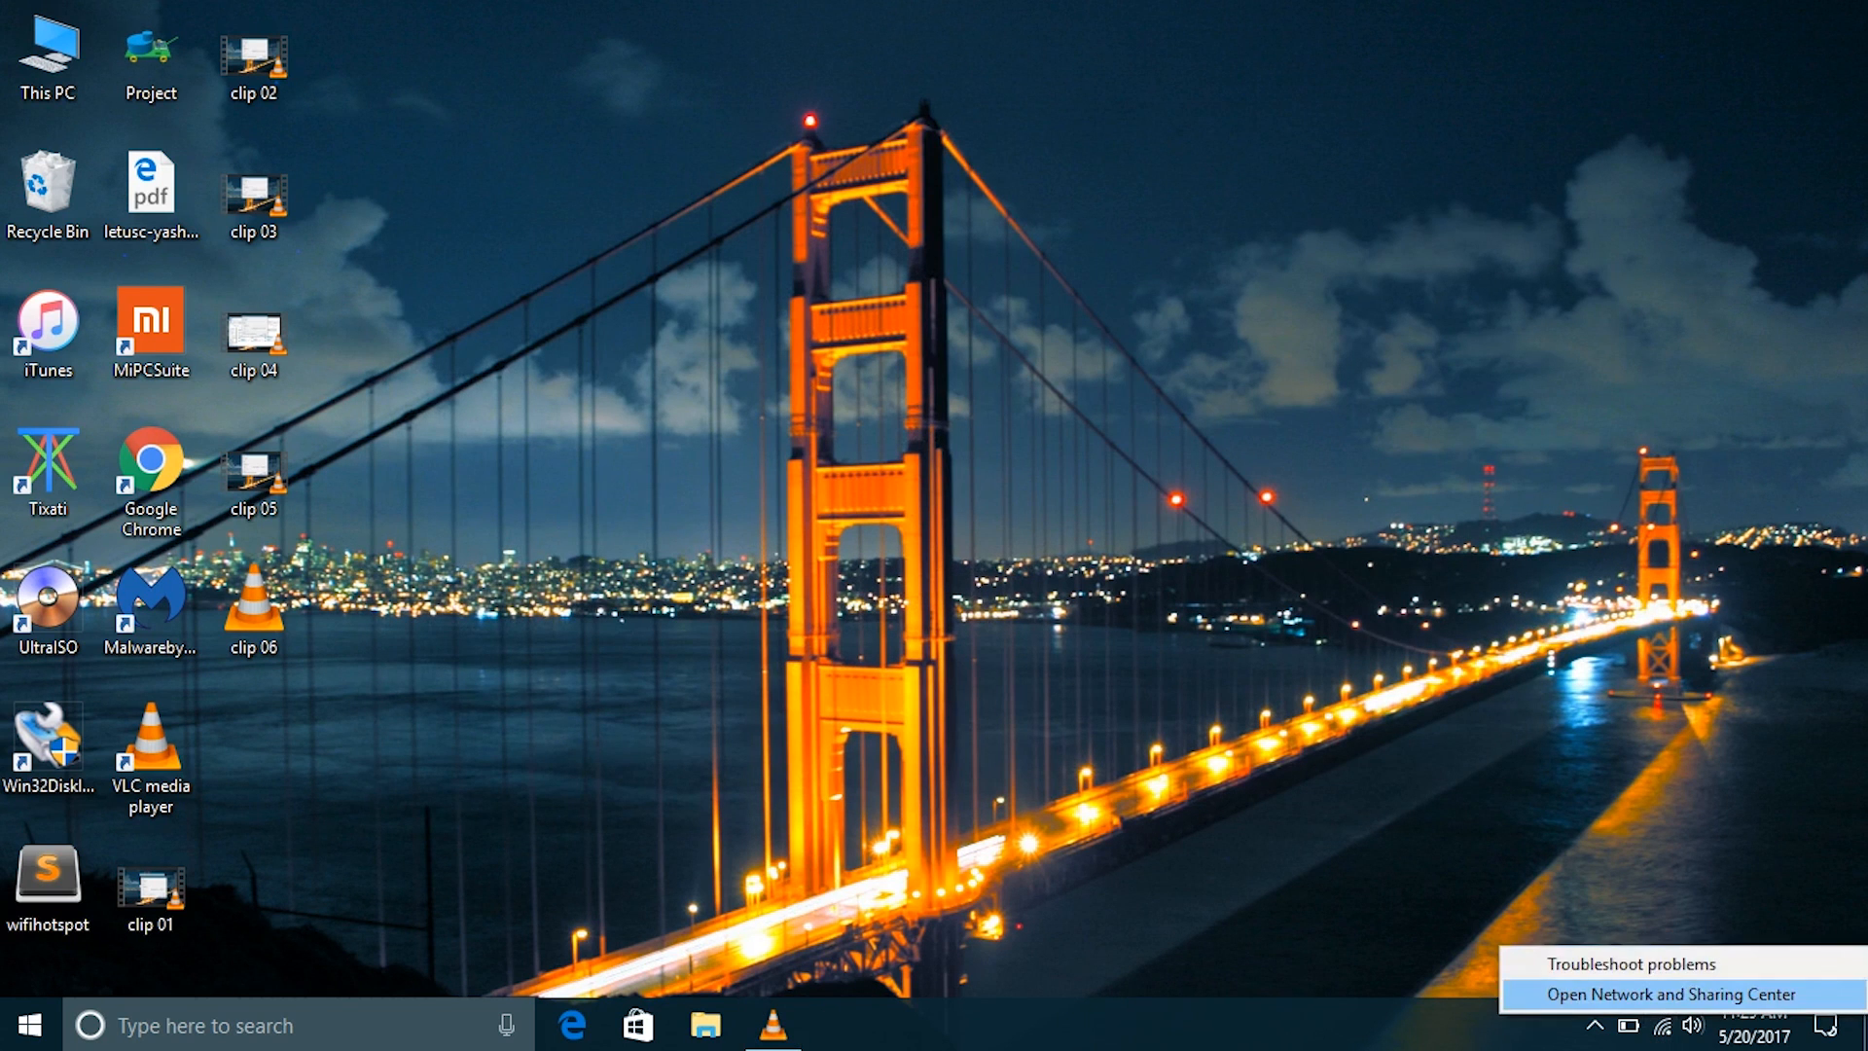
- Review the Wi-Fi adapter's TCP/IPv4 properties in Network Connections, then close them
click(1678, 993)
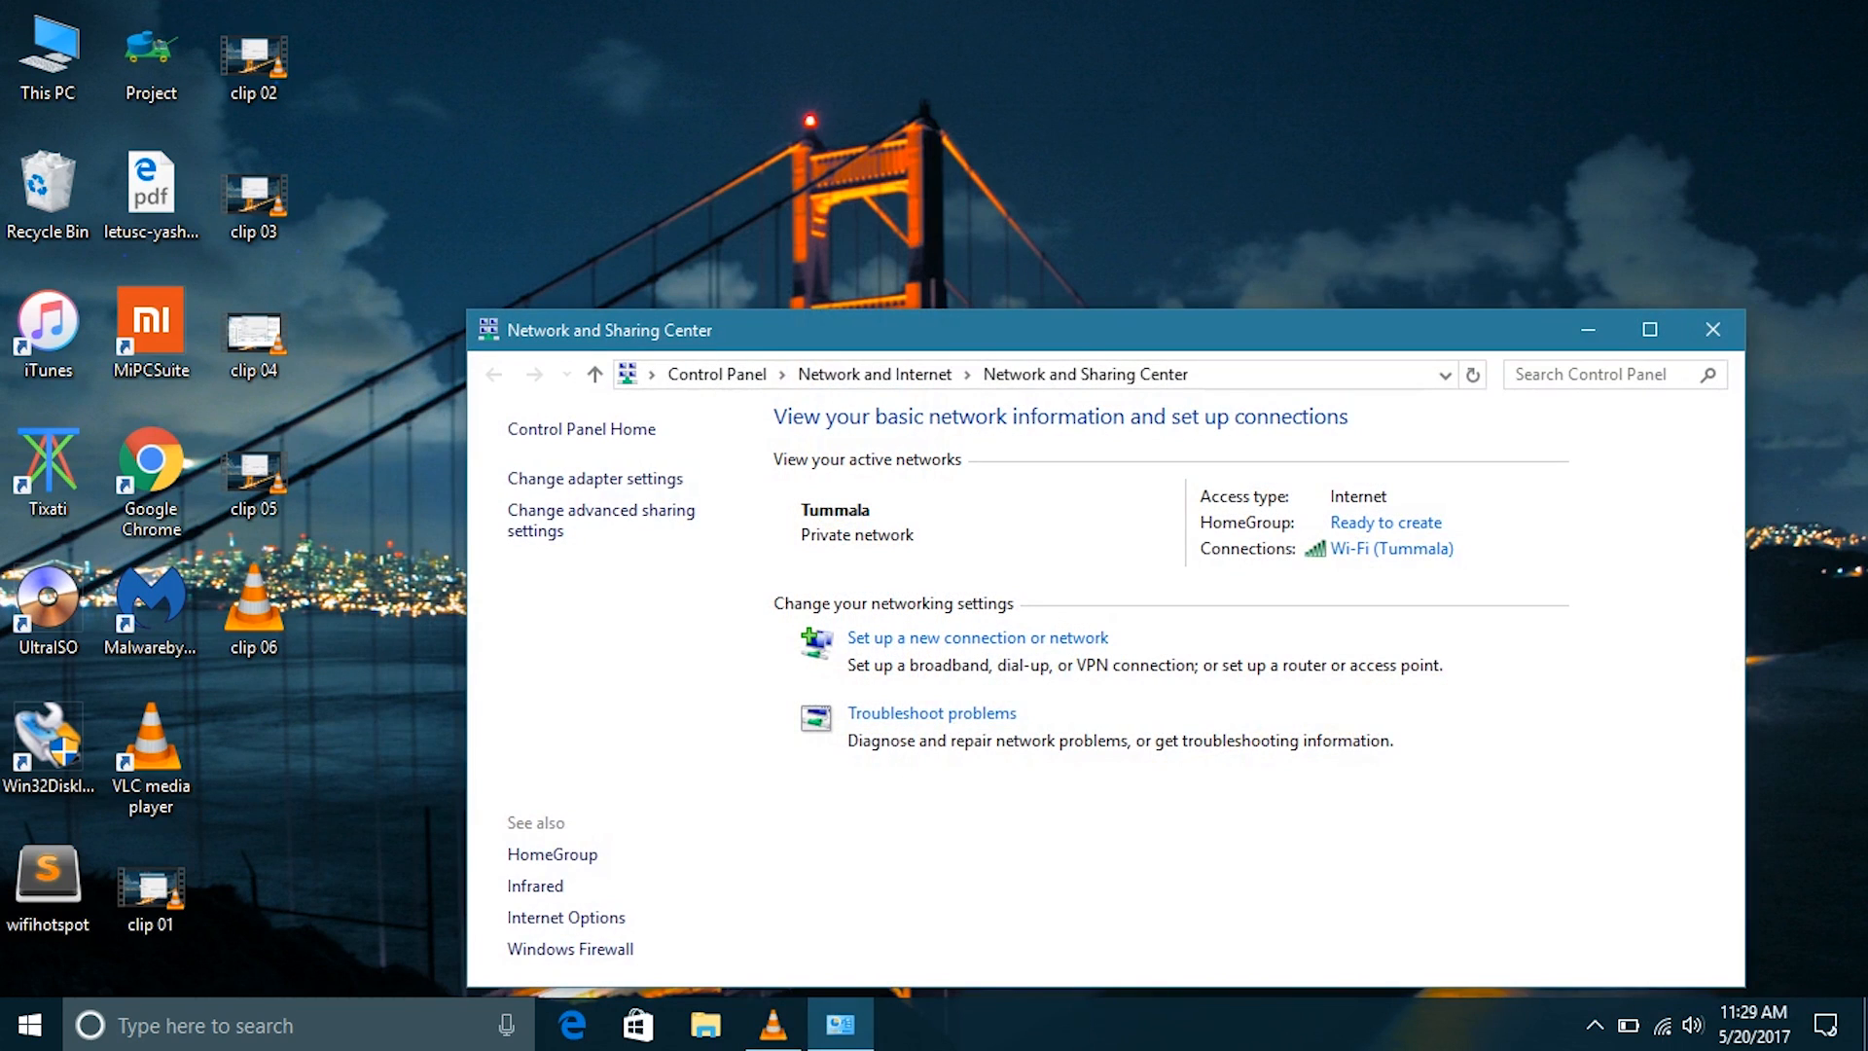
click(579, 479)
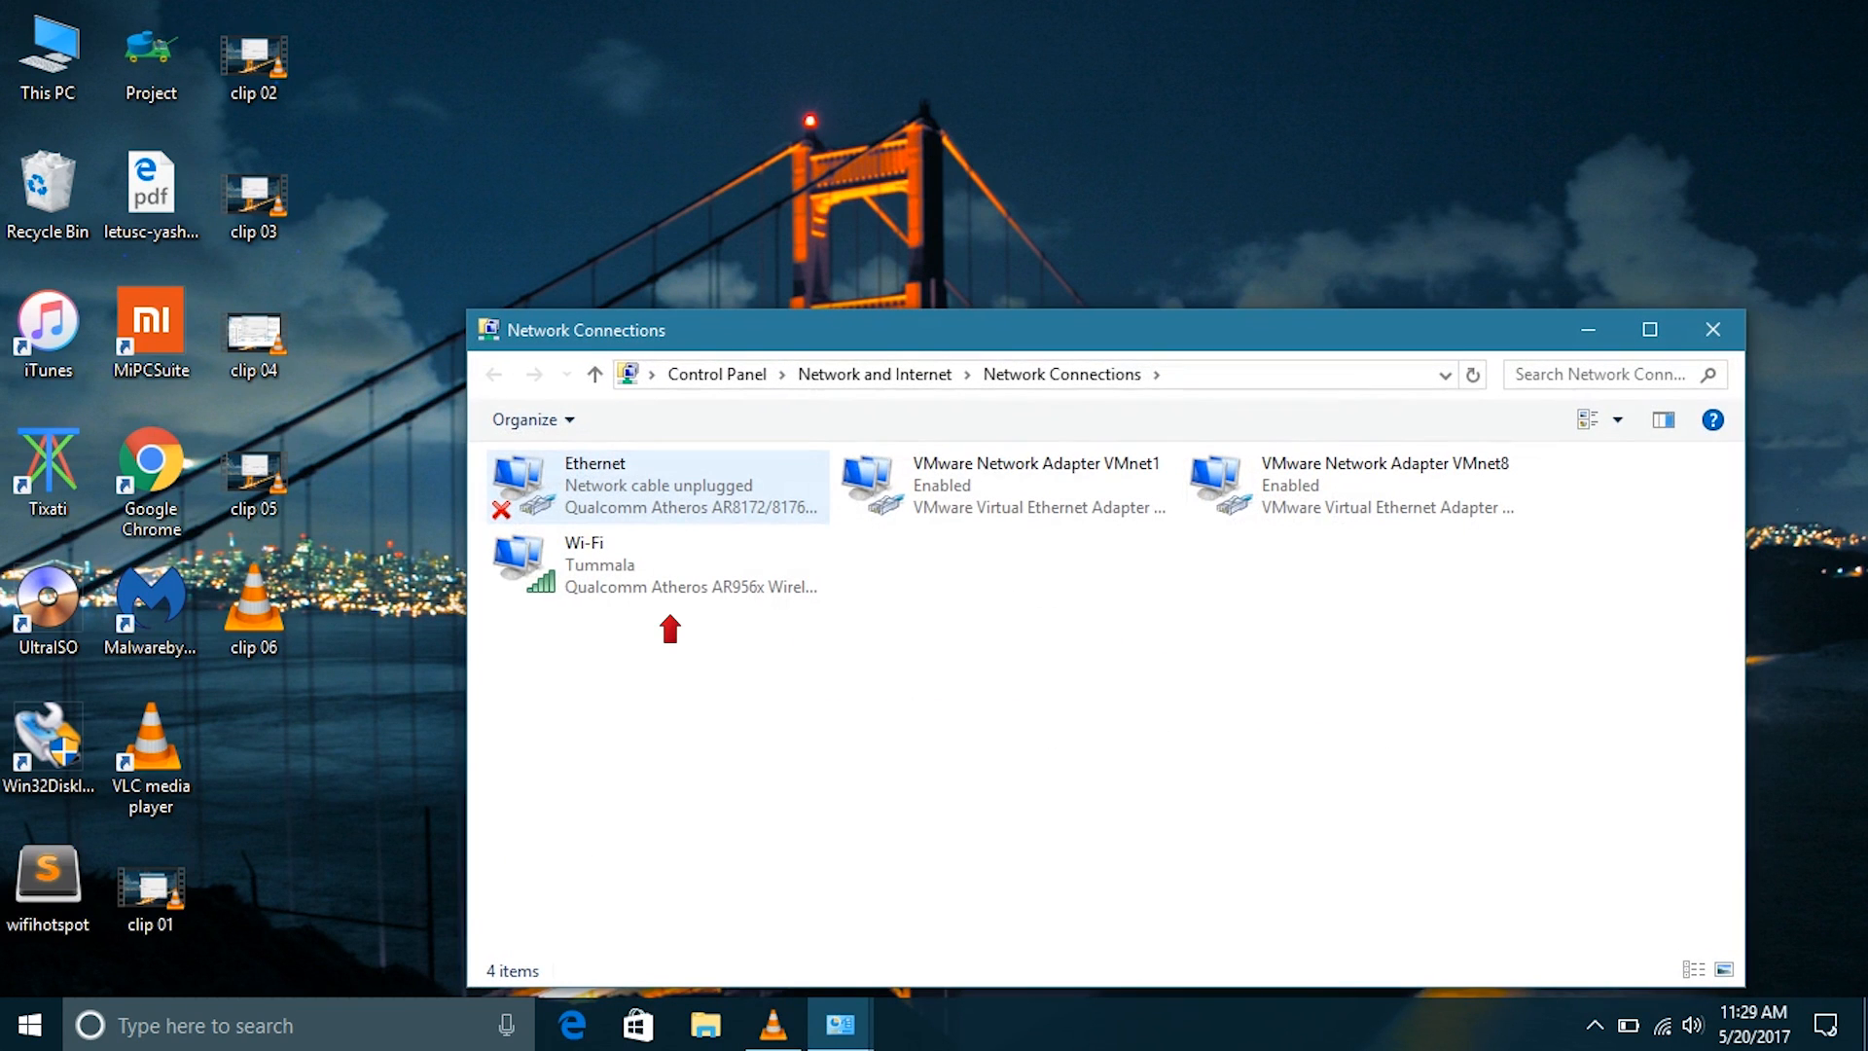
click(623, 564)
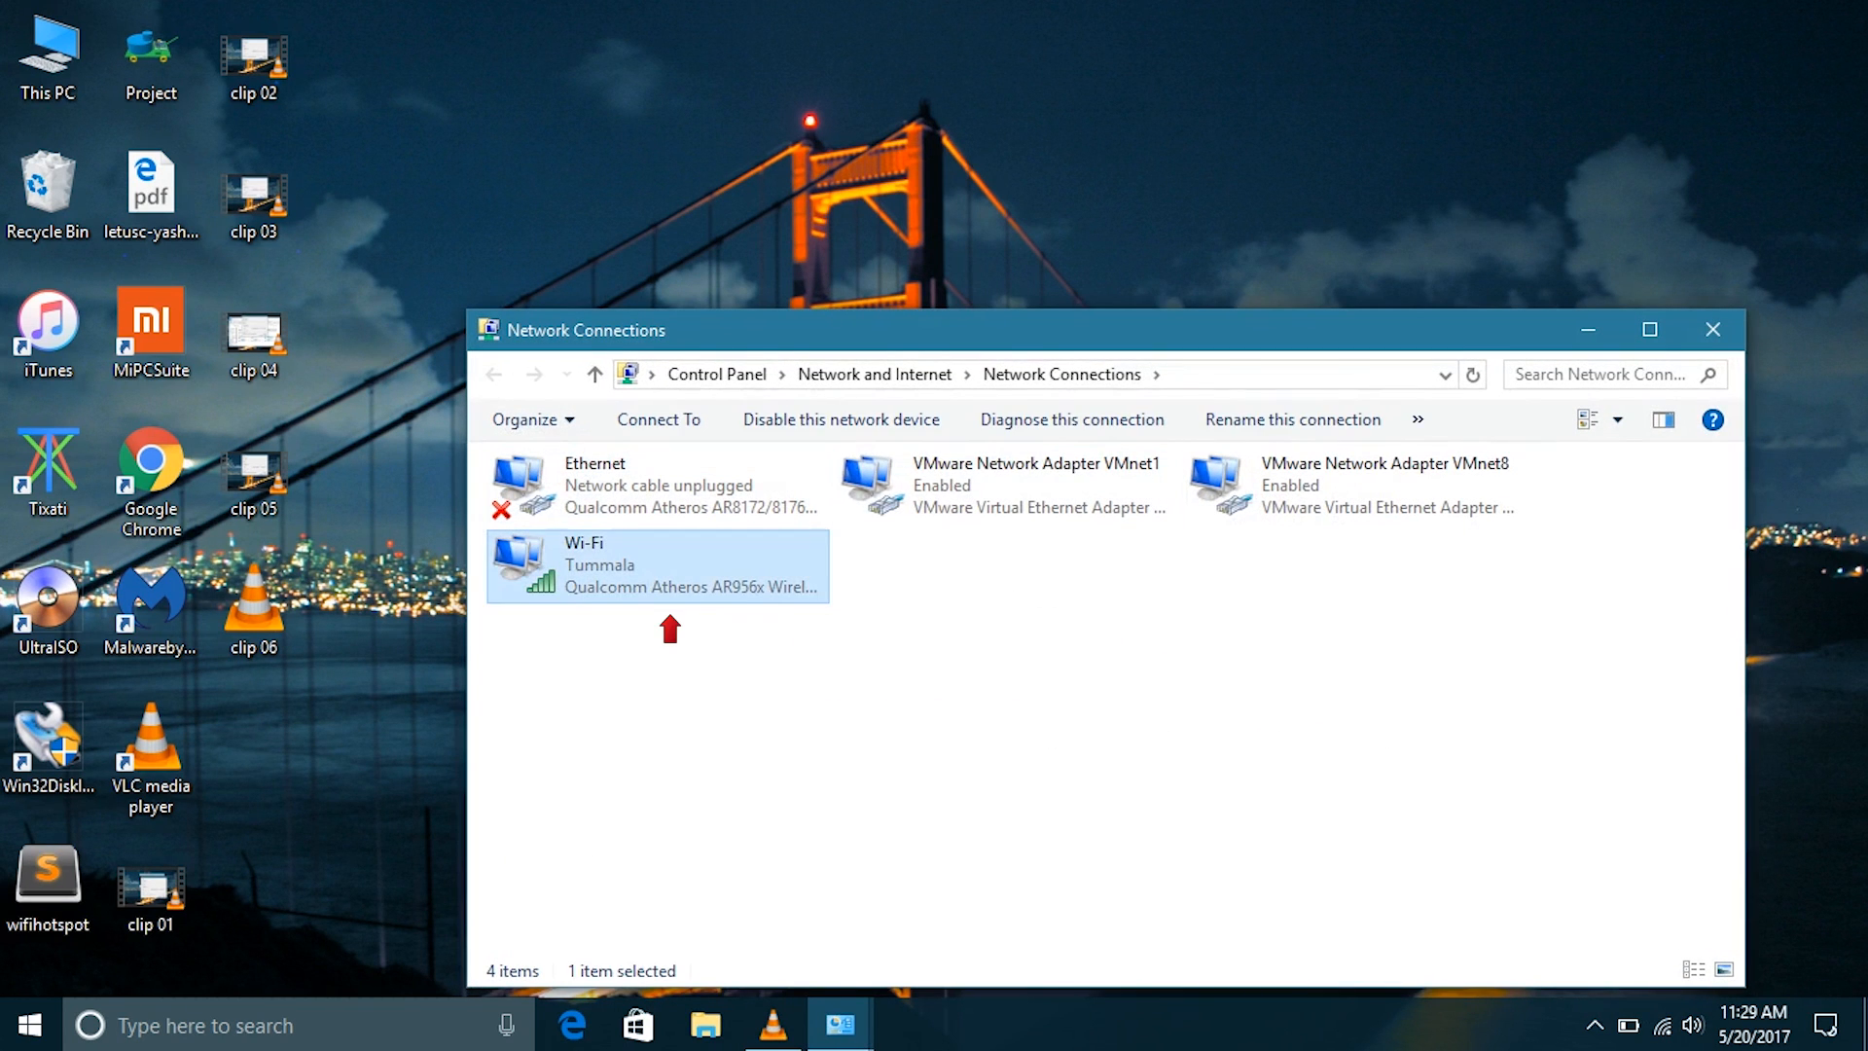
right_click(655, 564)
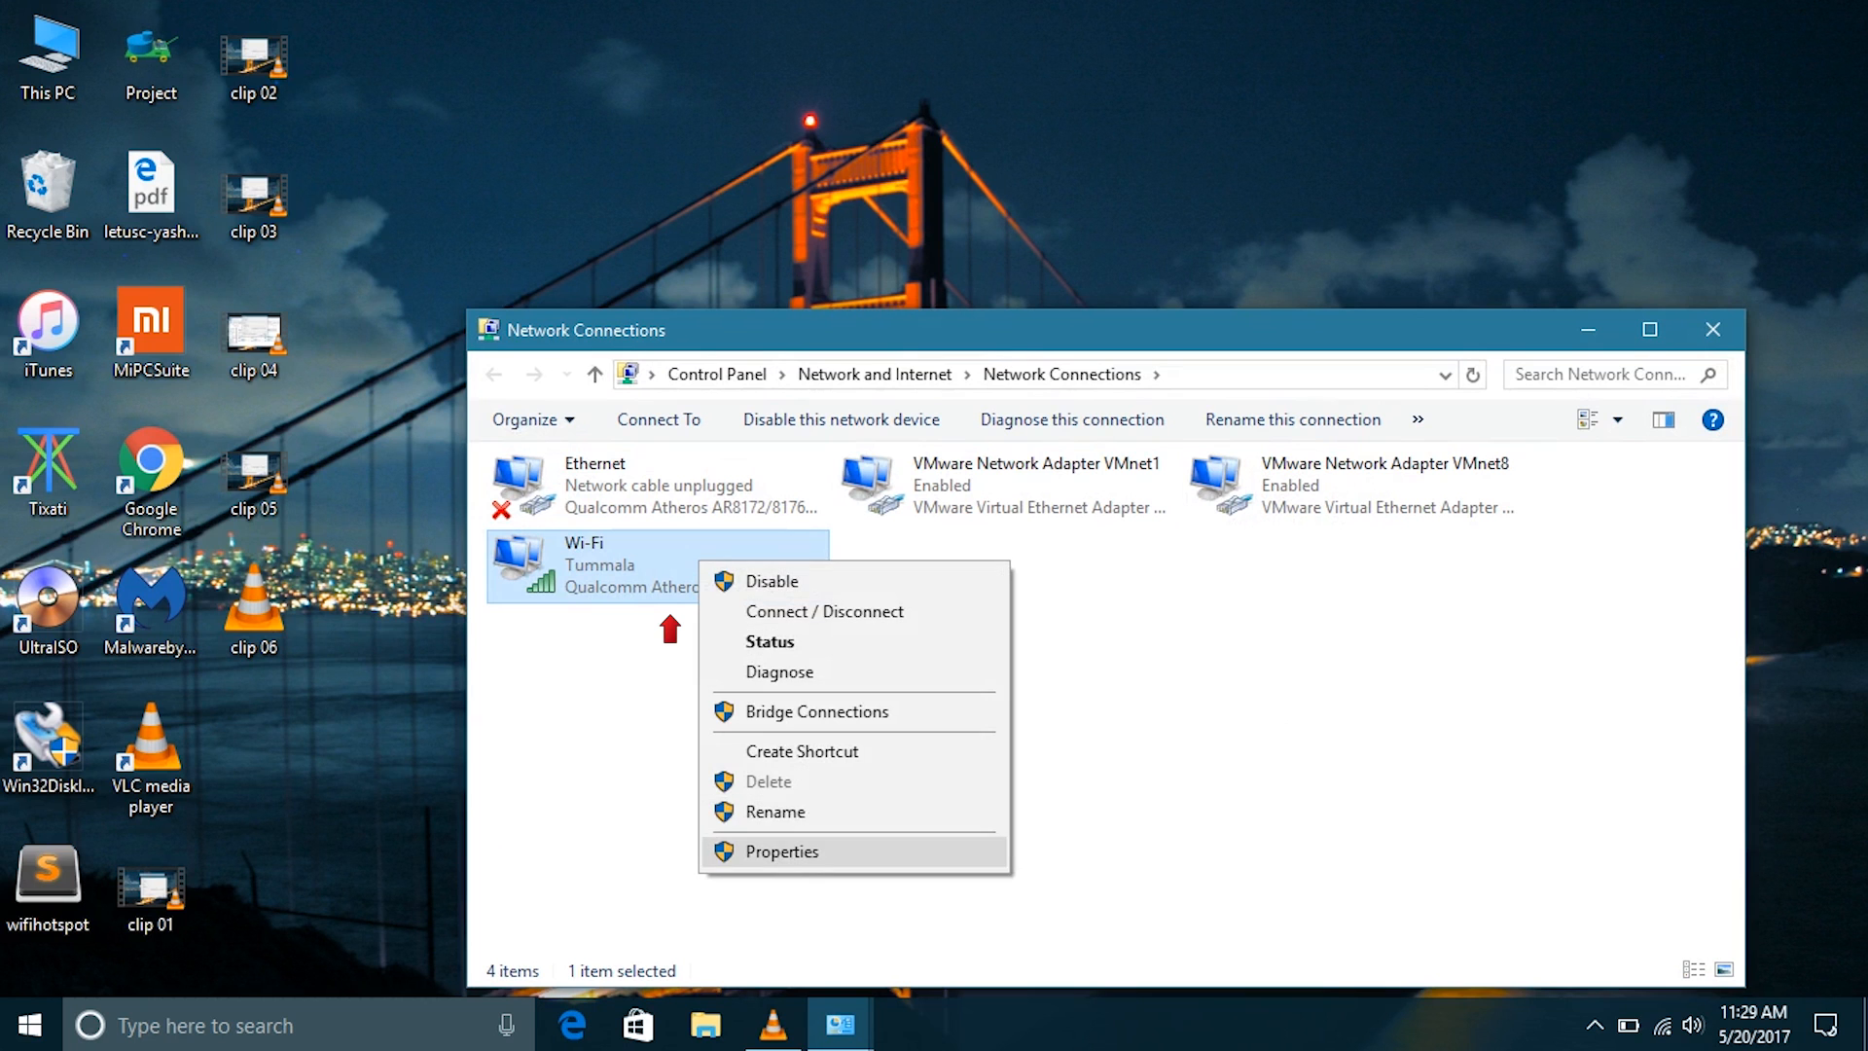
click(782, 851)
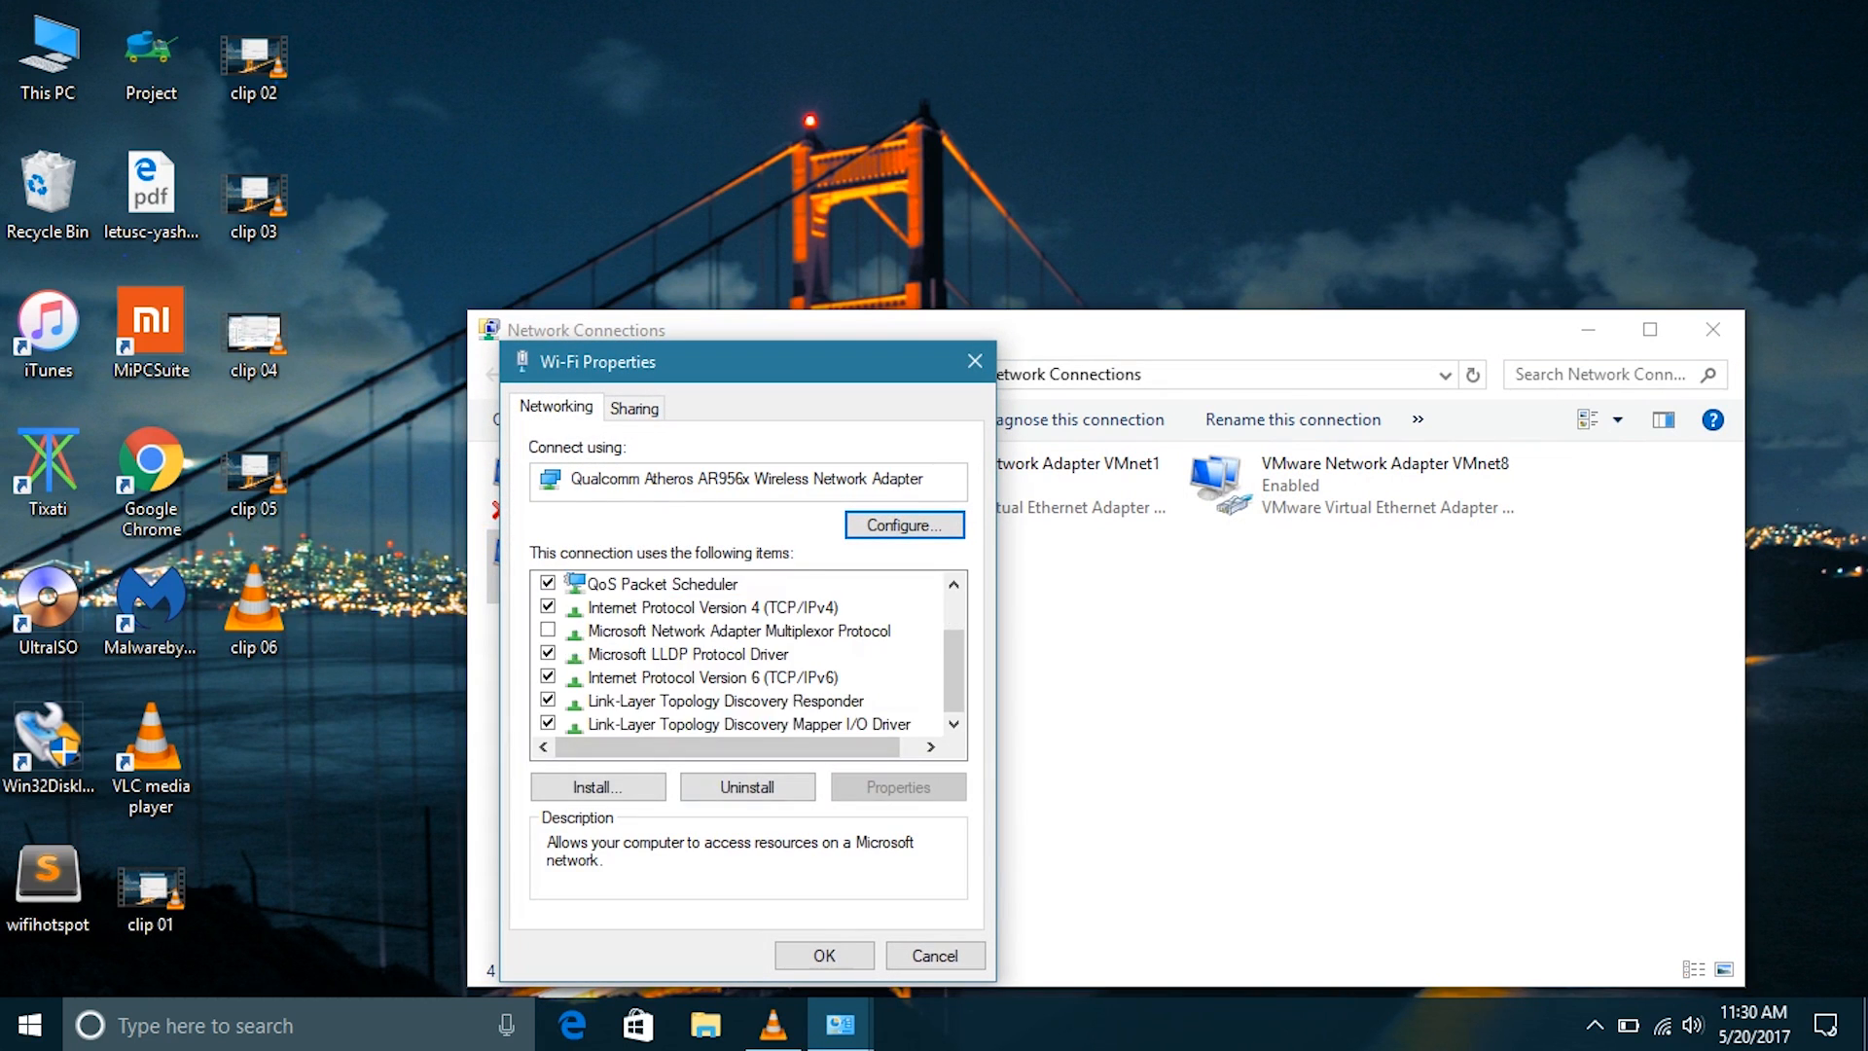
click(687, 607)
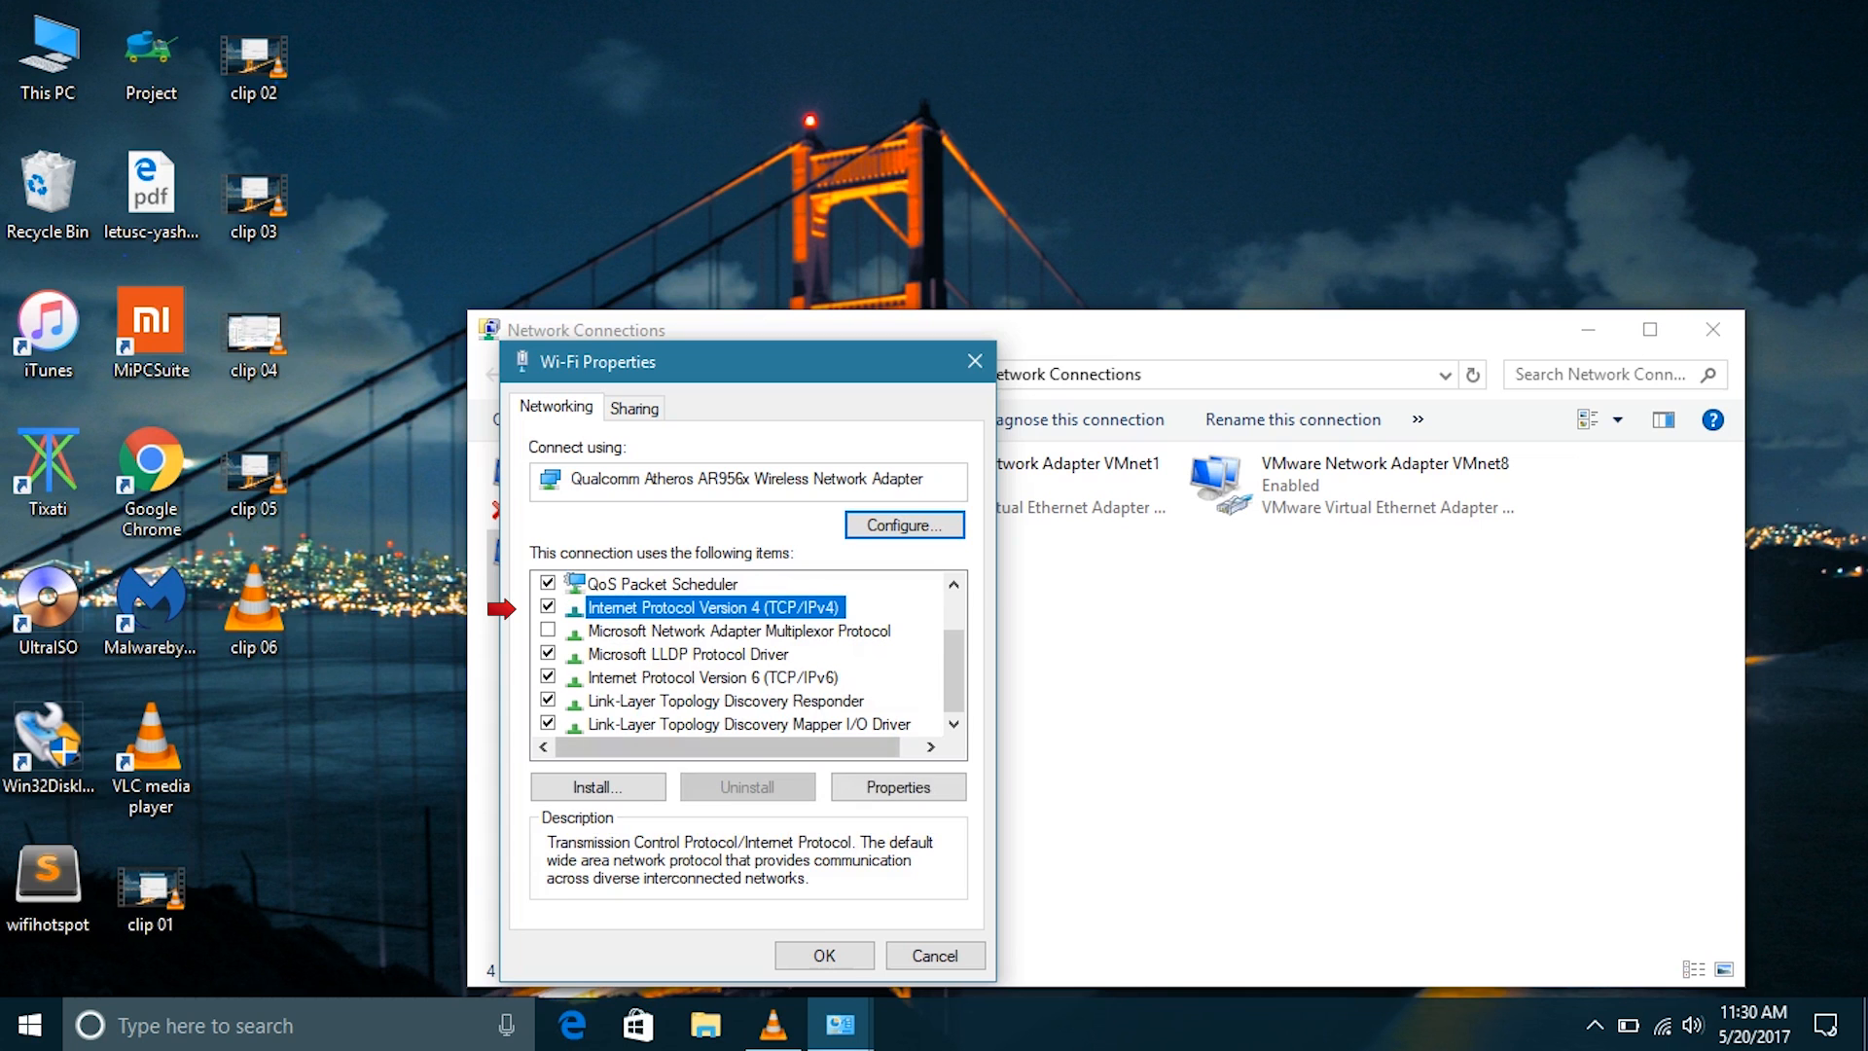
click(898, 786)
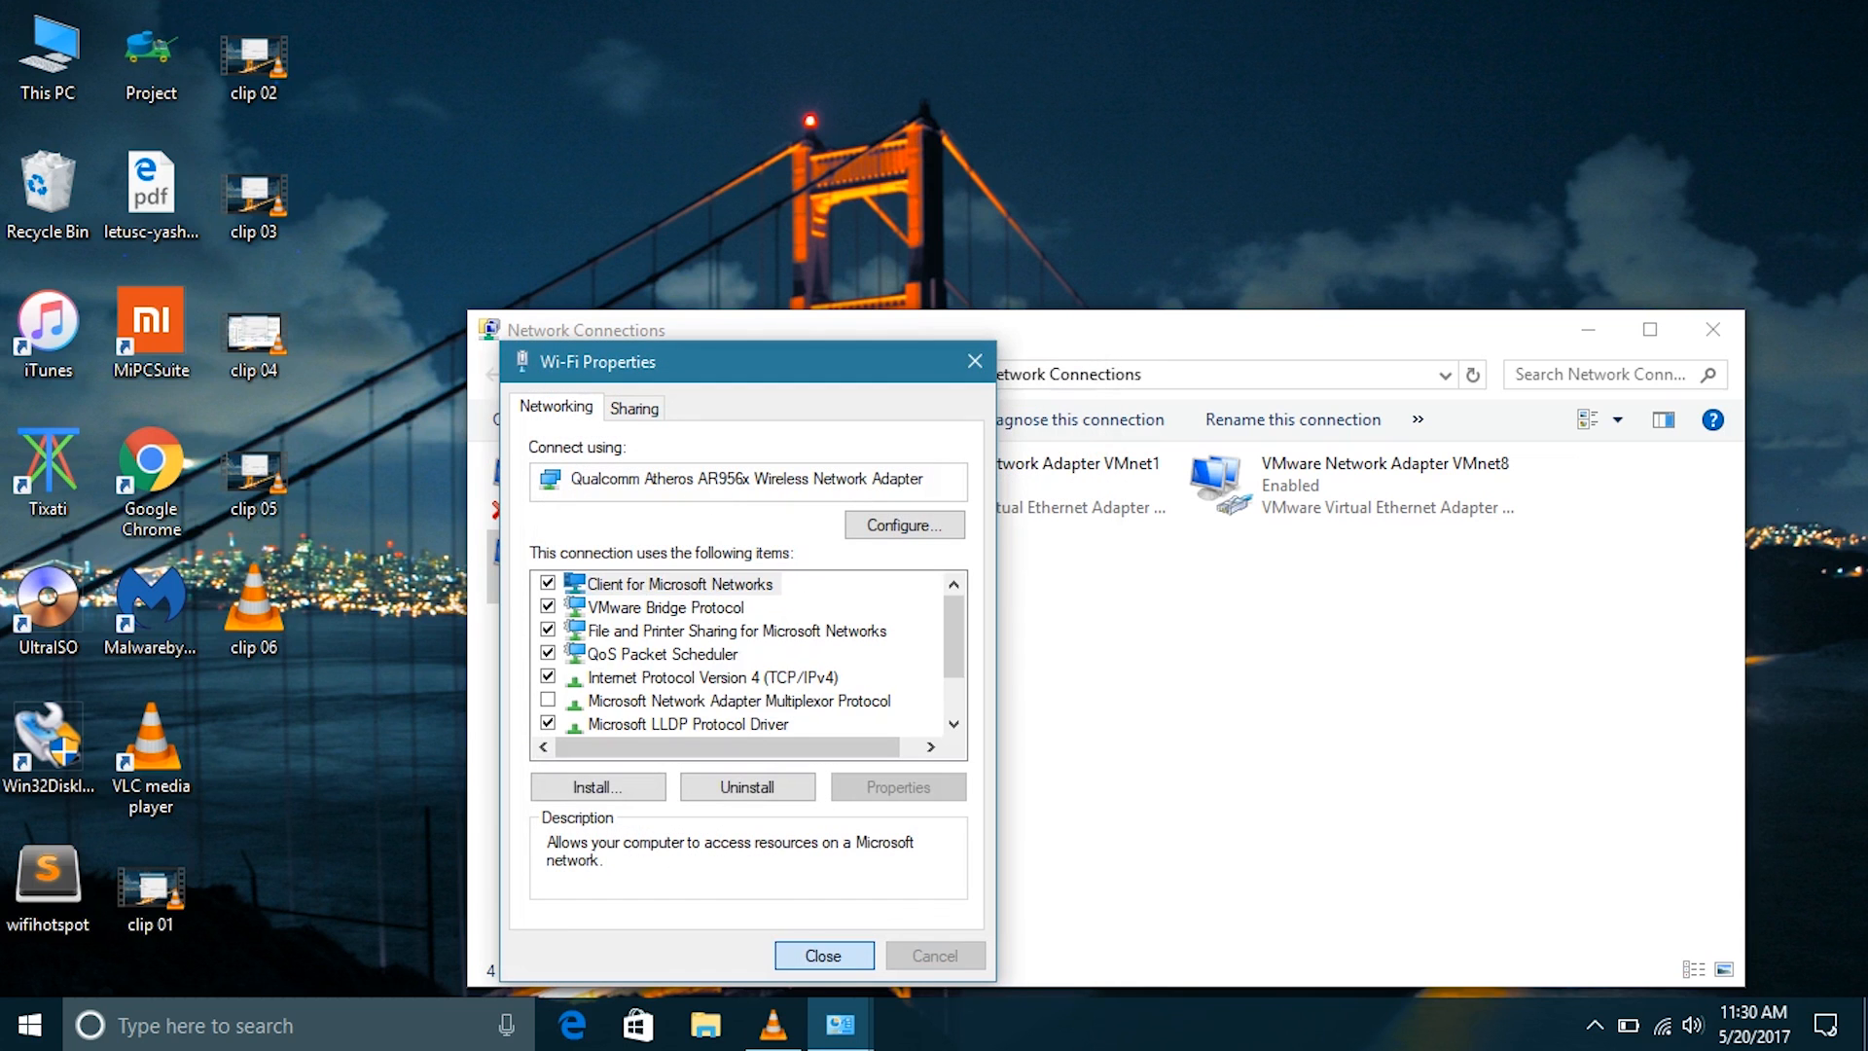
click(823, 956)
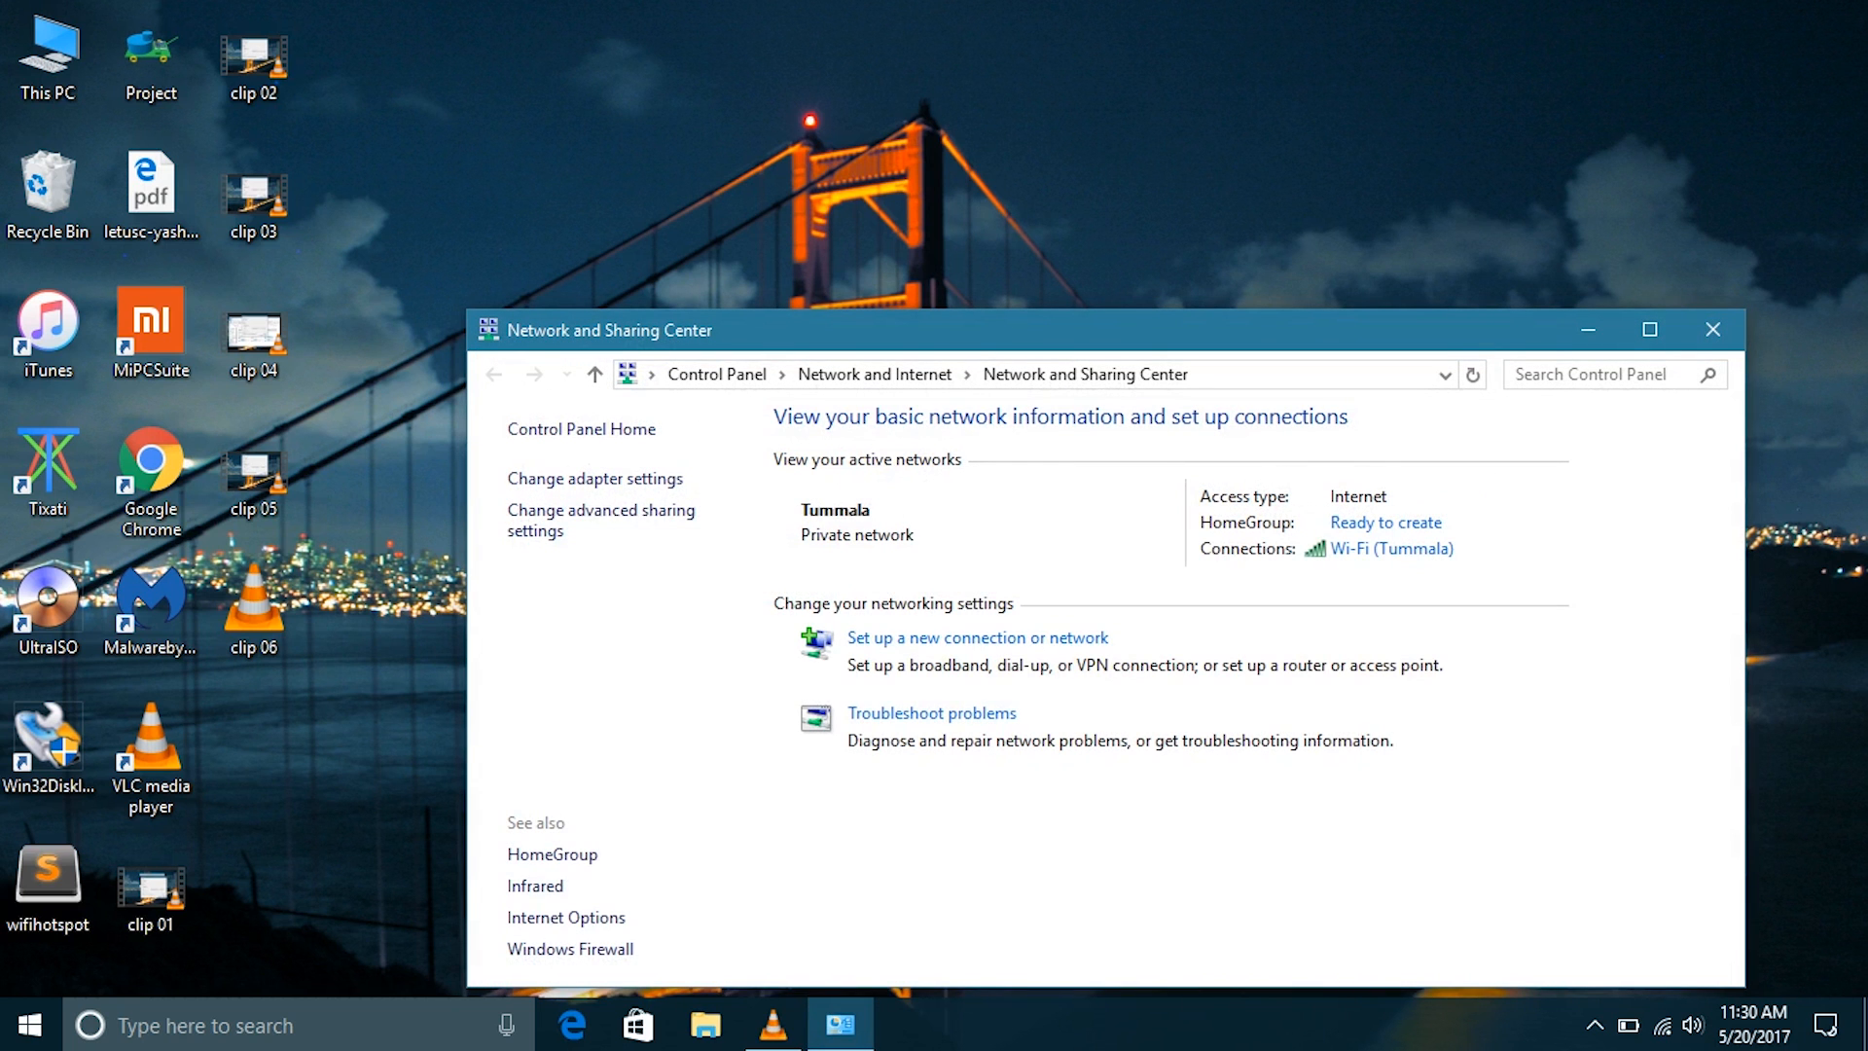
- Open File Explorer's Network view and select the TOSHIBHA computer
click(1711, 329)
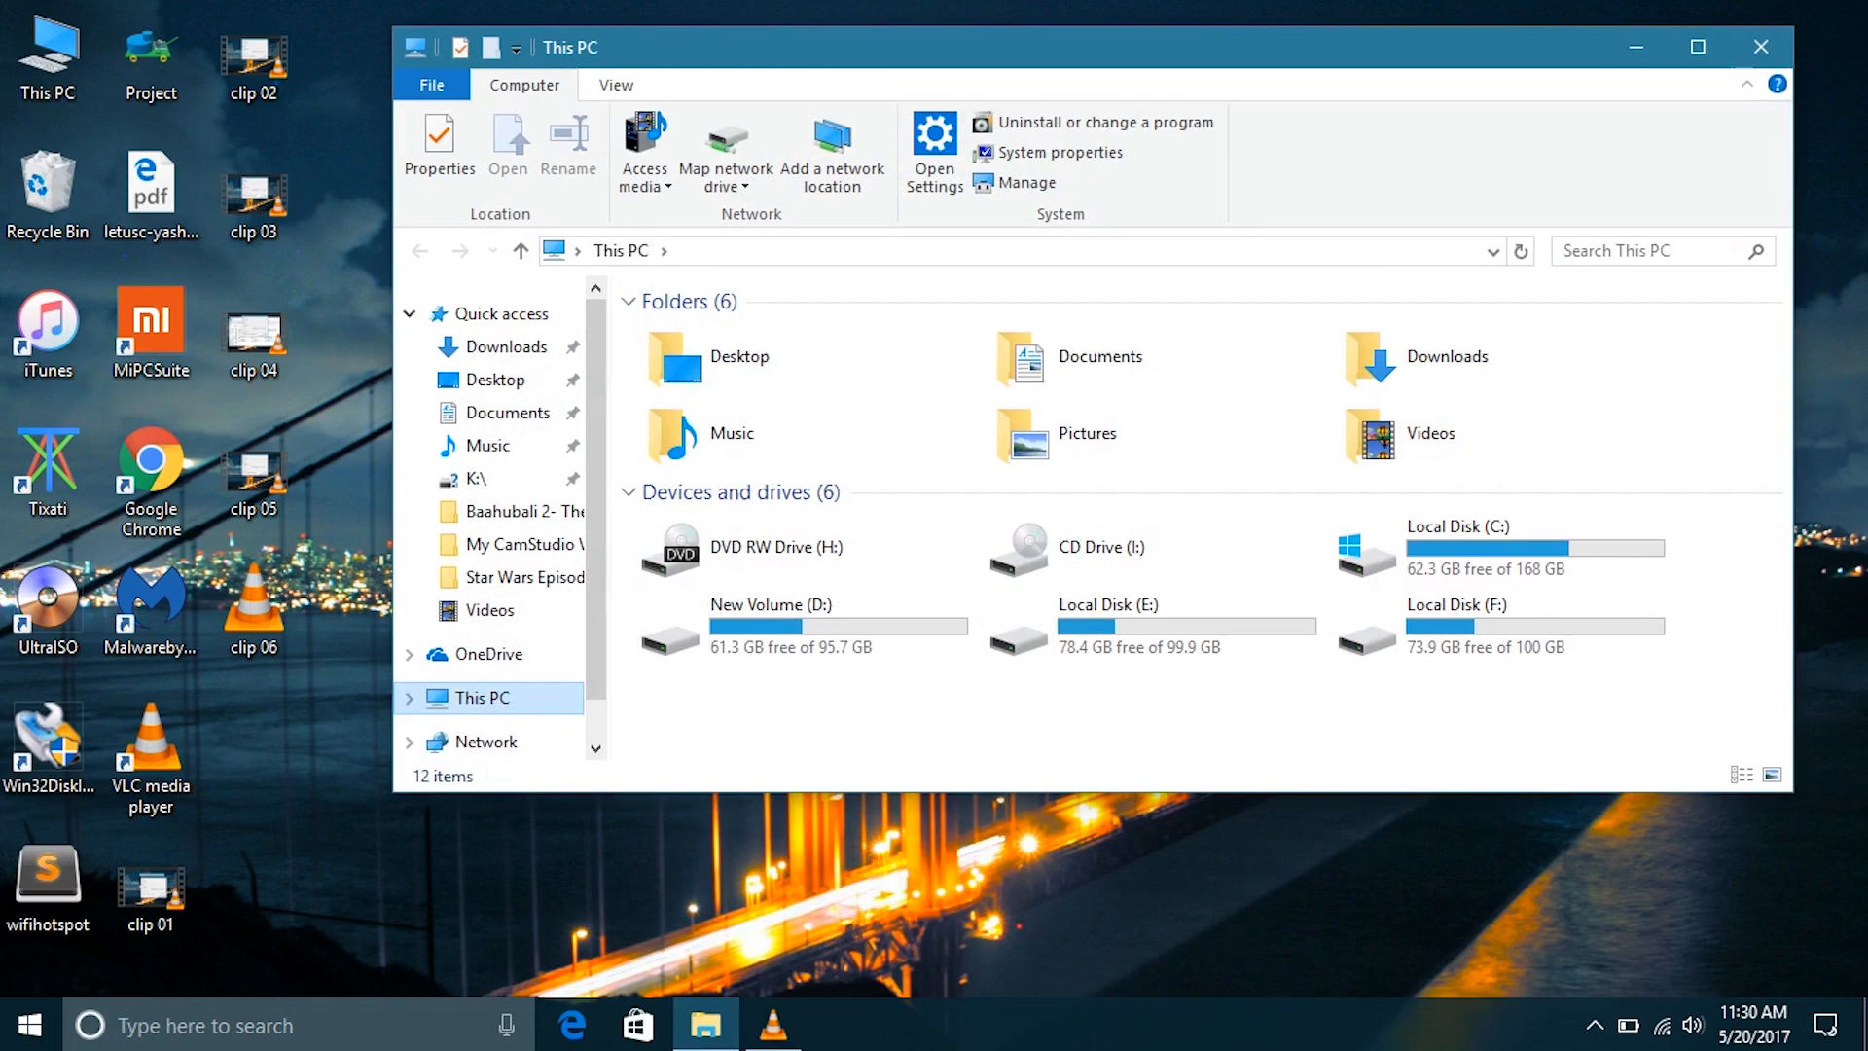
click(487, 741)
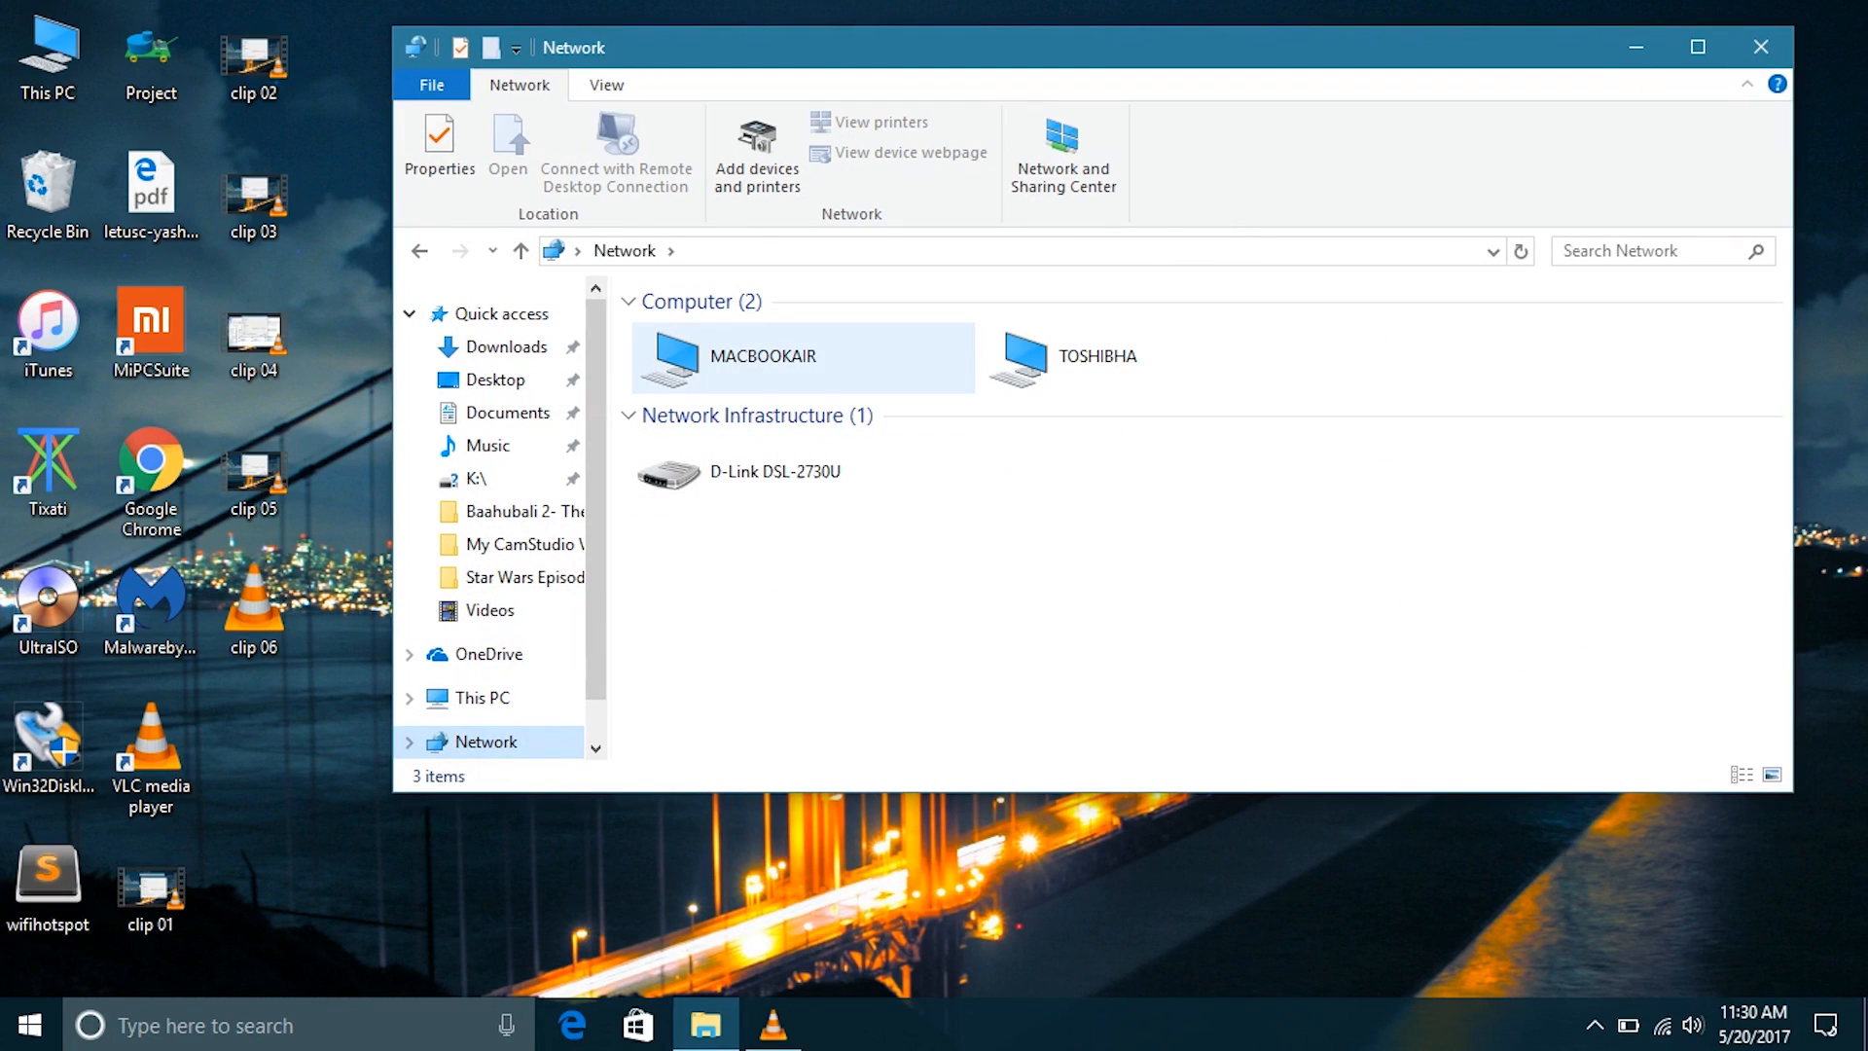
click(1098, 356)
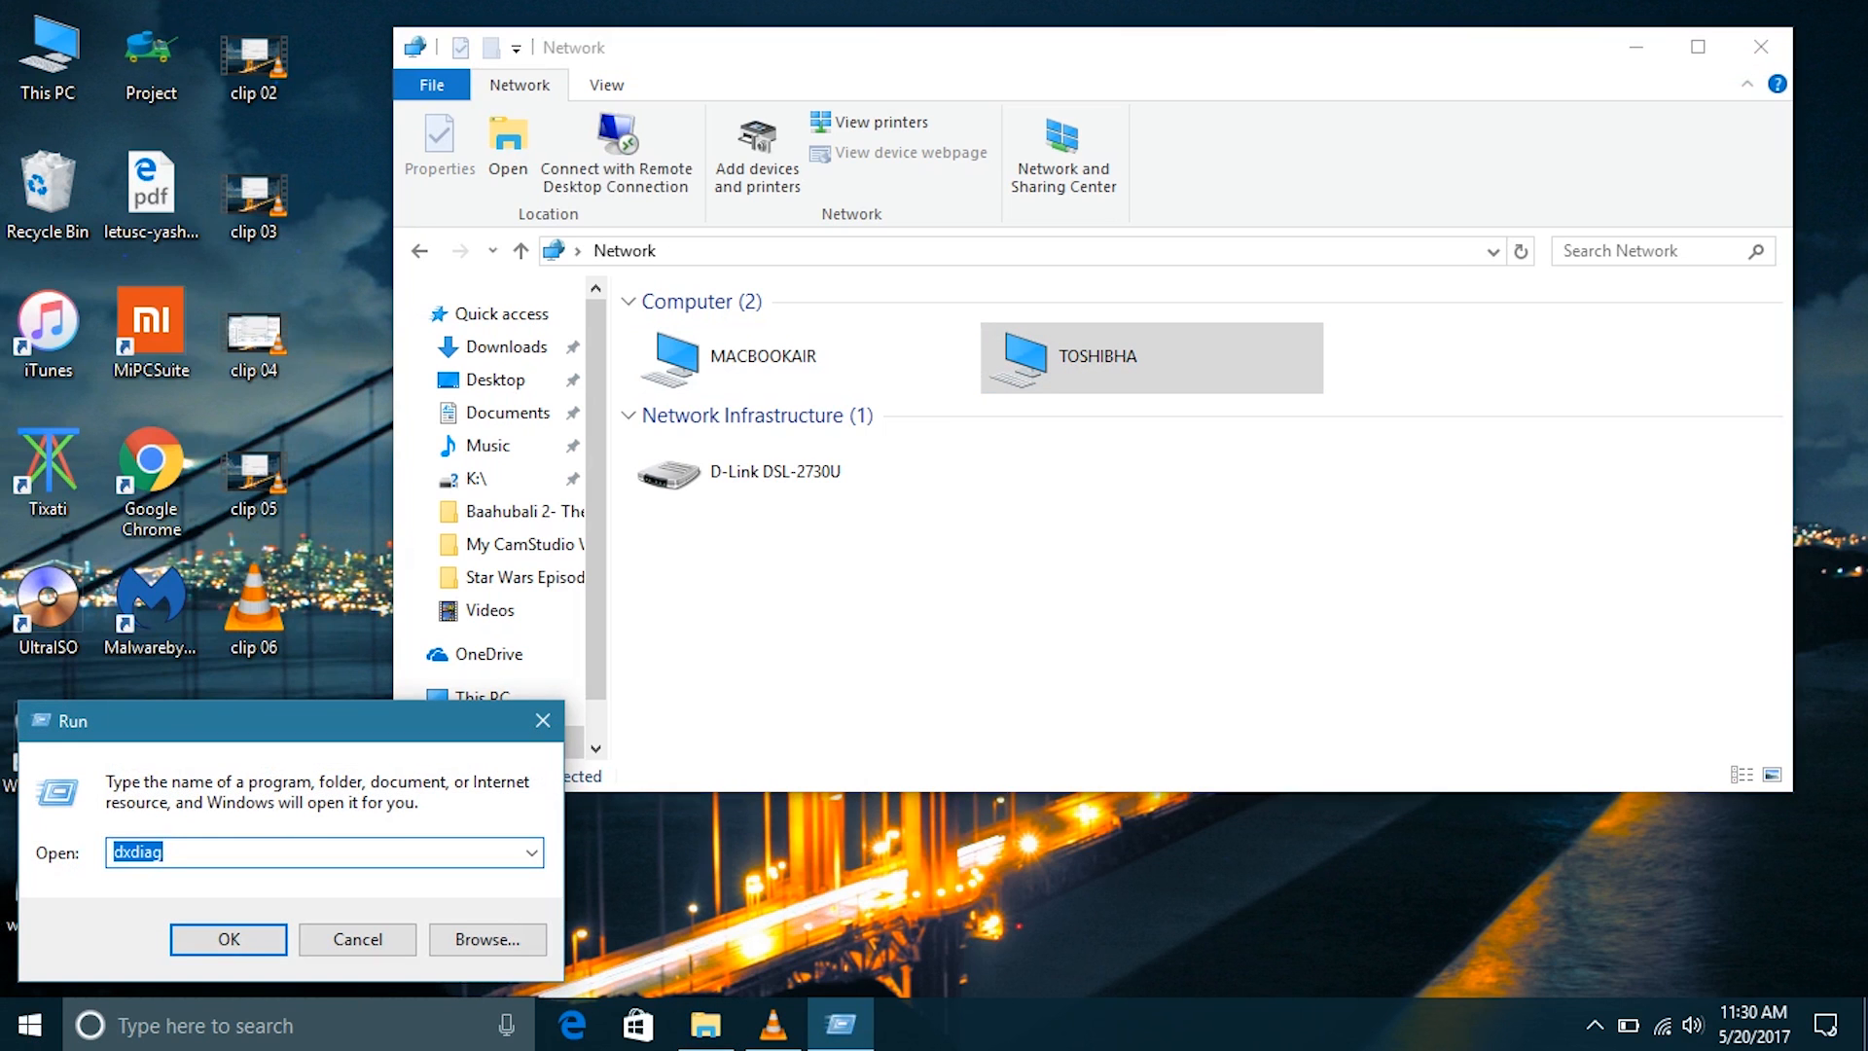
- Connect to the network address \\192.168.1.35 through the Run dialog
text(\\192.168.1.35)
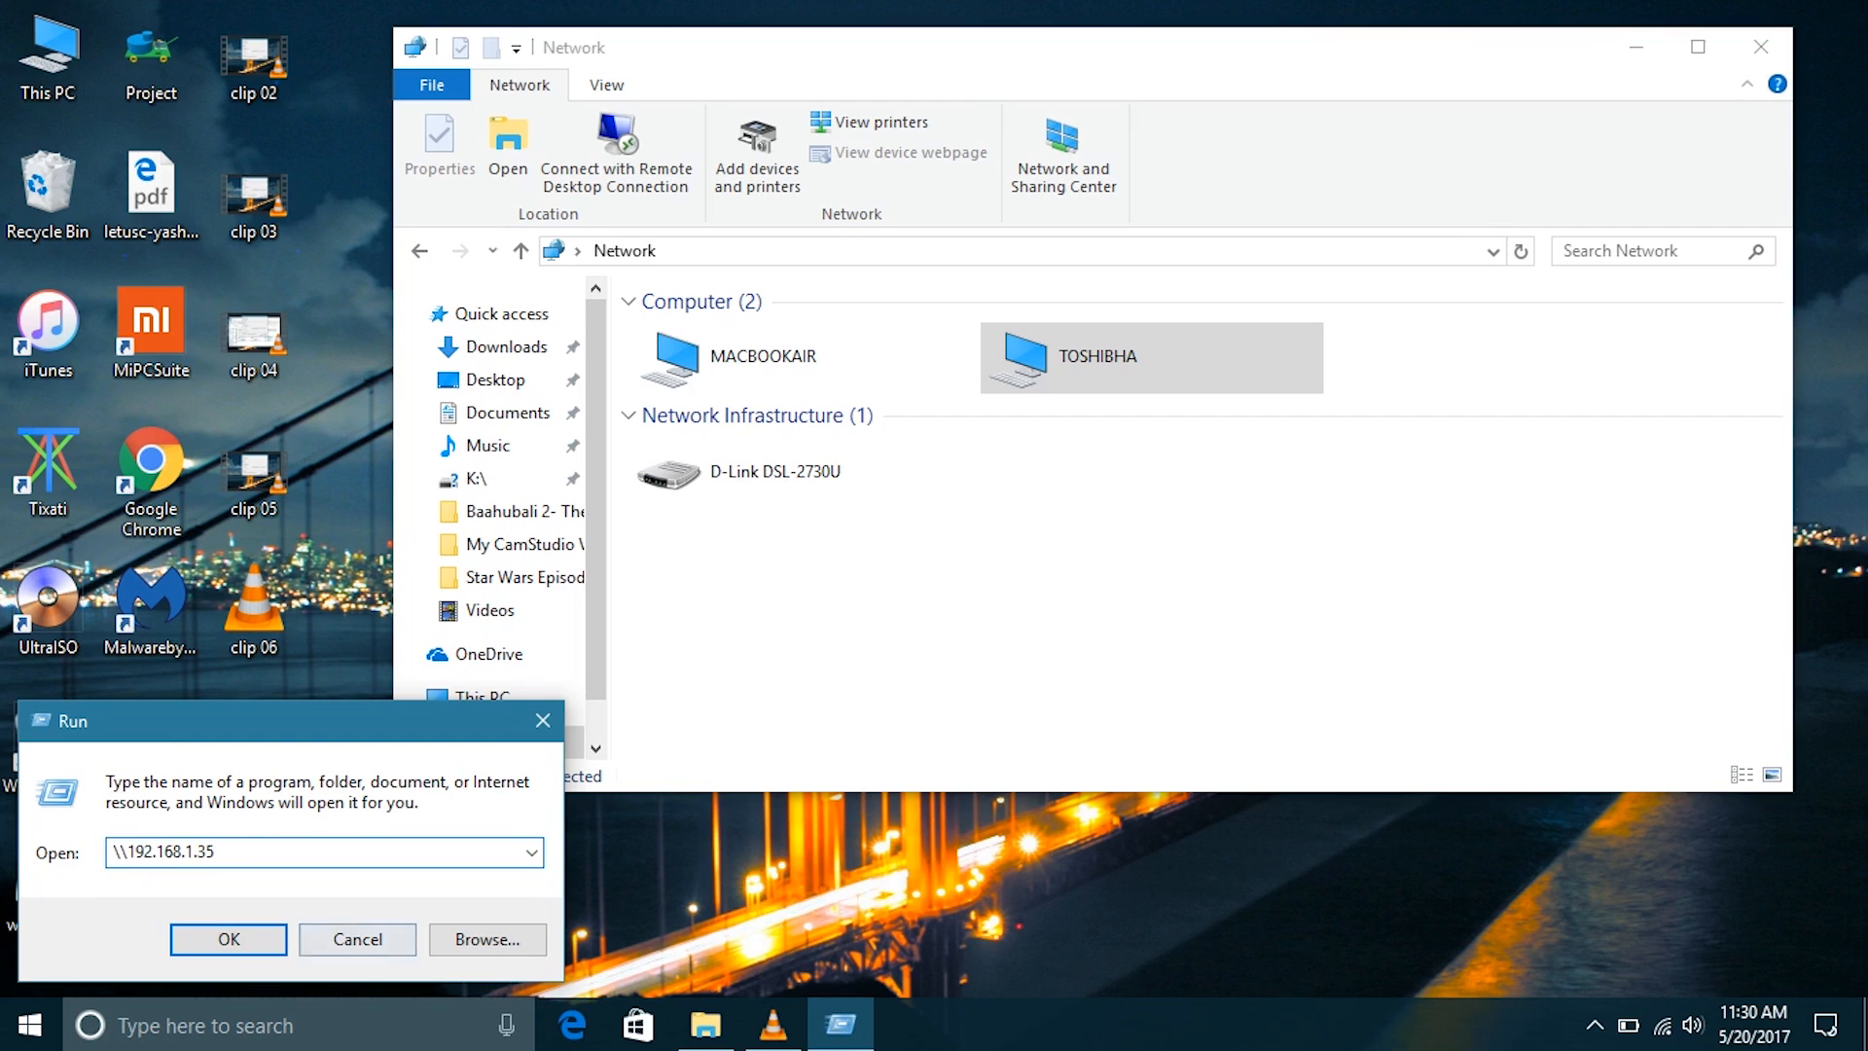
click(228, 940)
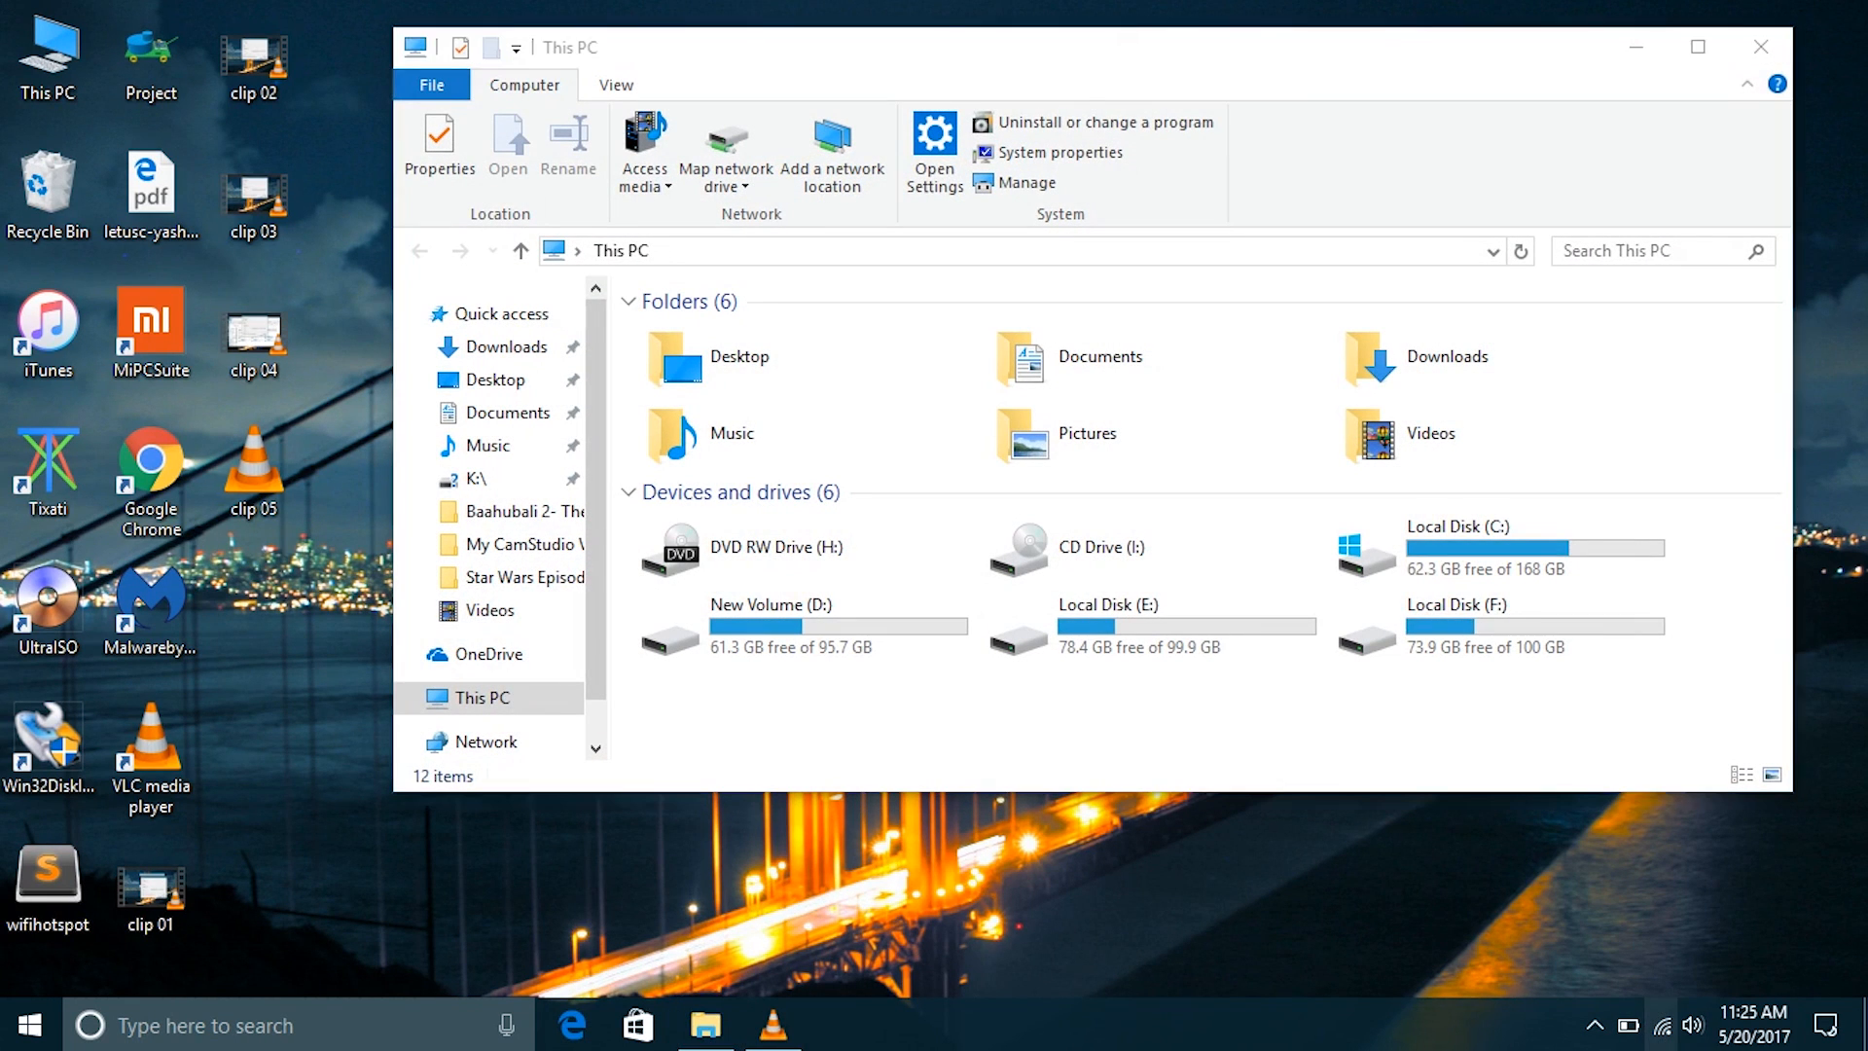
- Check available Wi-Fi networks, then browse Network and select MACBOOKAIR
click(1667, 1021)
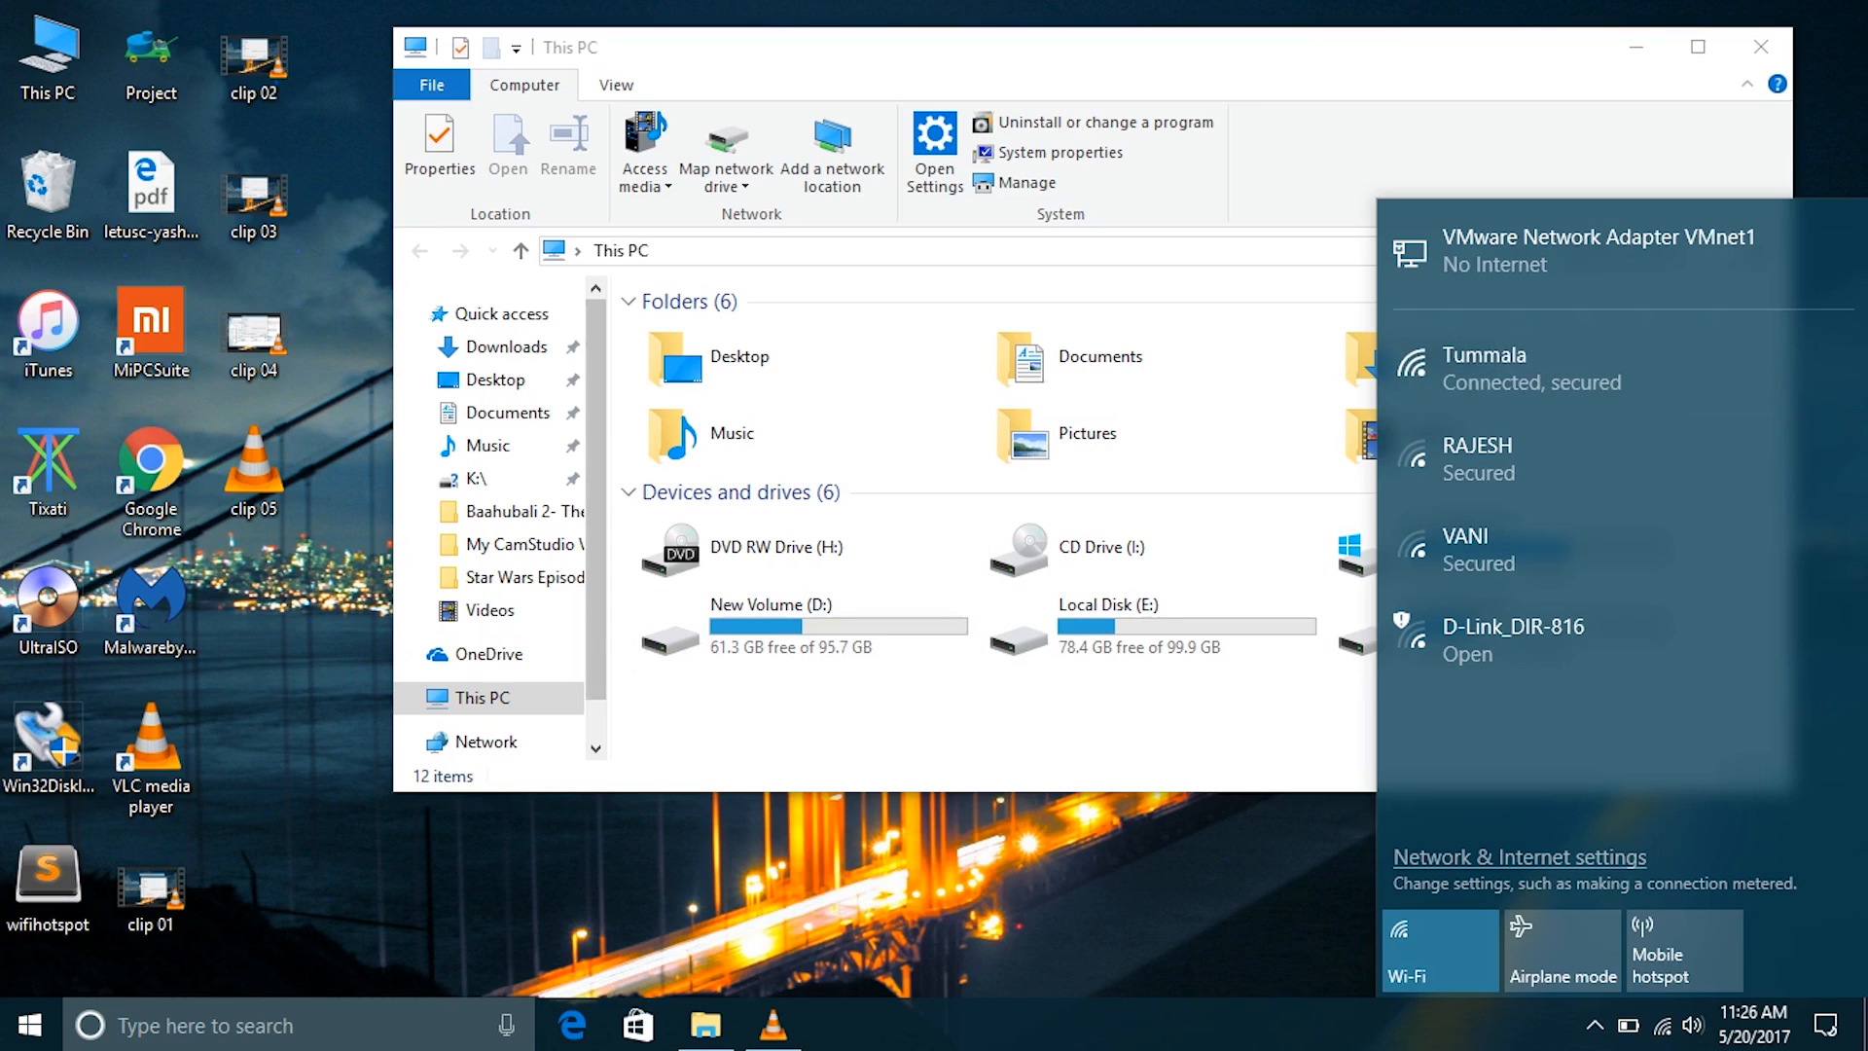
click(487, 741)
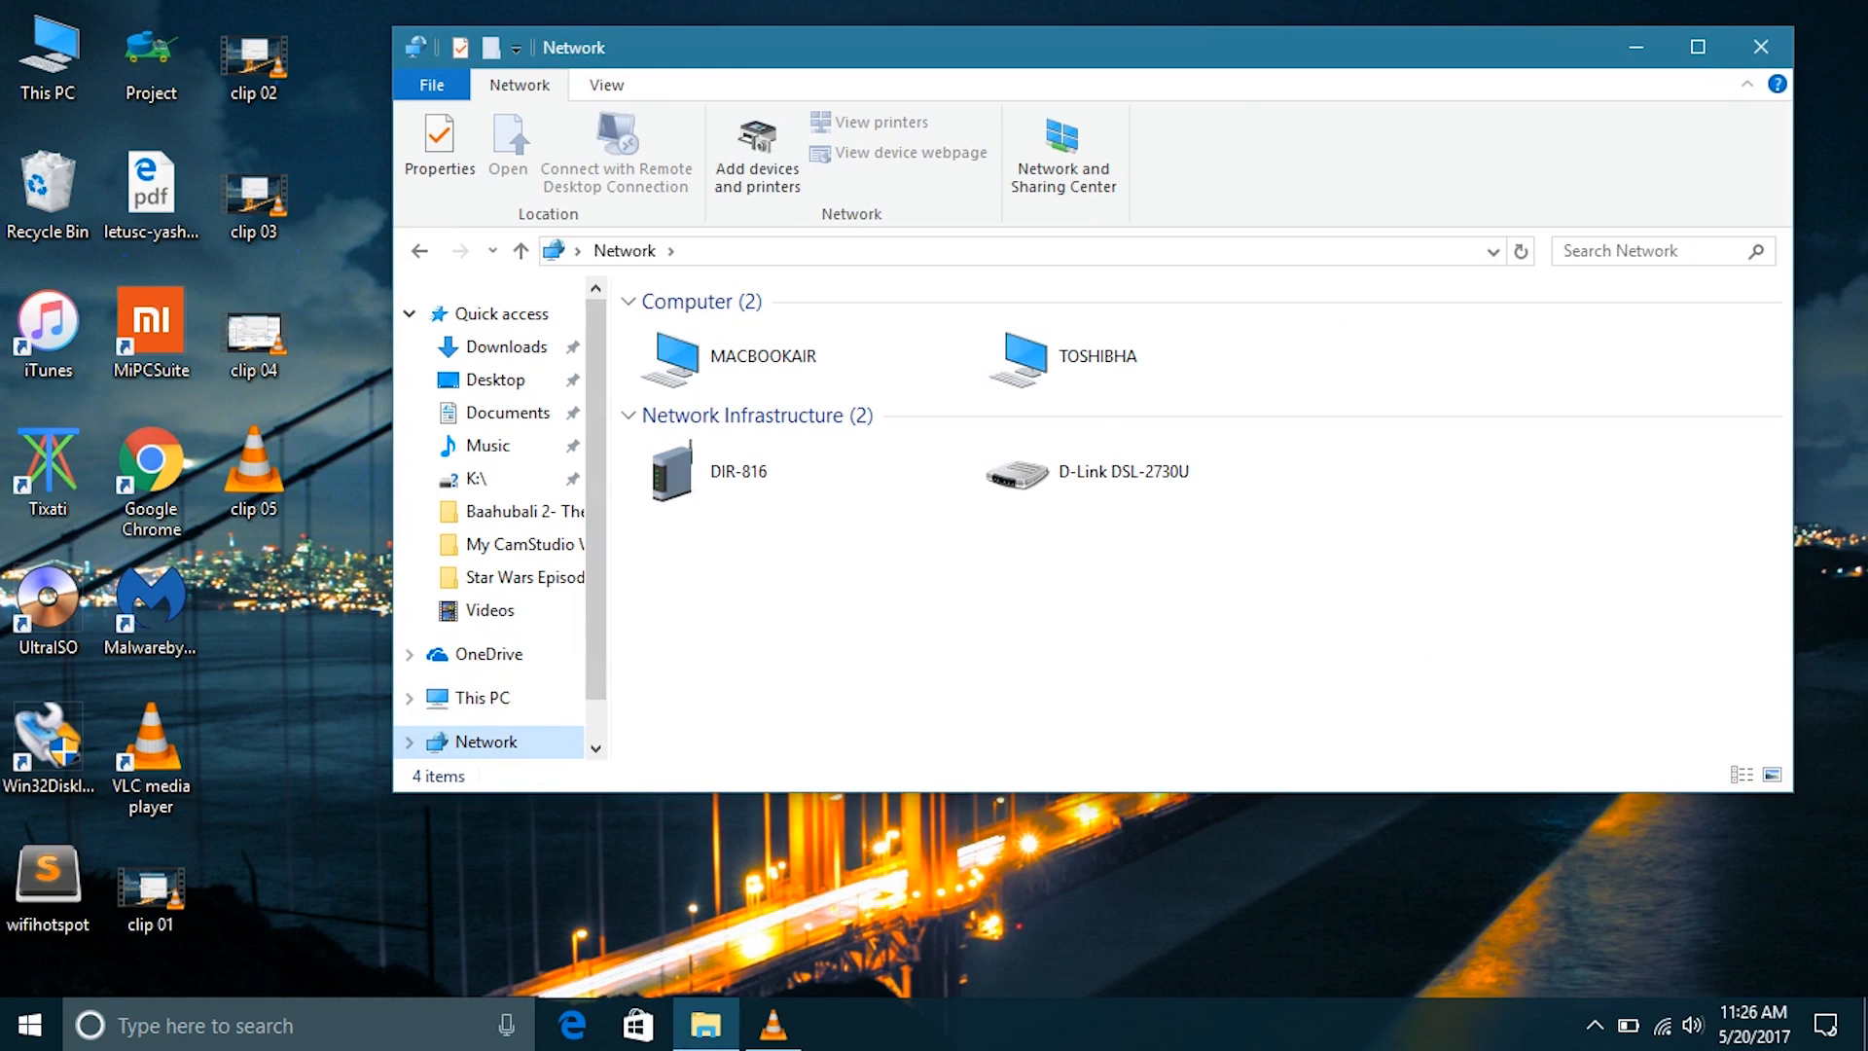
click(1096, 355)
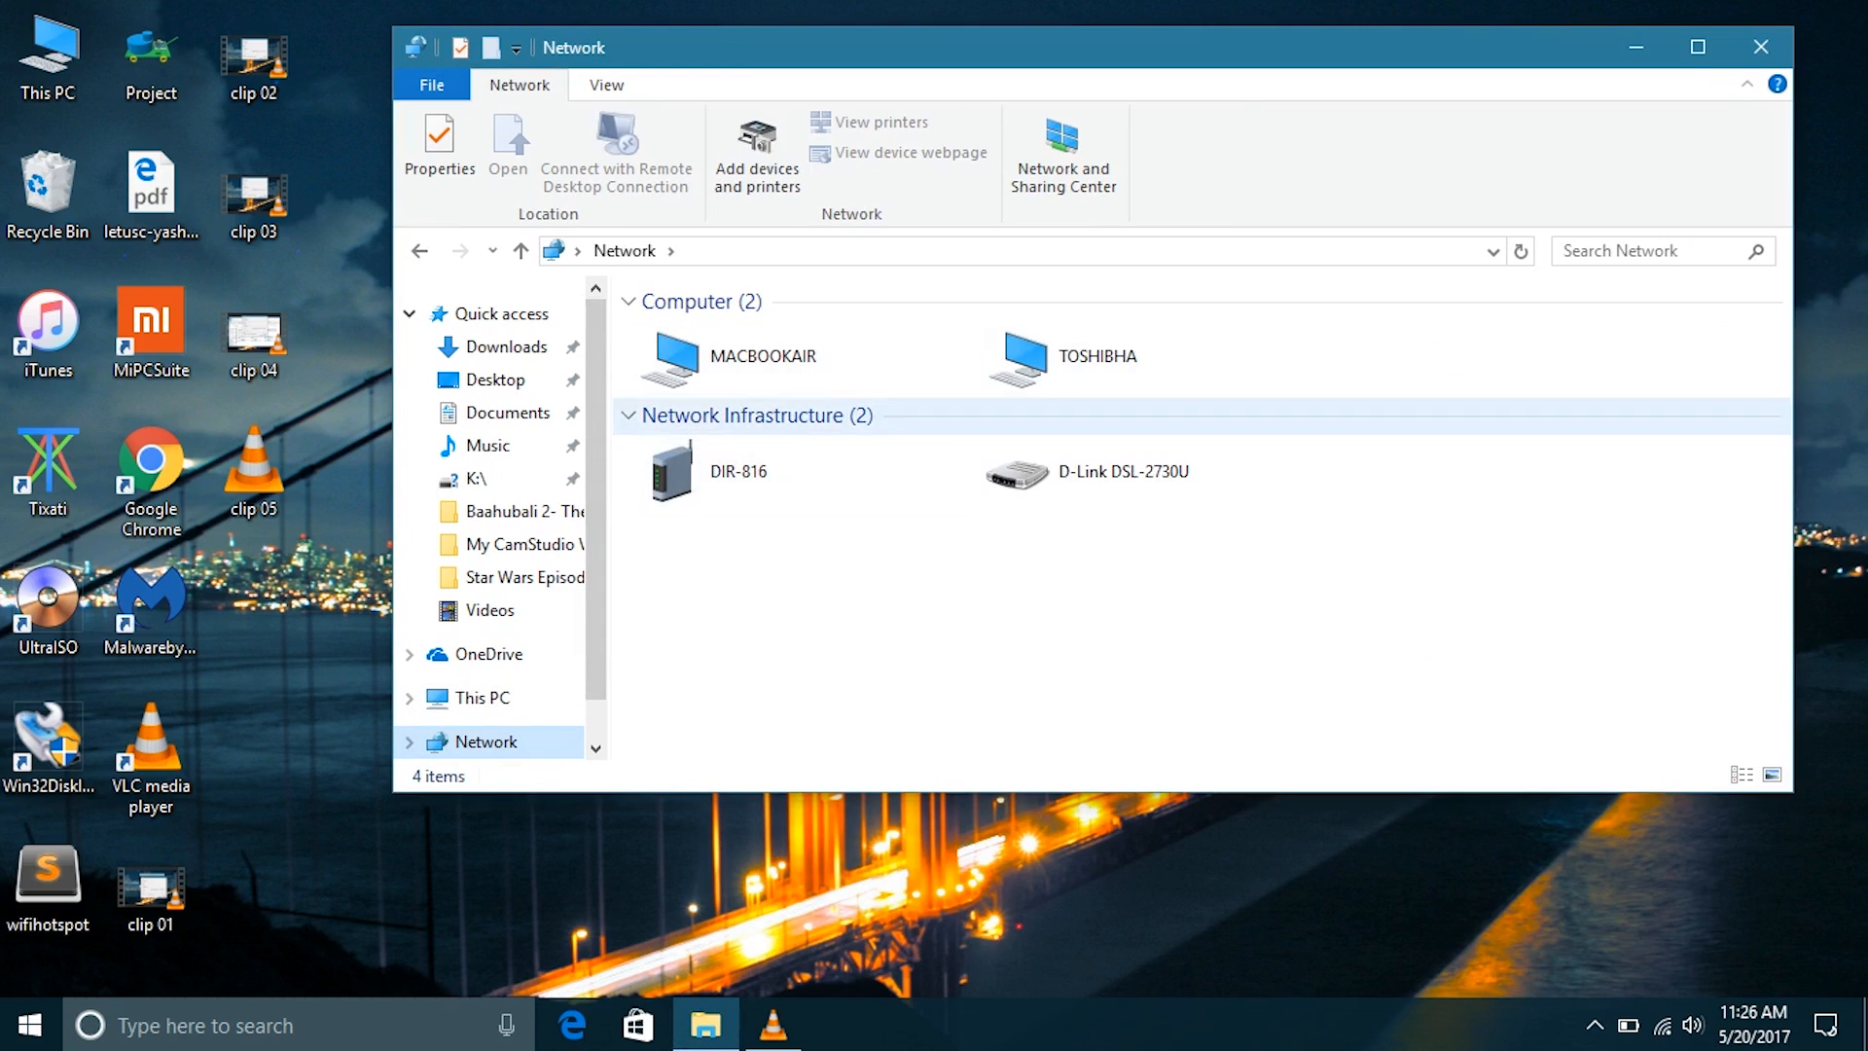
click(762, 356)
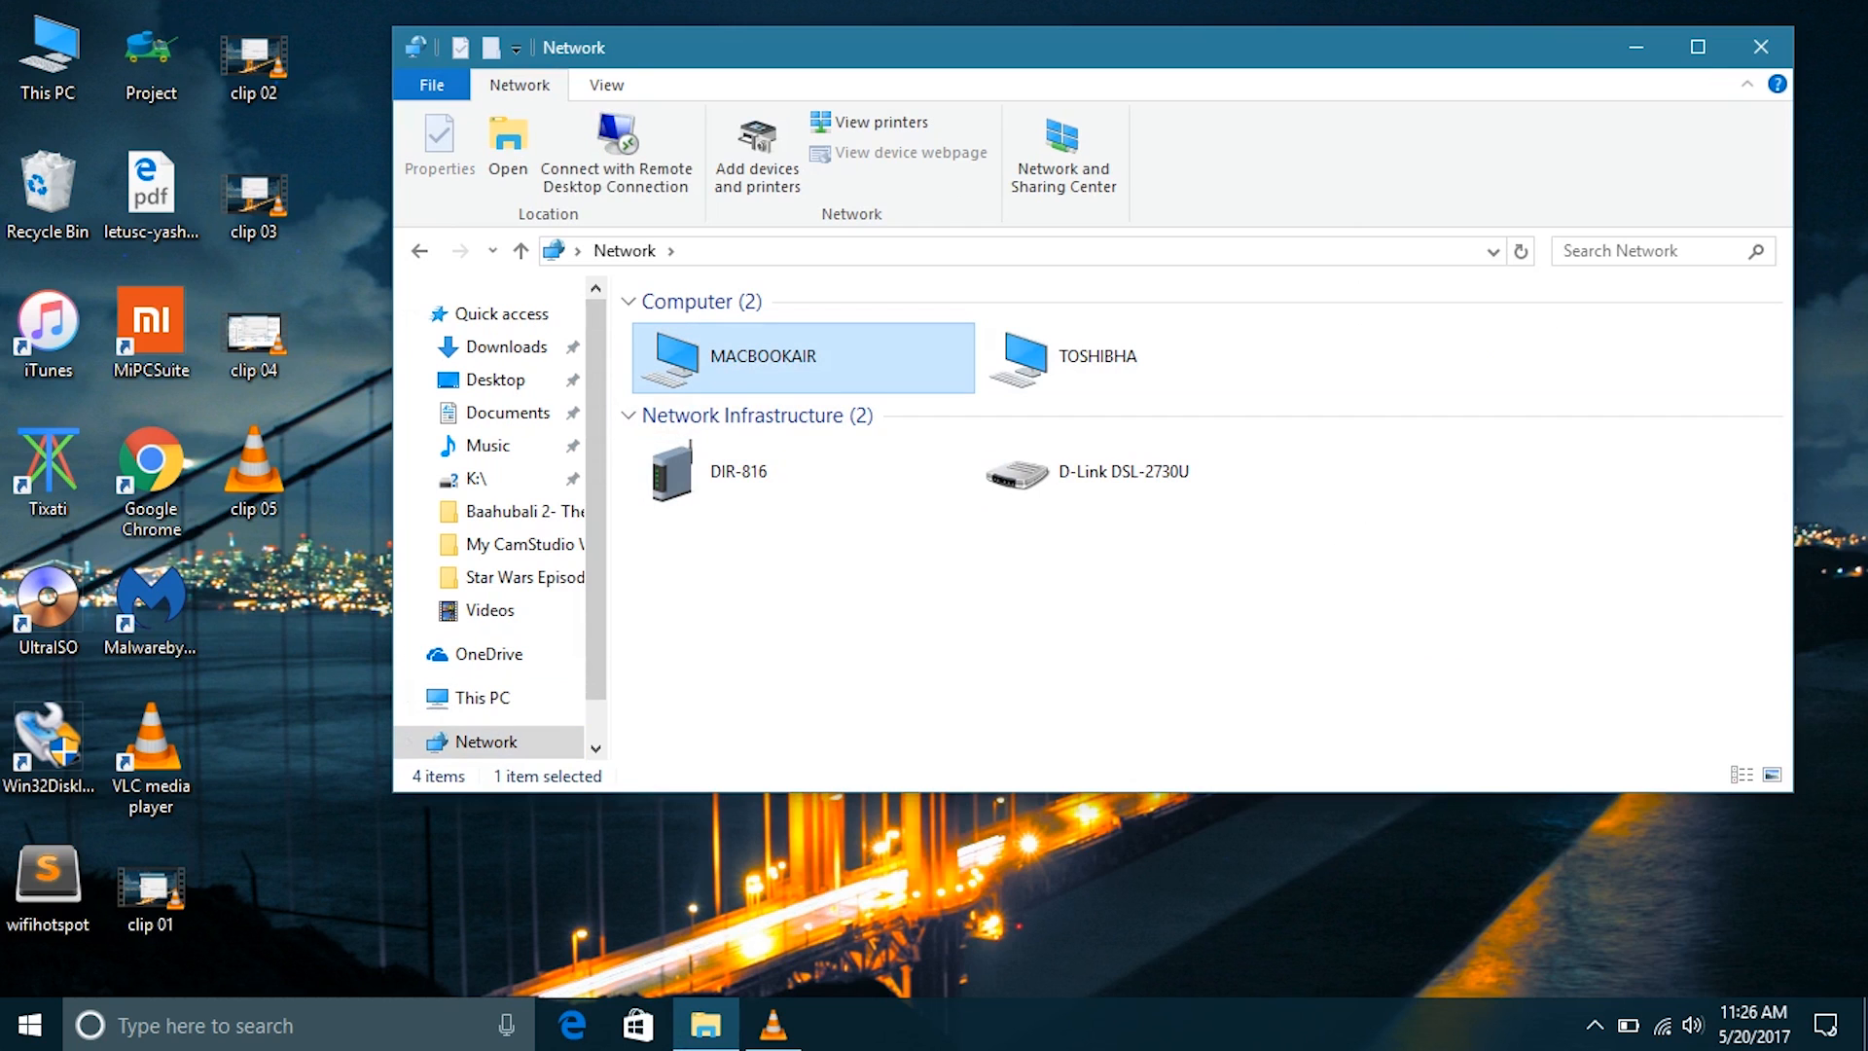
click(1095, 356)
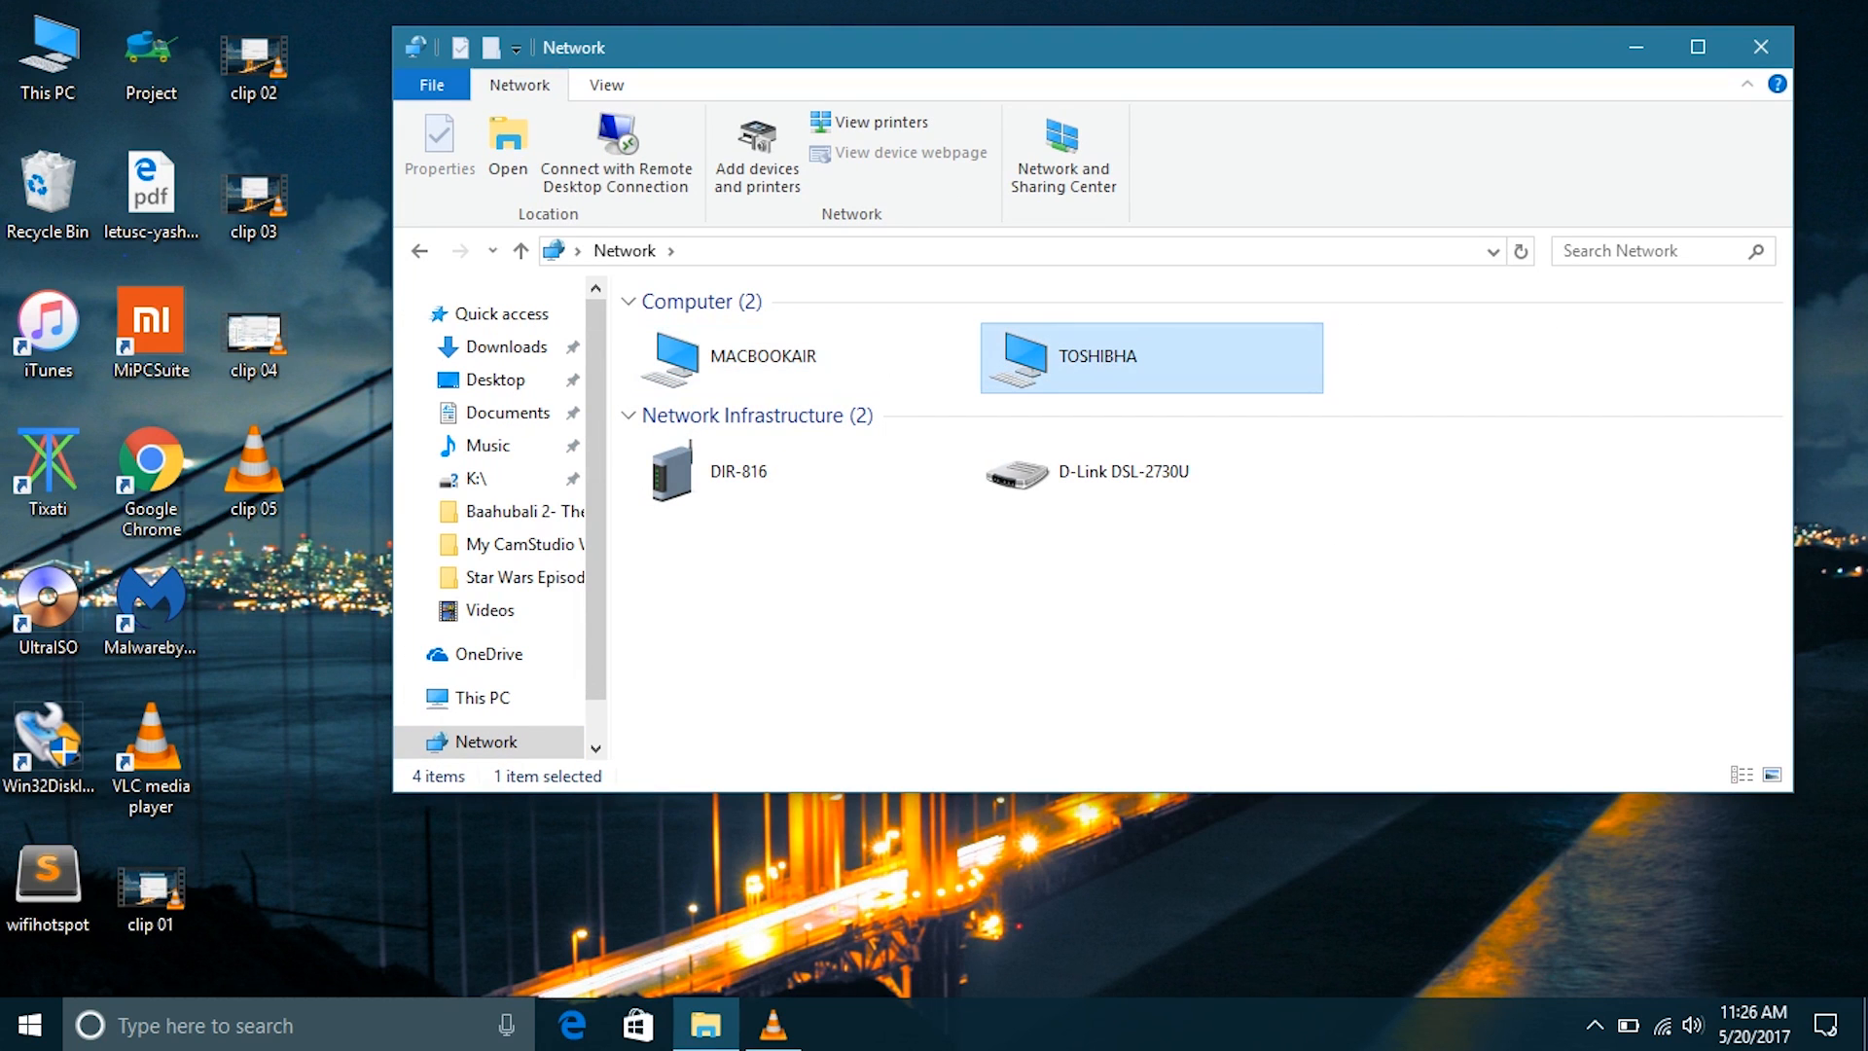
click(763, 356)
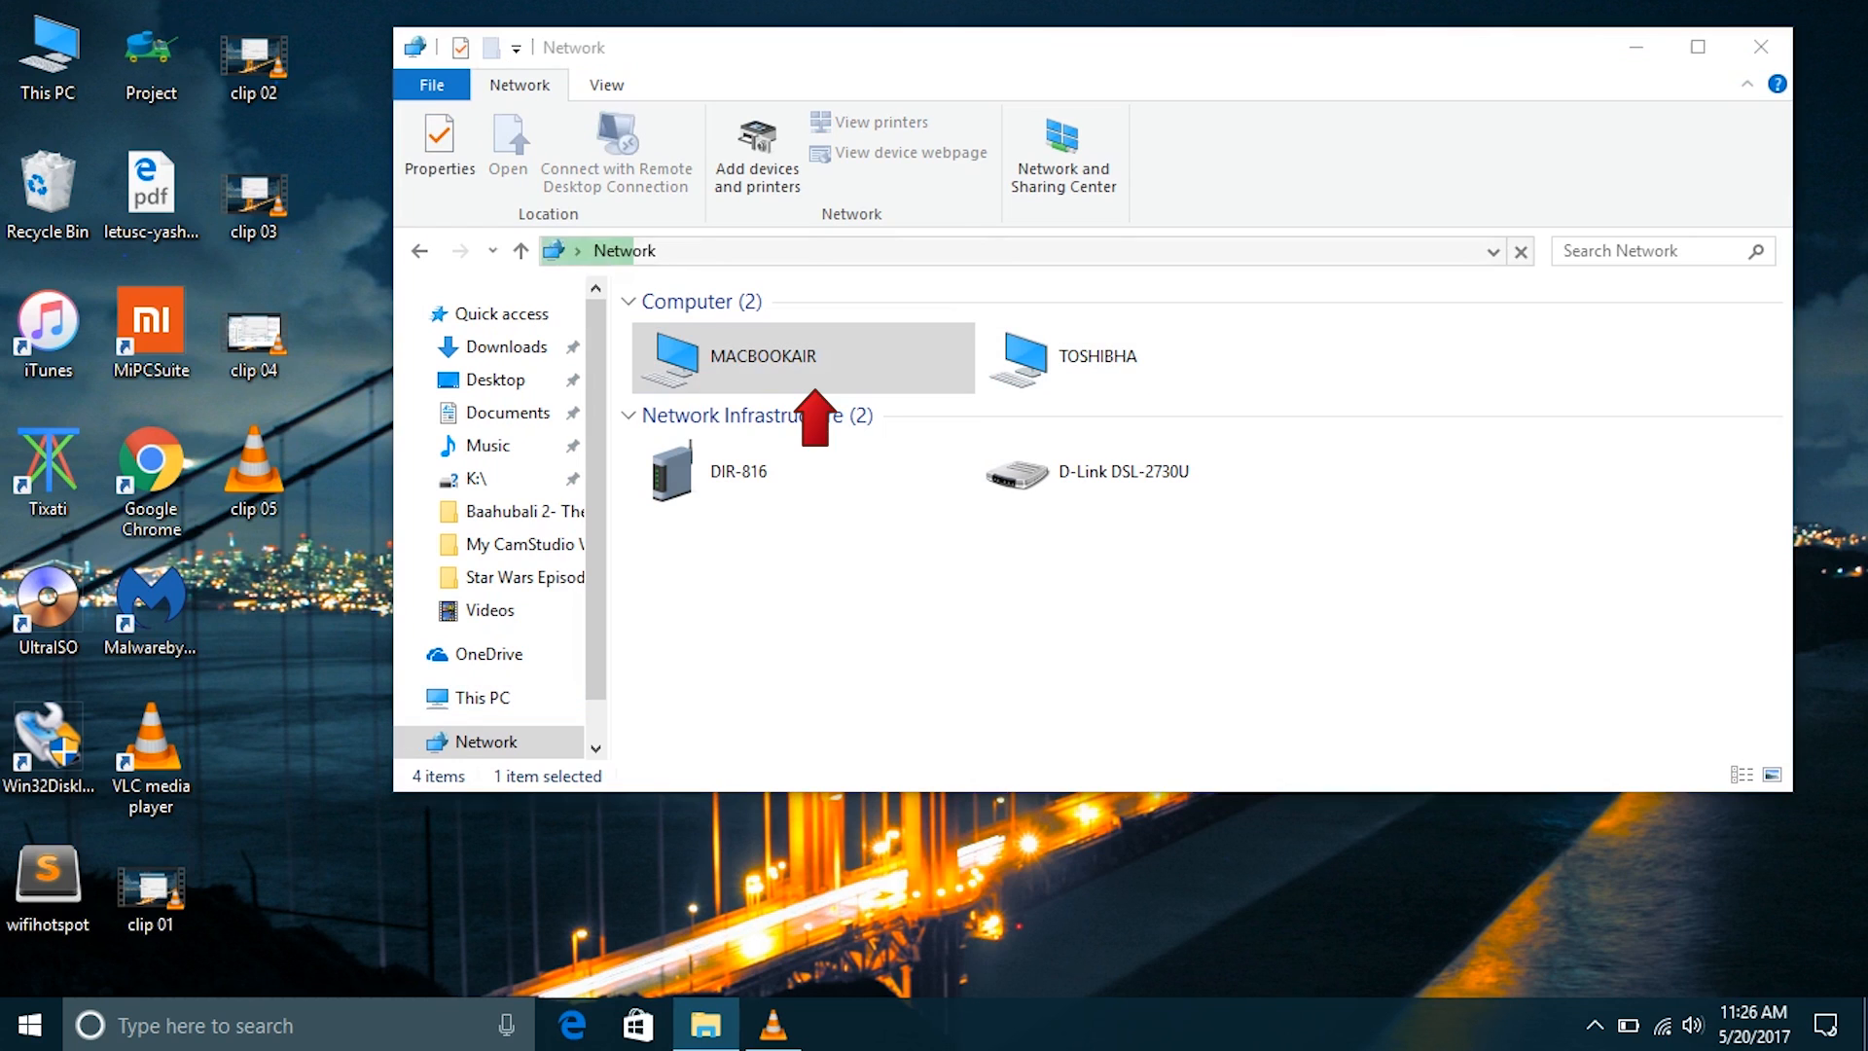
- Try opening MACBOOKAIR, start entering a user name, then dismiss the credentials prompt
double_click(763, 356)
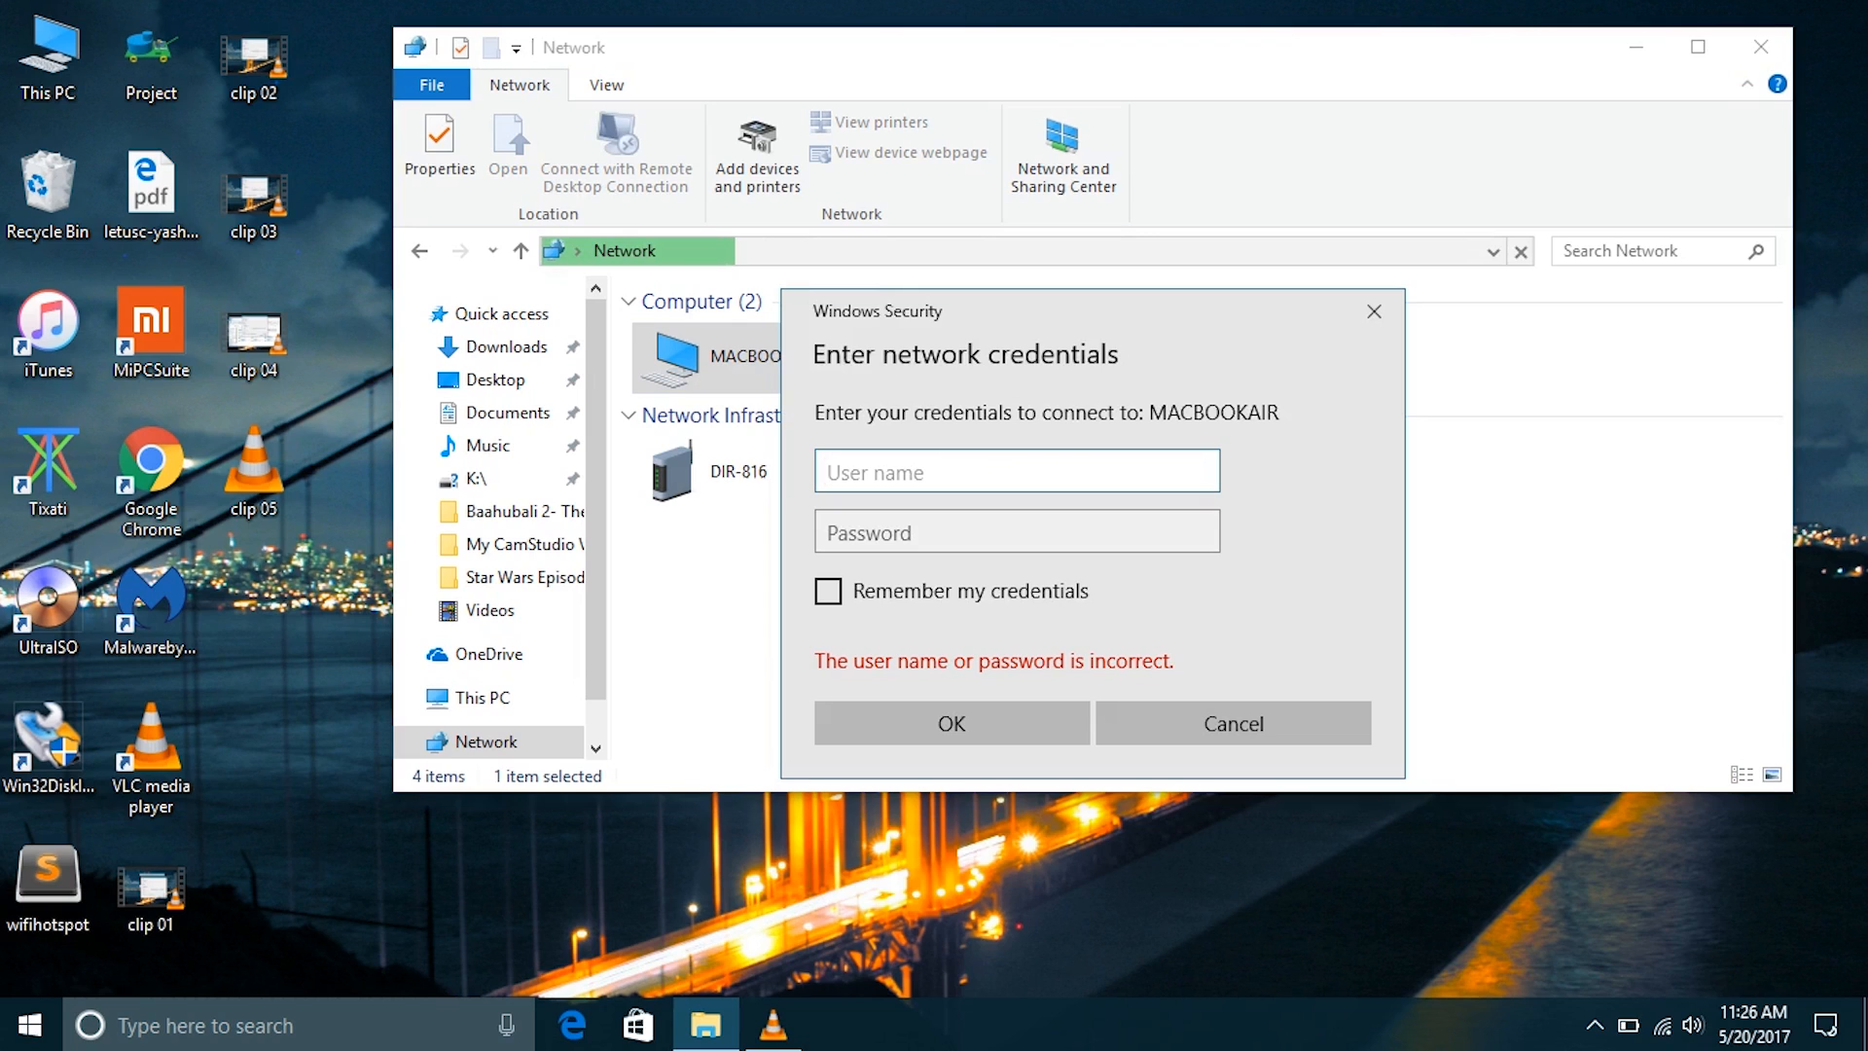
click(1016, 471)
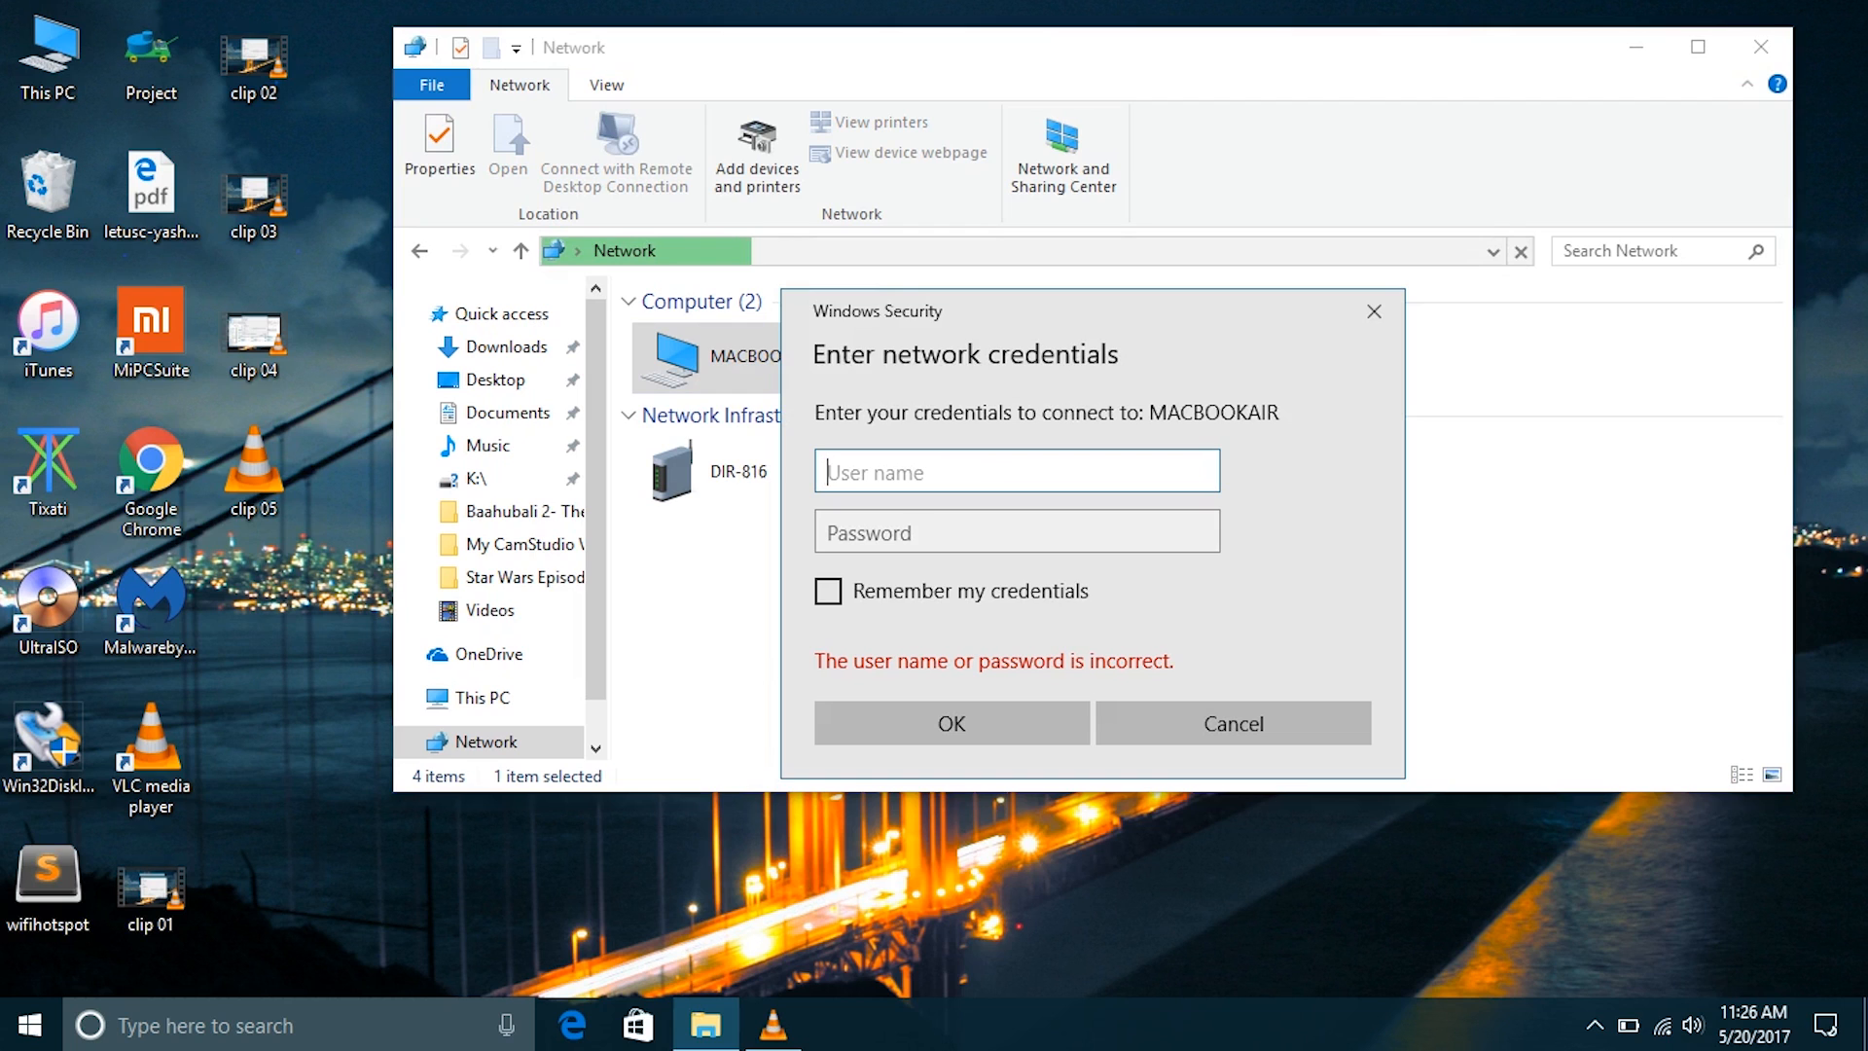
click(1234, 723)
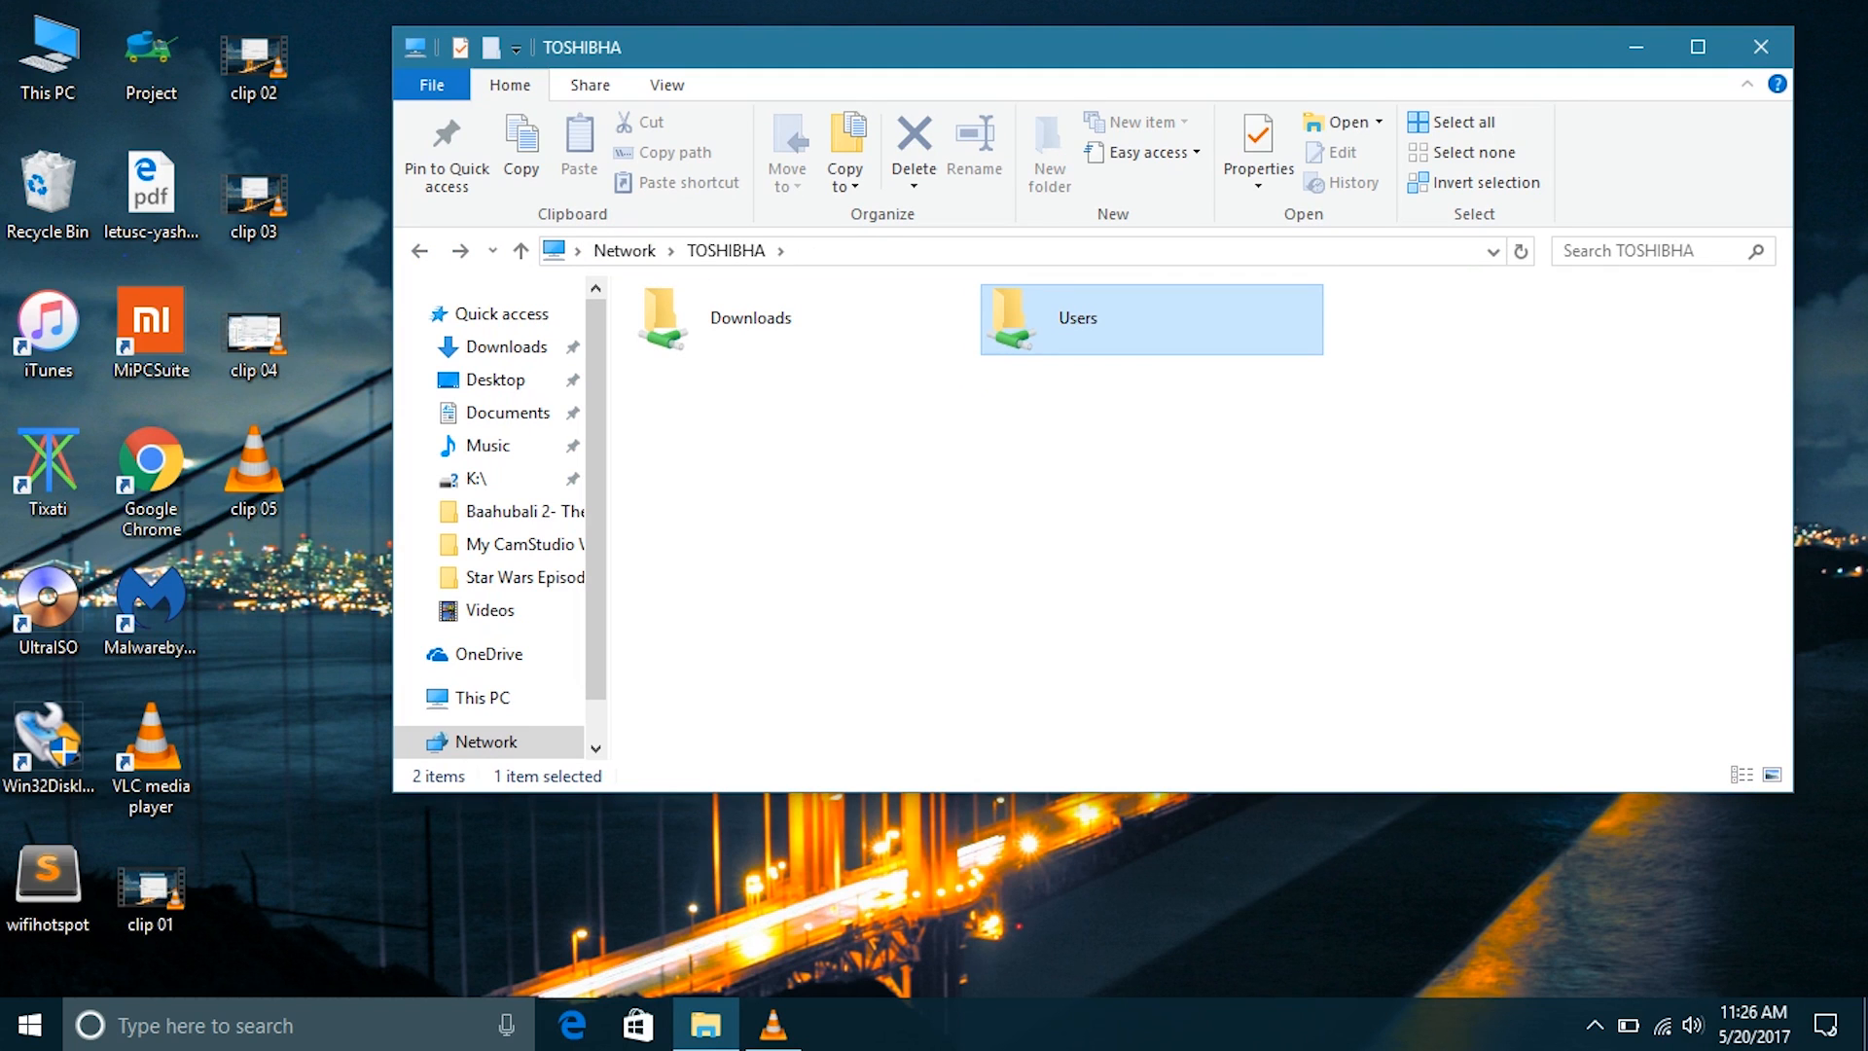
mouse_move(418, 251)
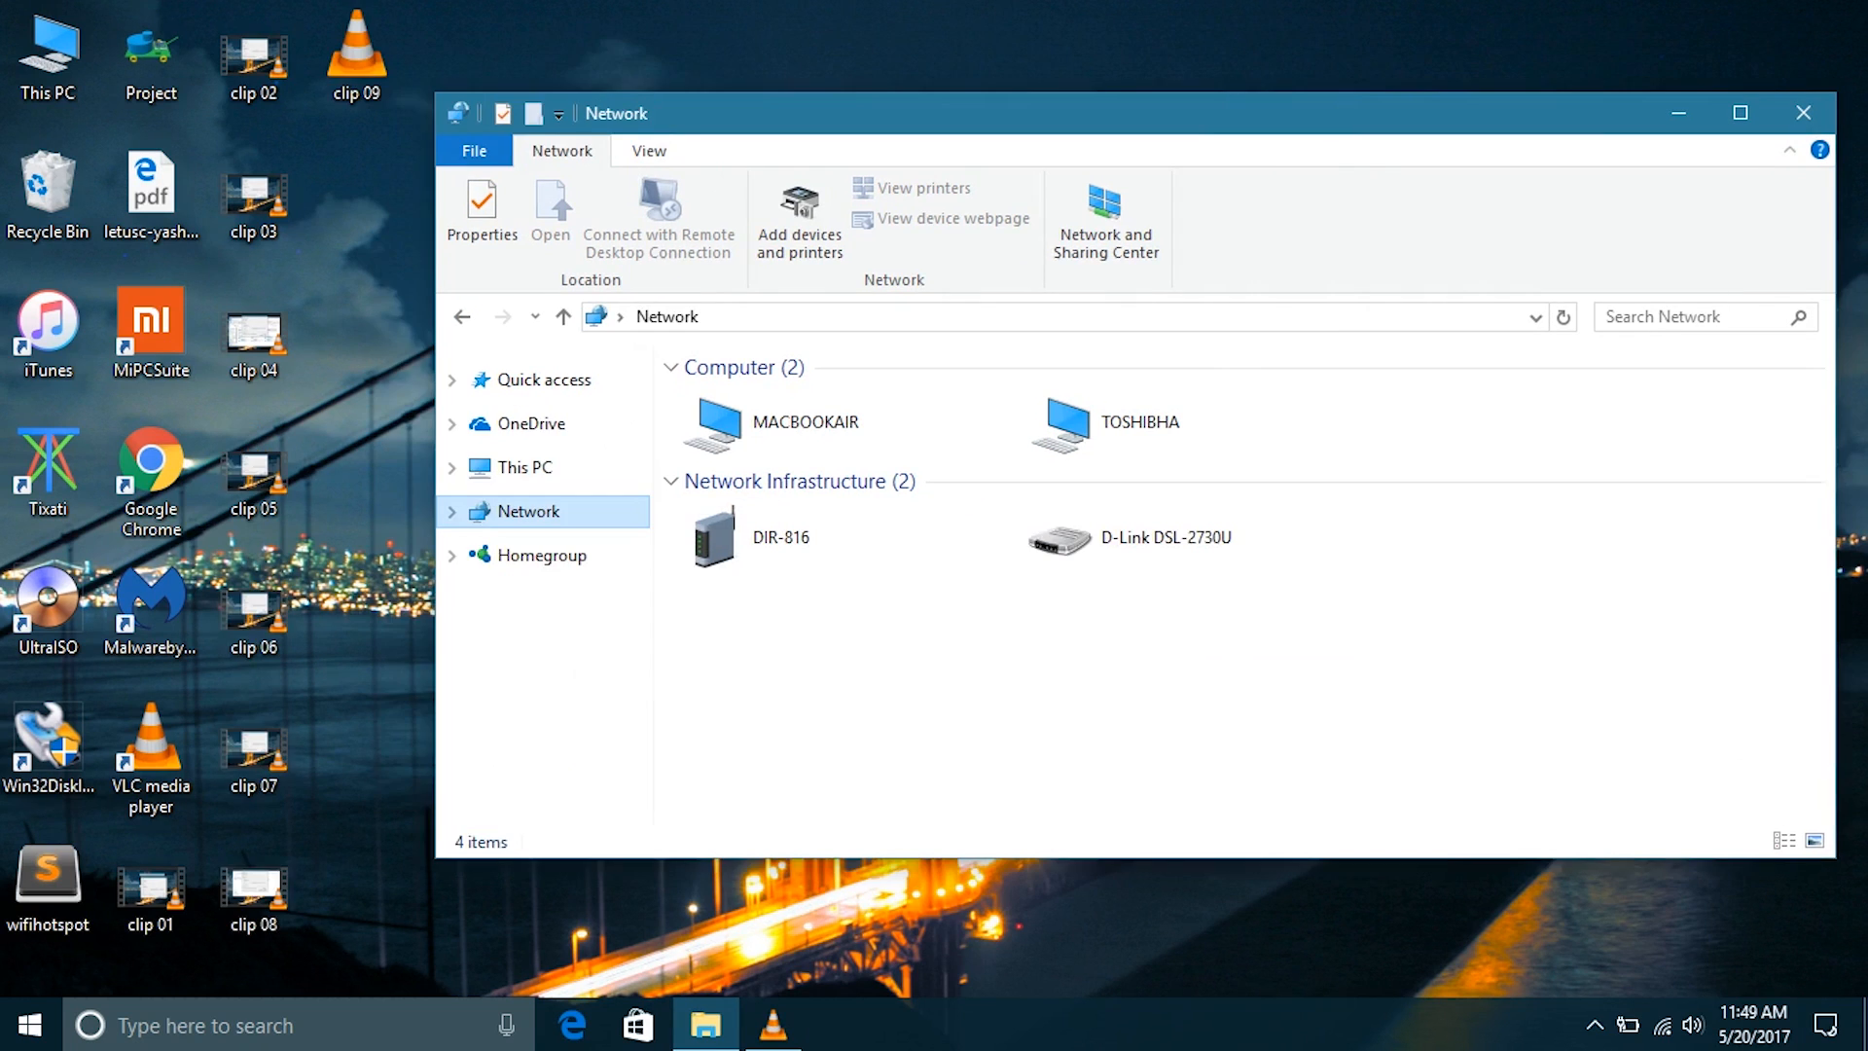
- Log in to MACBOOKAIR as Madhav with the Mac password and open its shares
click(807, 423)
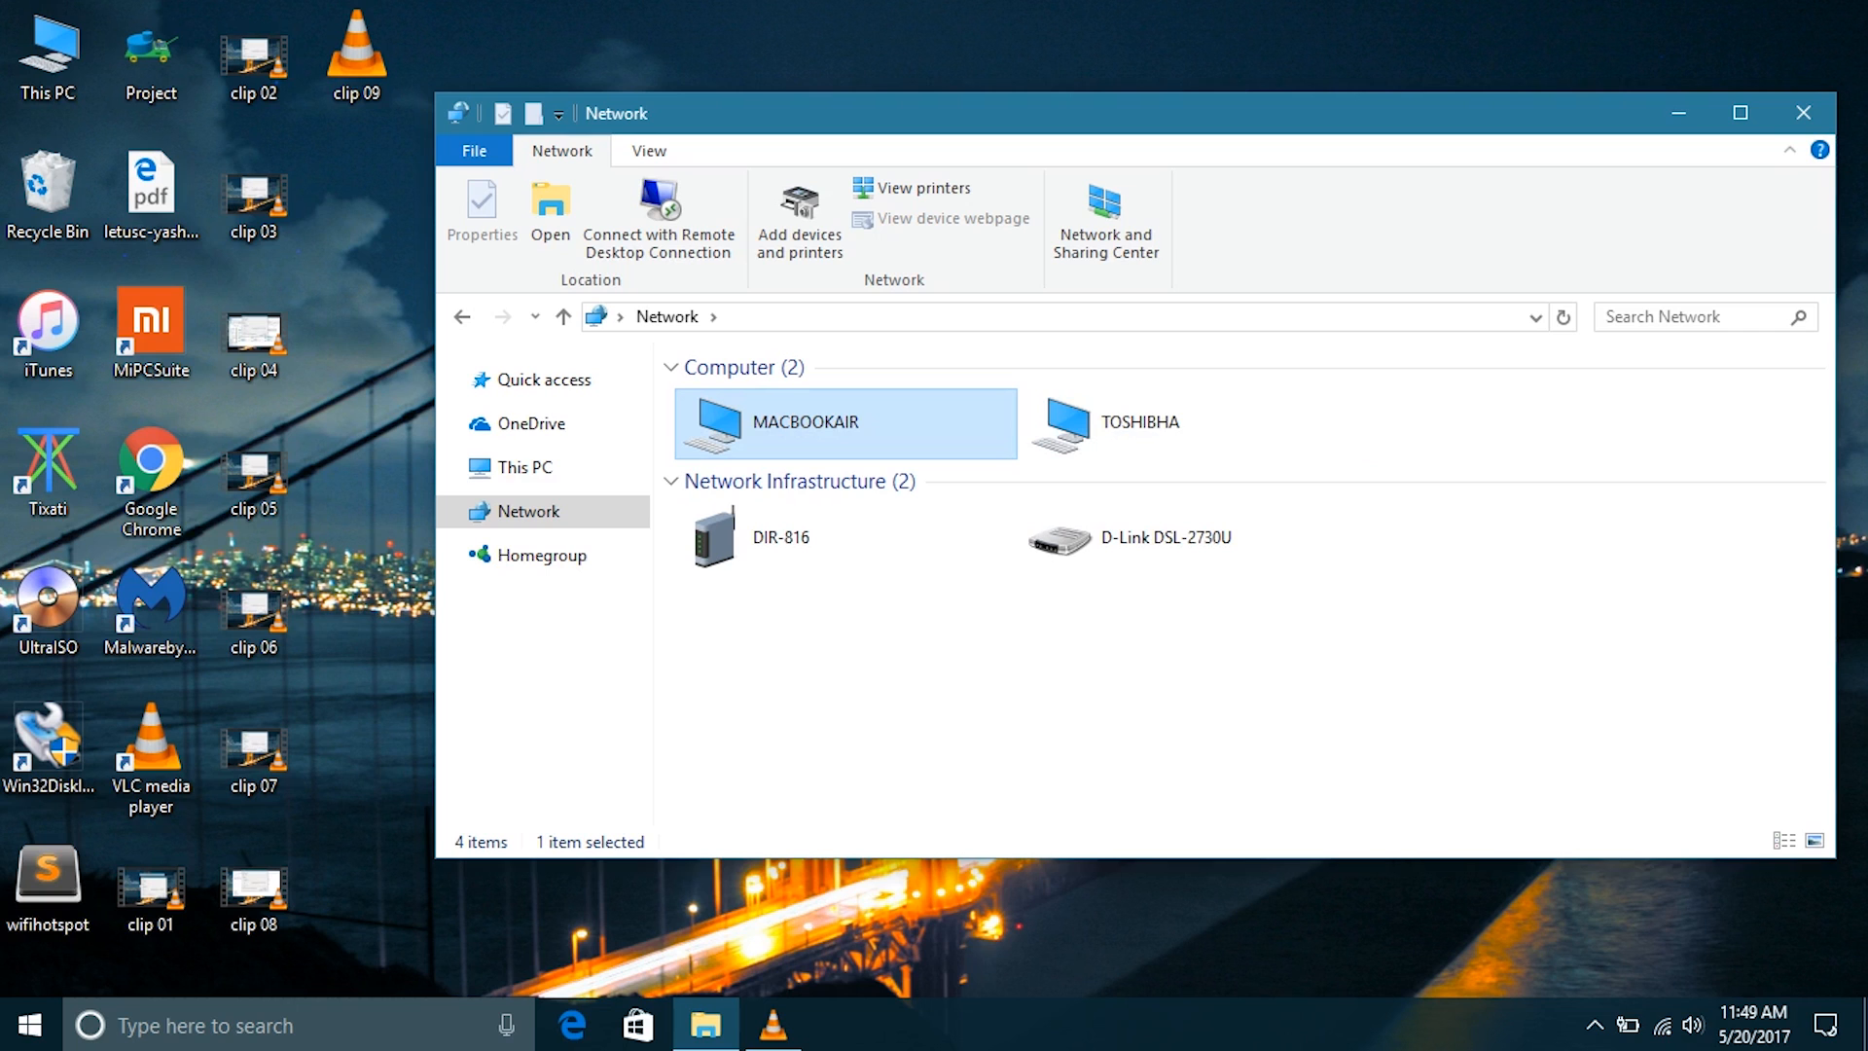
double_click(805, 422)
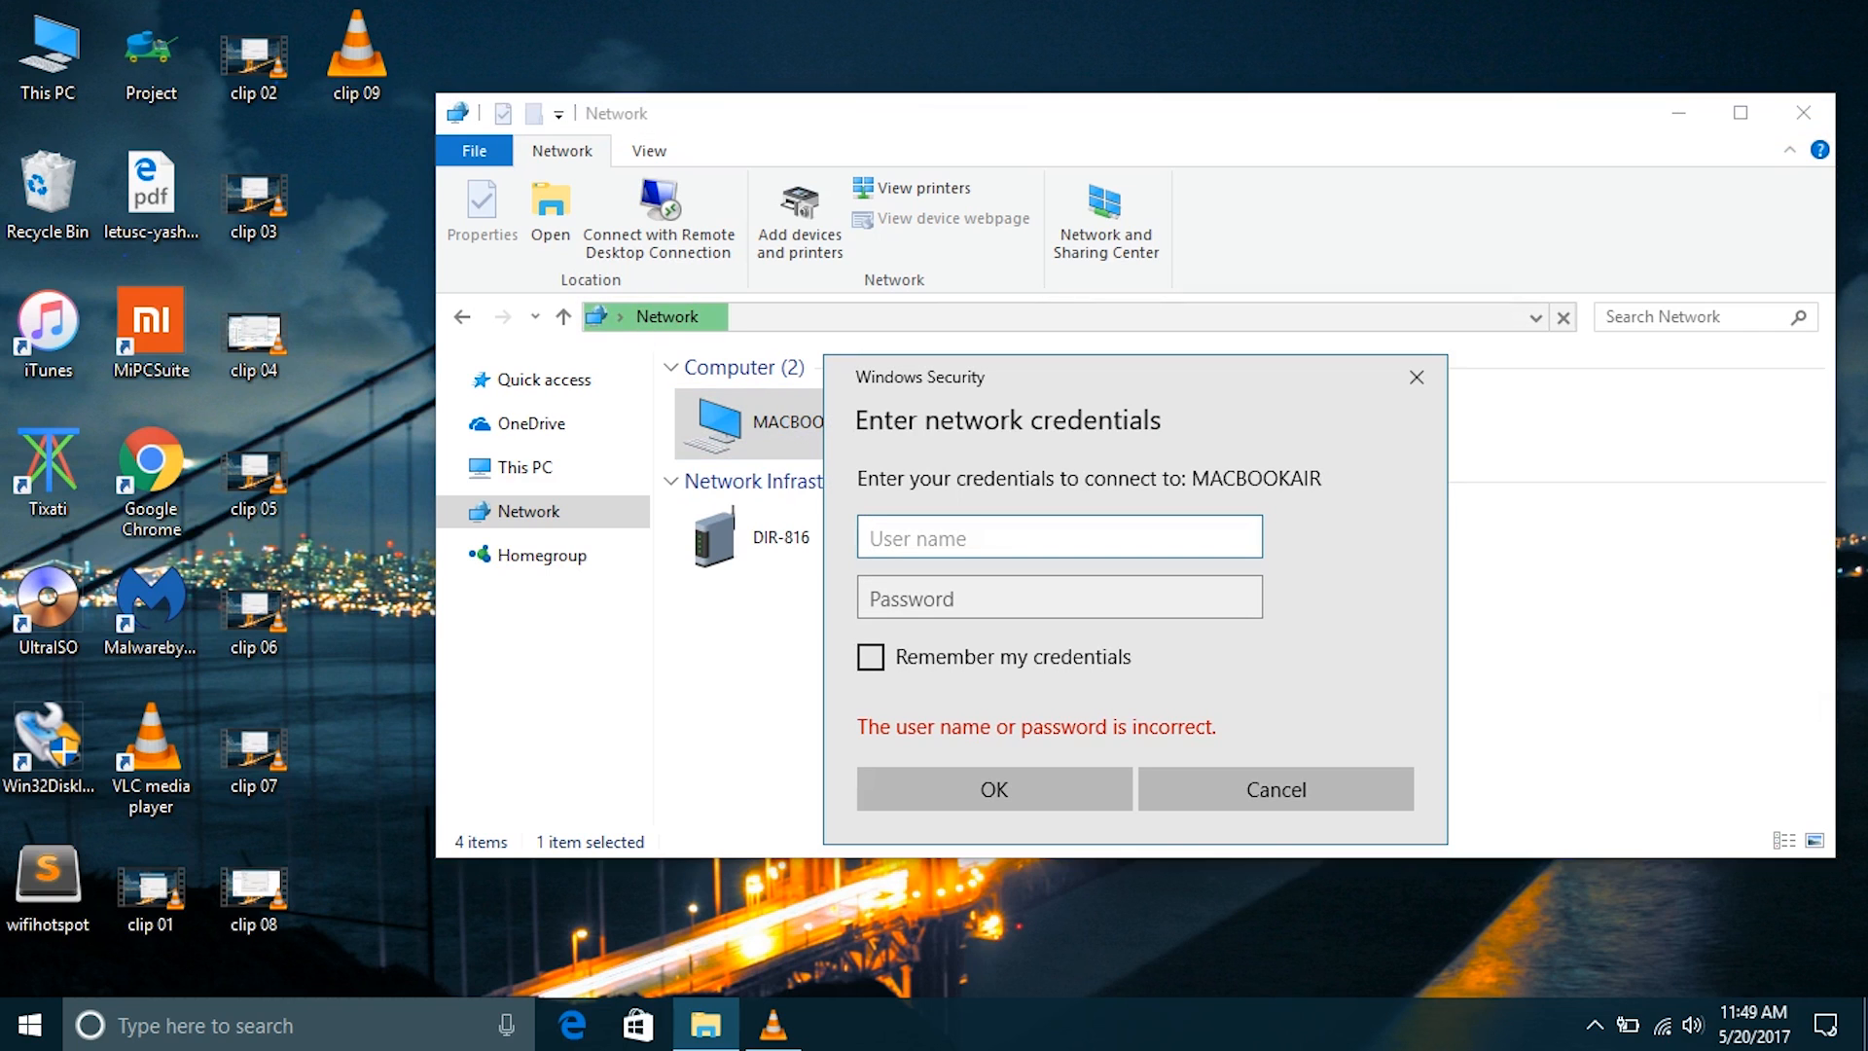
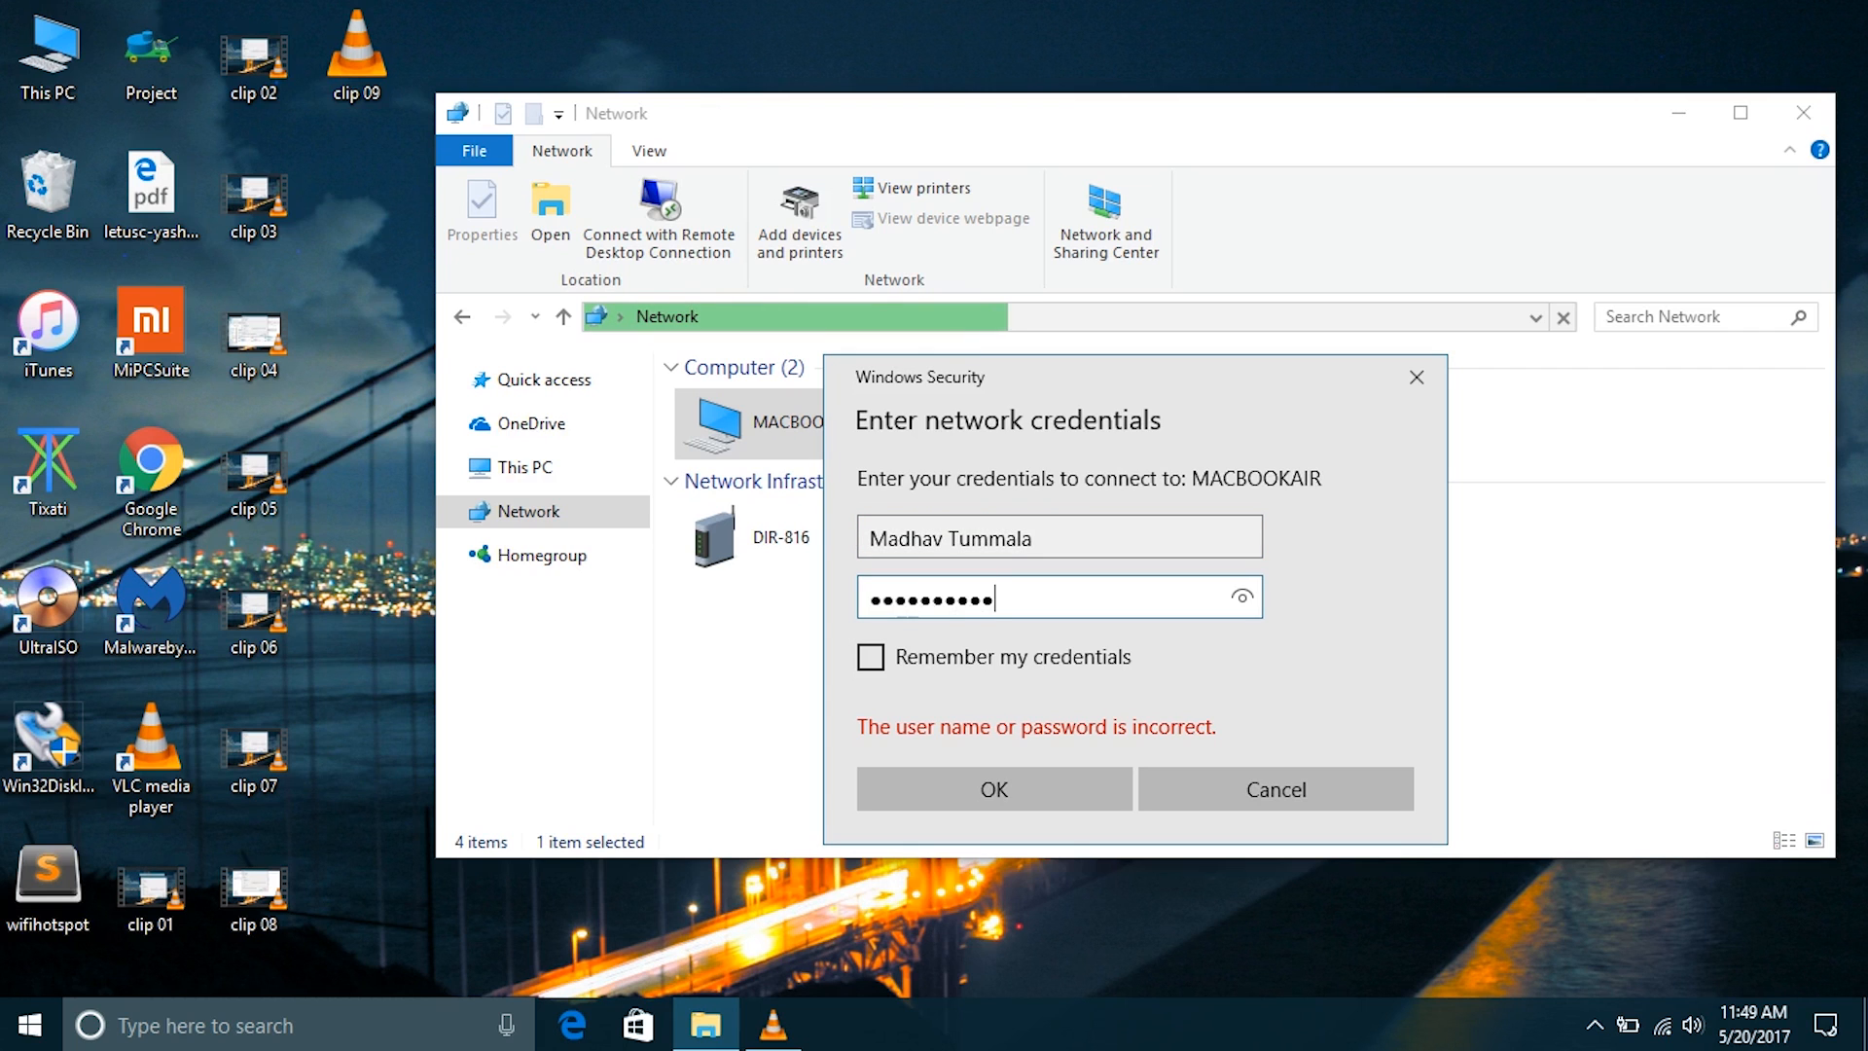
click(1277, 789)
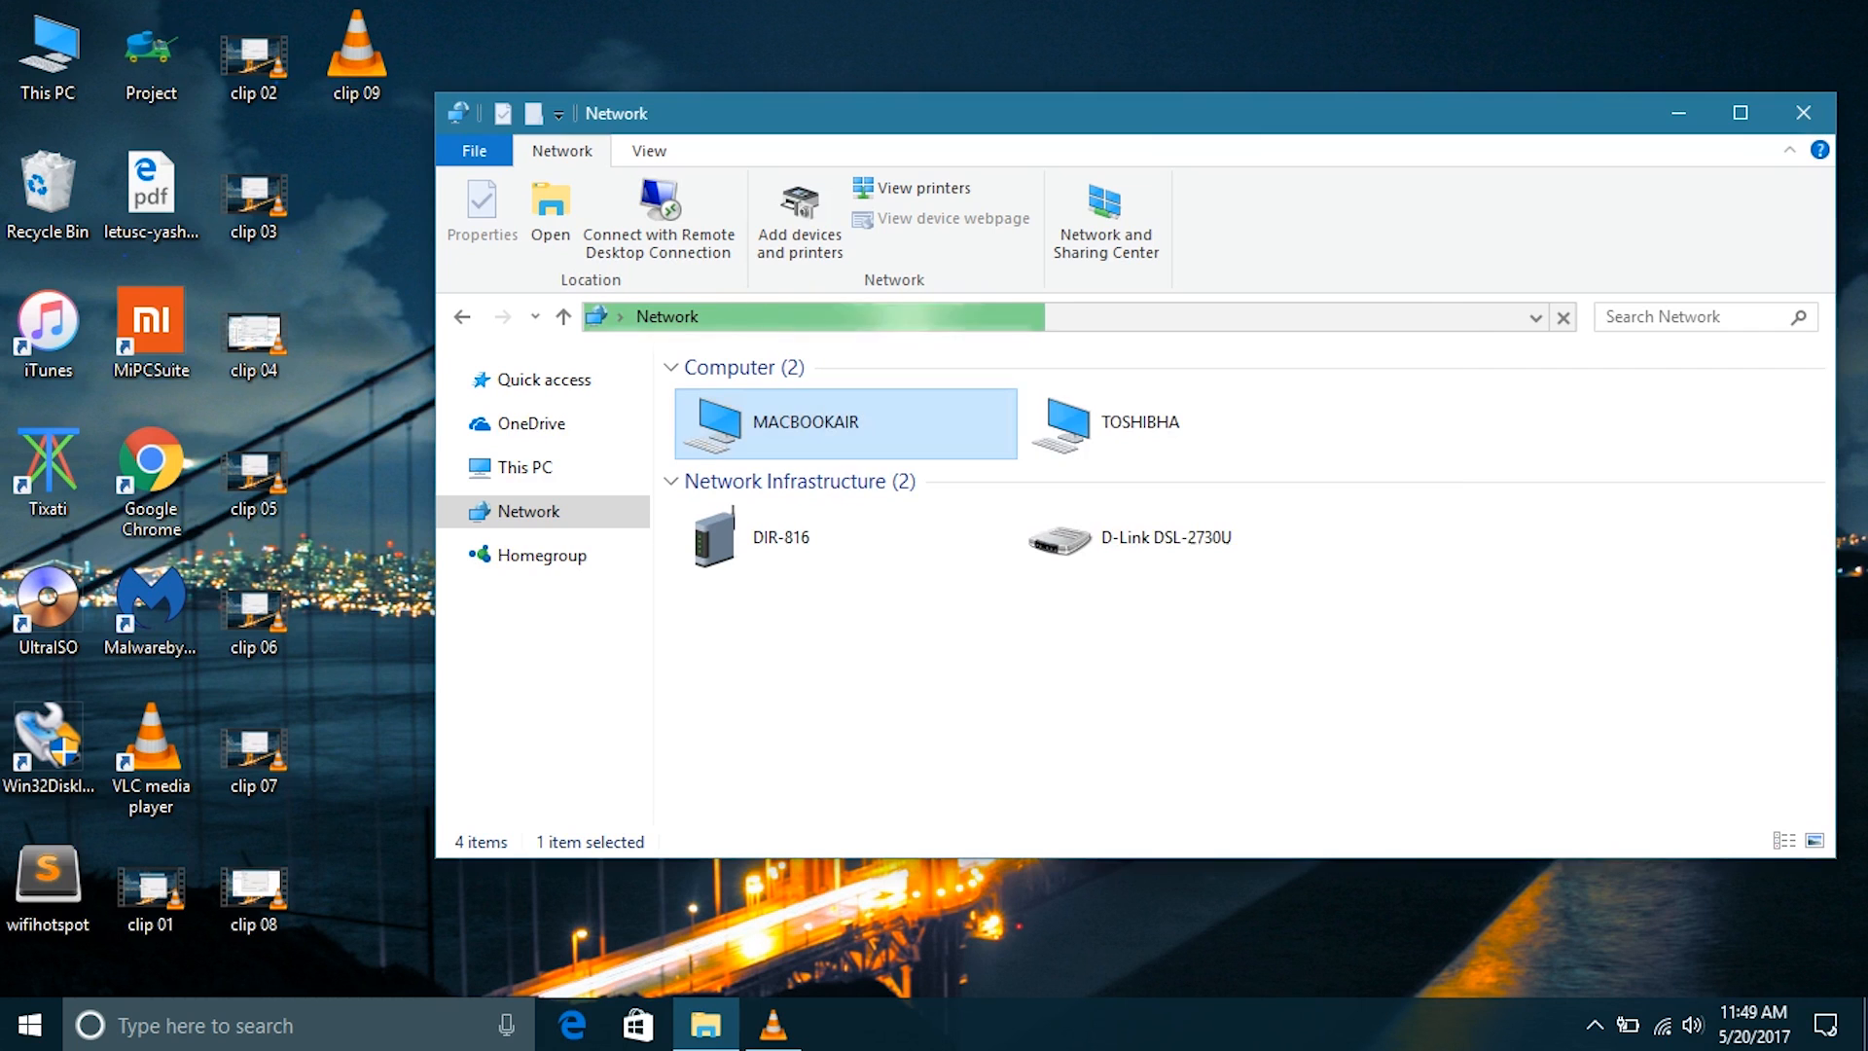
double_click(803, 423)
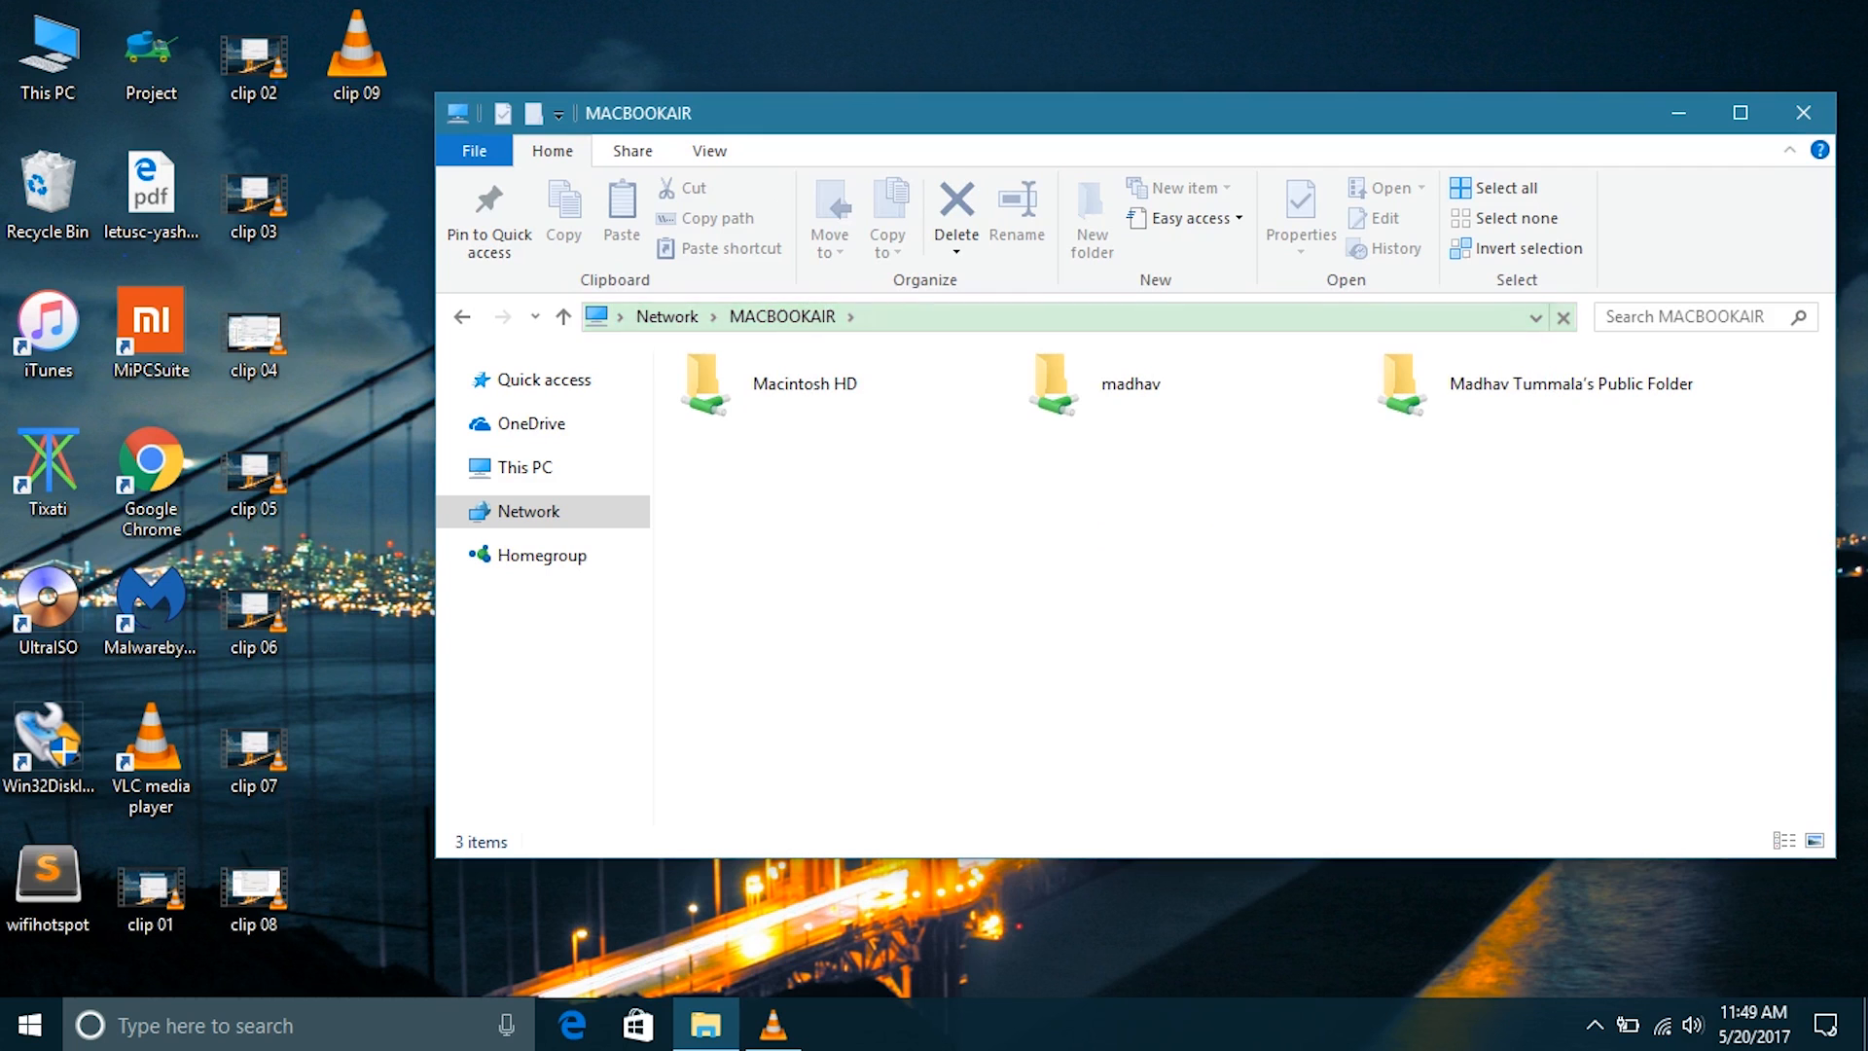
click(1569, 384)
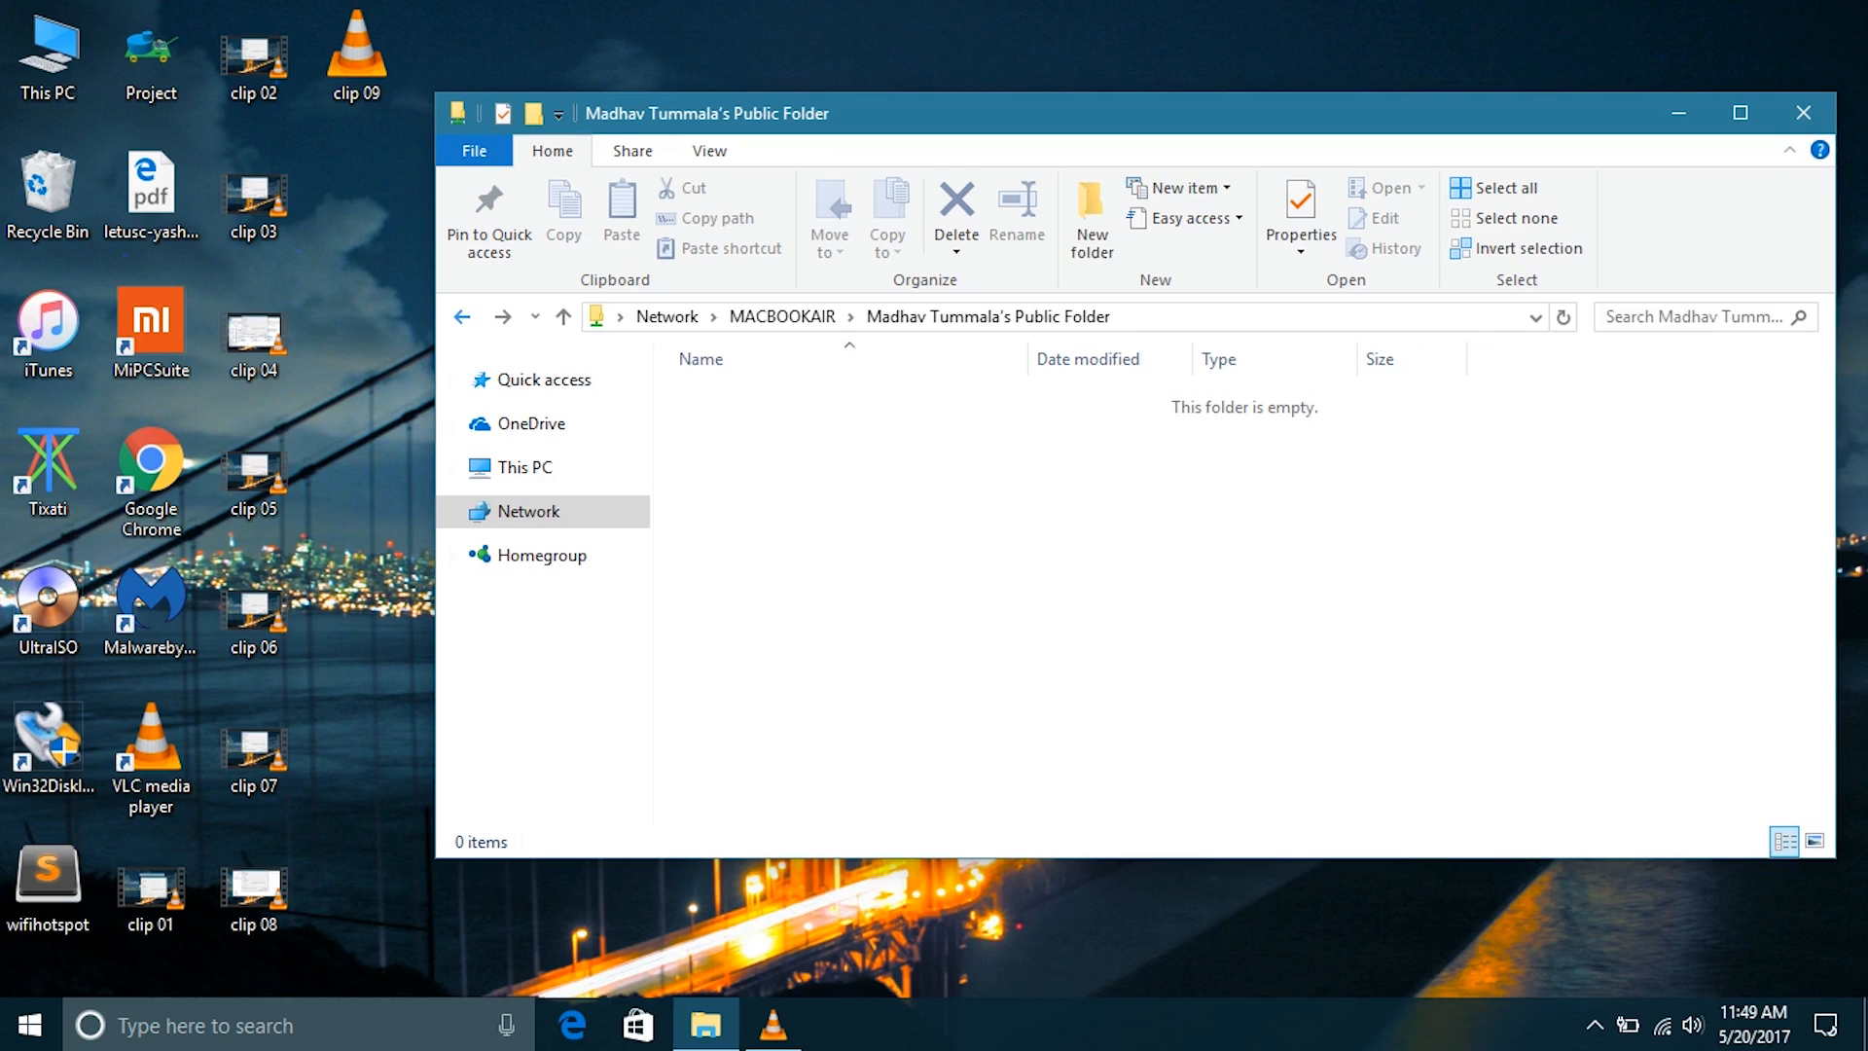
click(781, 317)
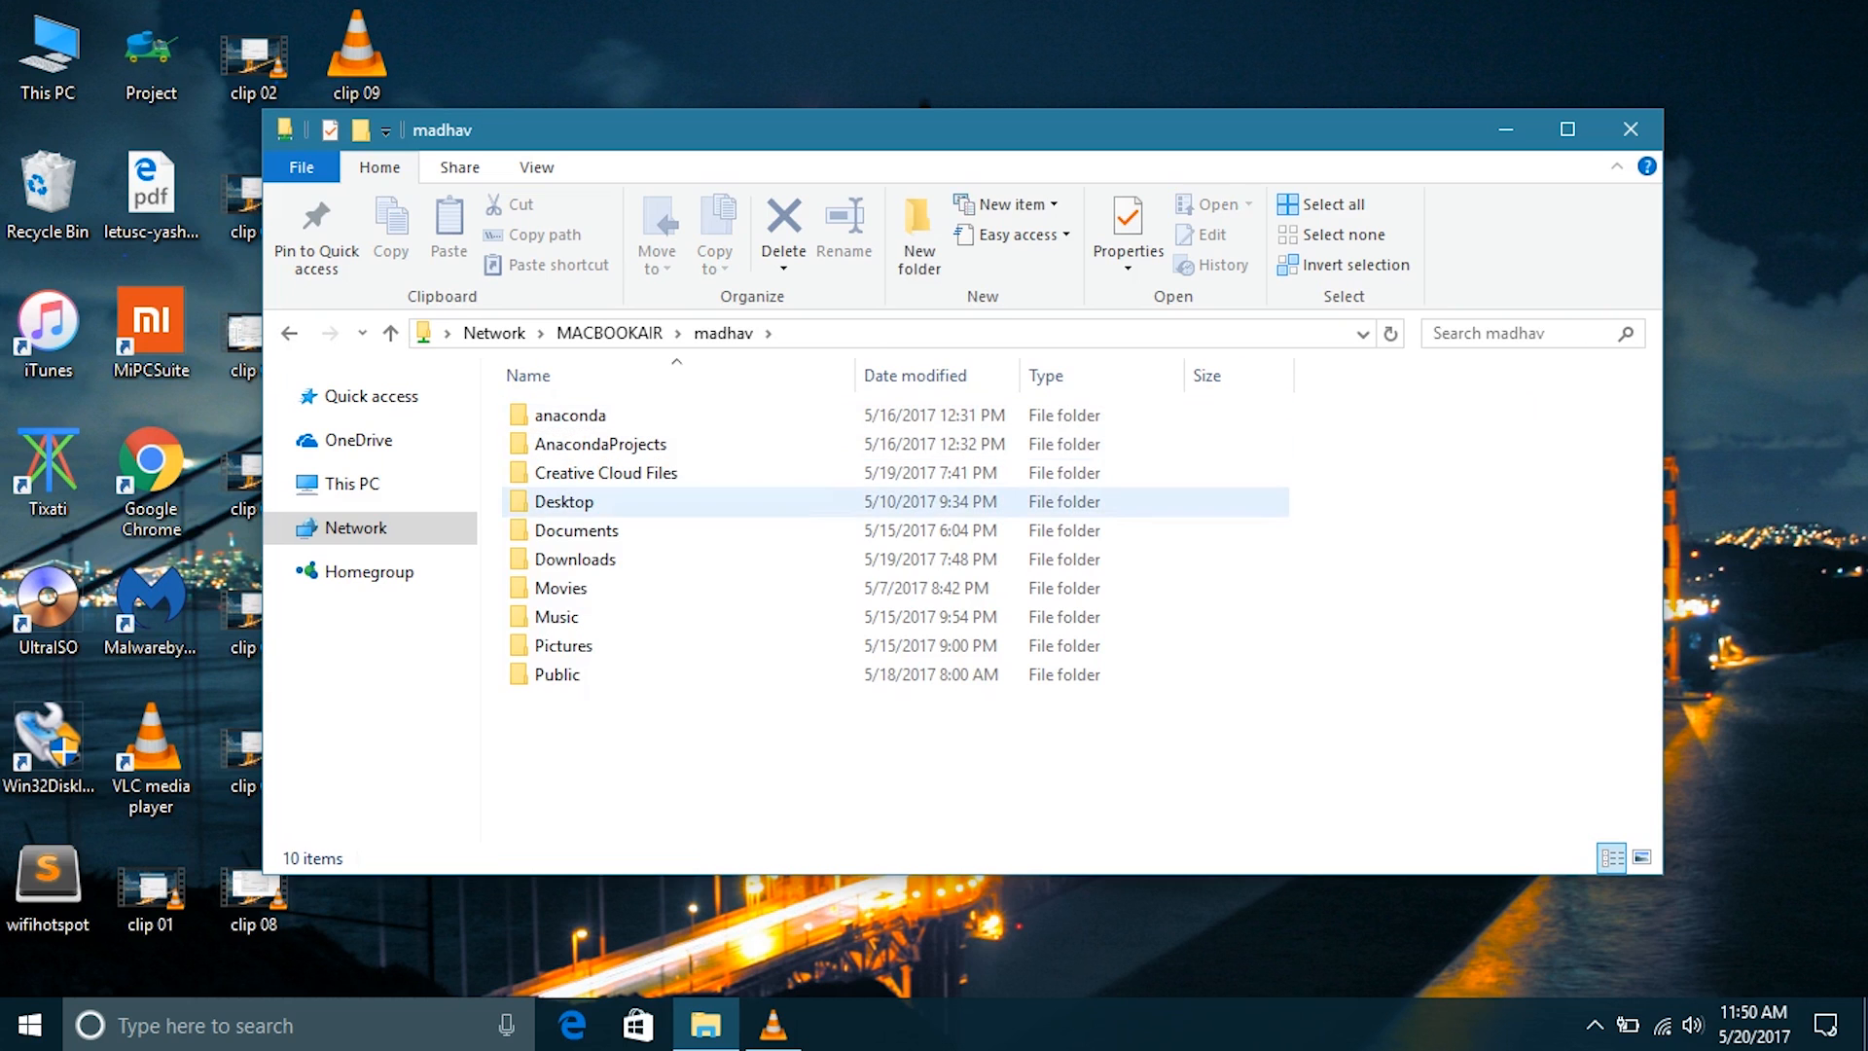
click(575, 530)
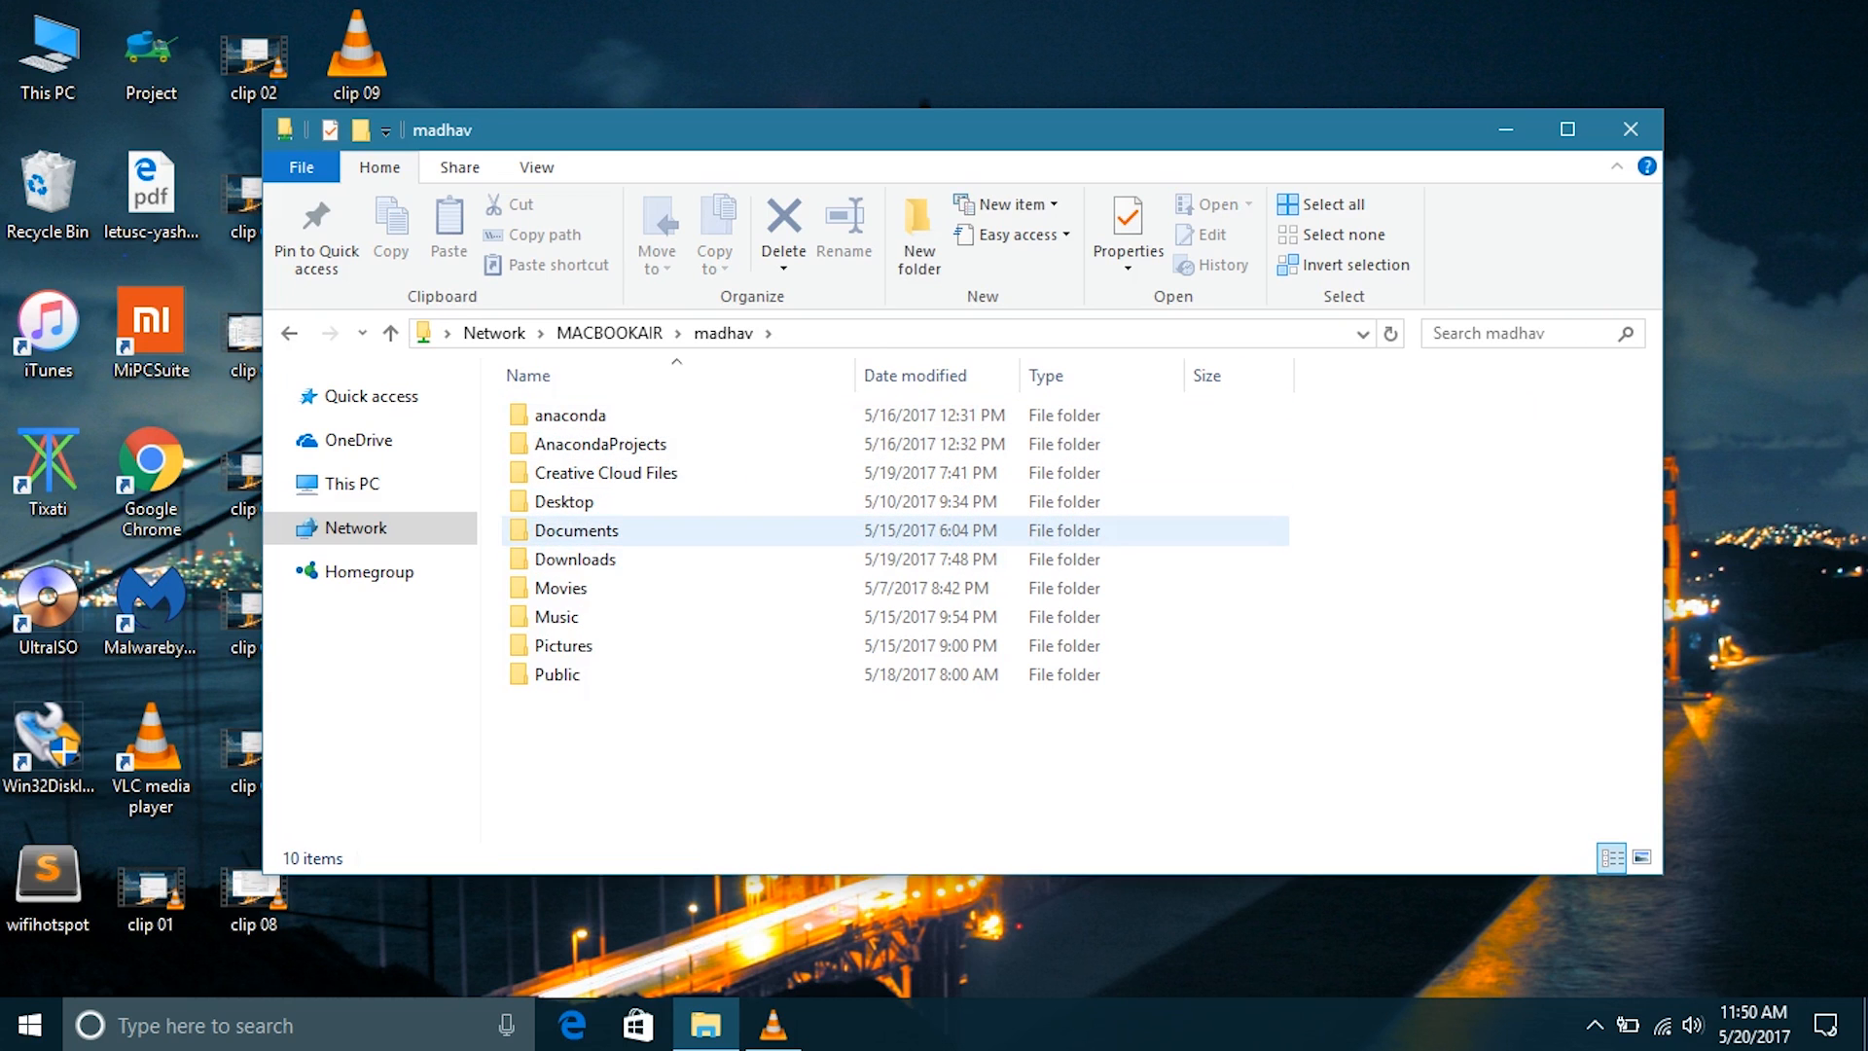
double_click(575, 559)
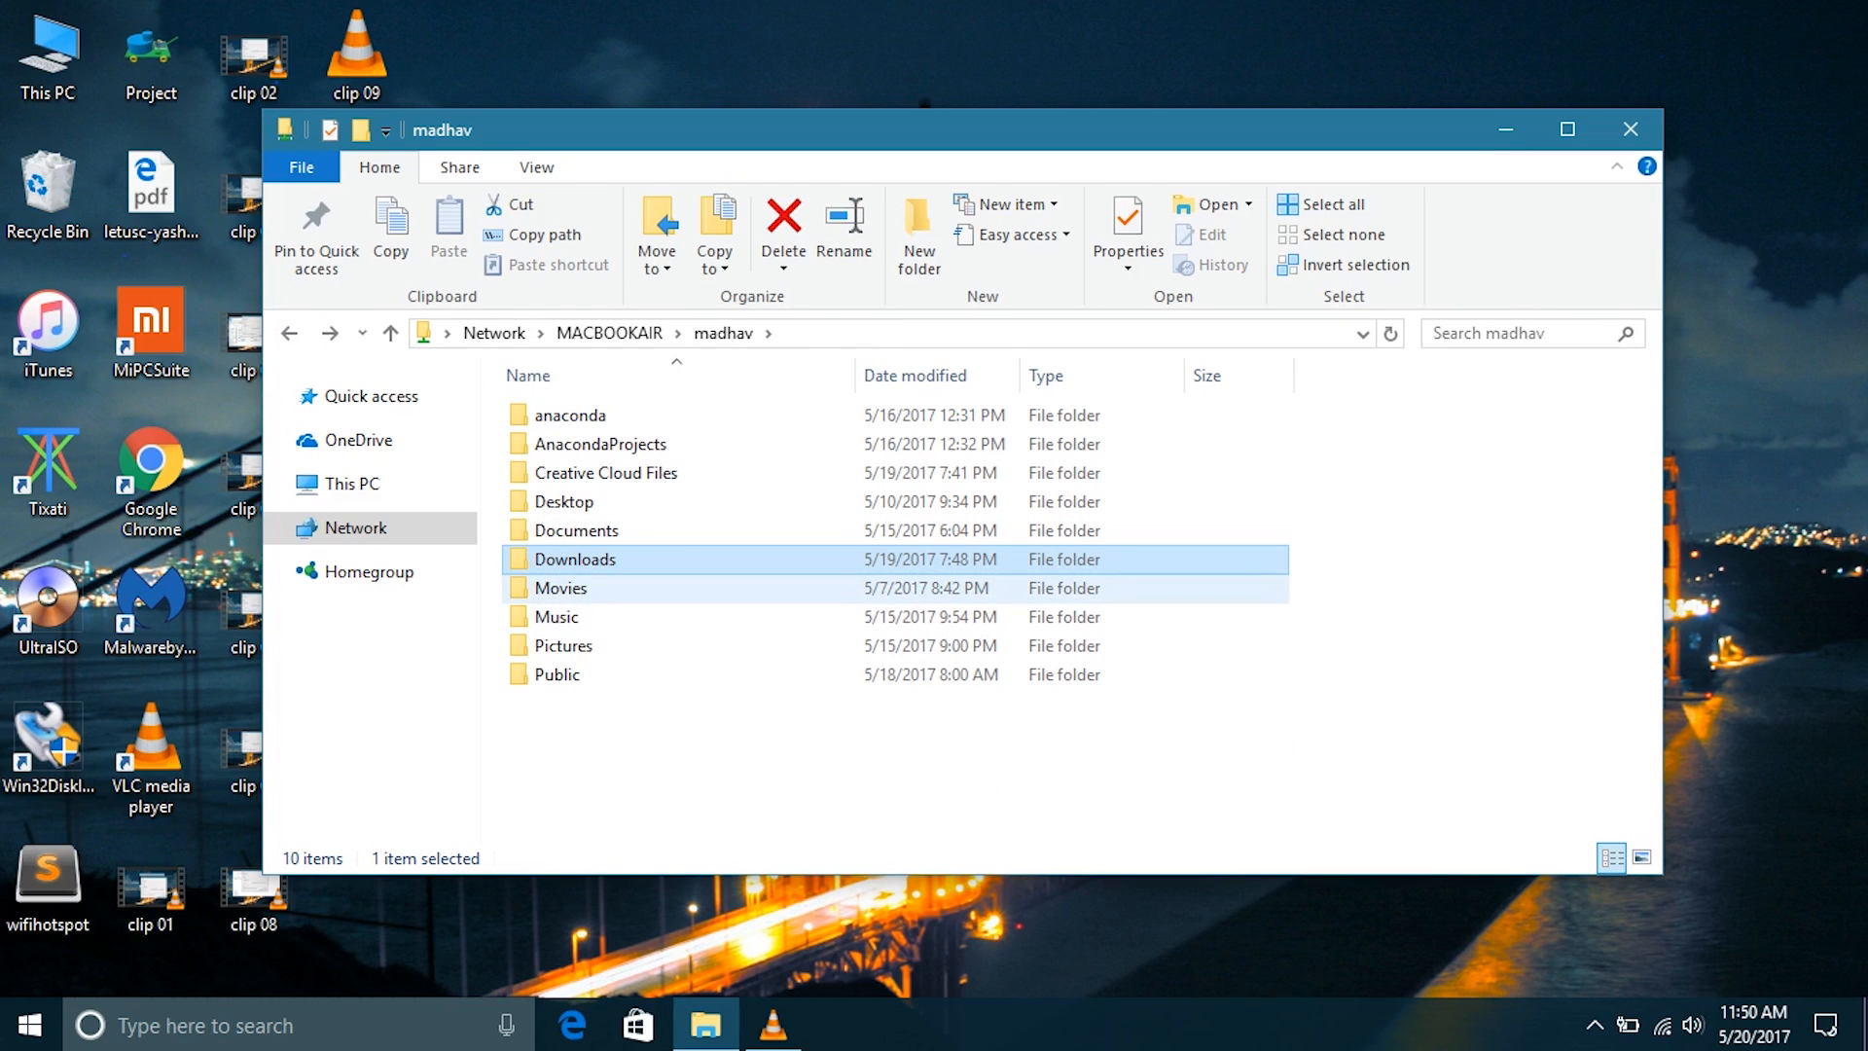
double_click(564, 644)
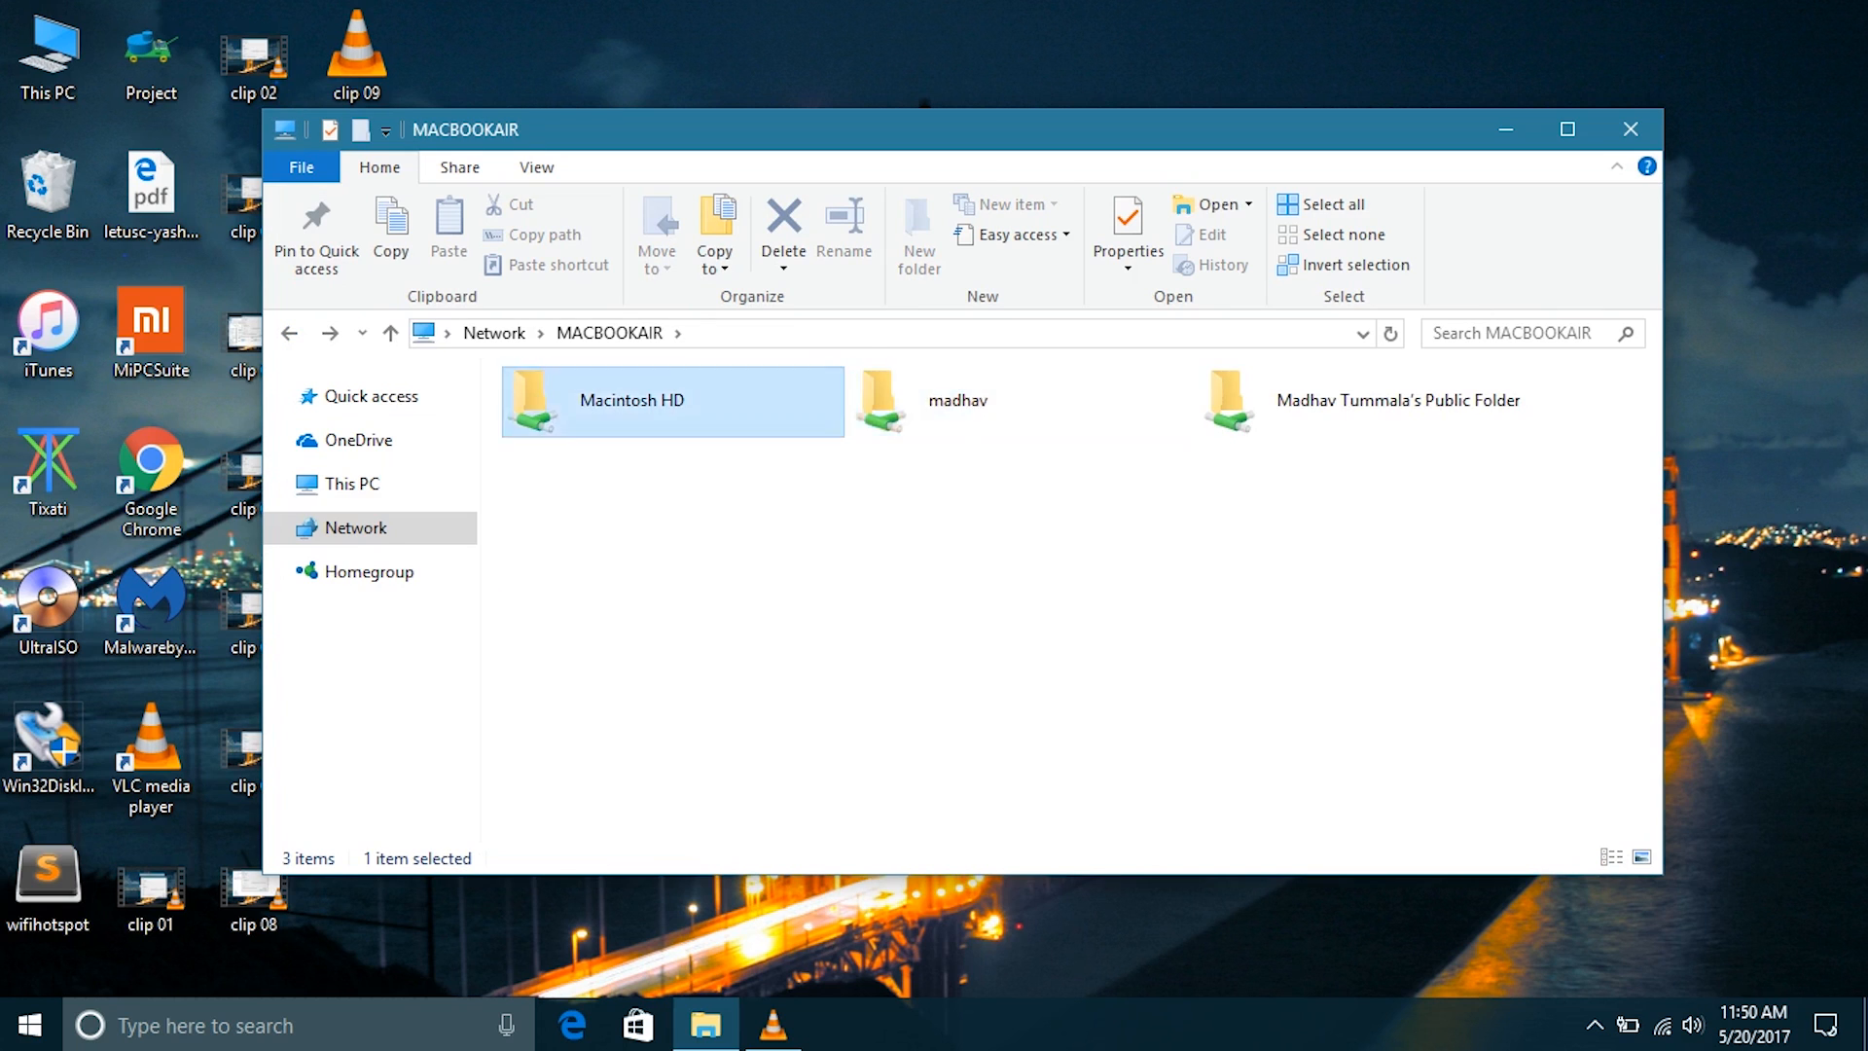
- Open the Macintosh HD share on MACBOOKAIR
double_click(632, 399)
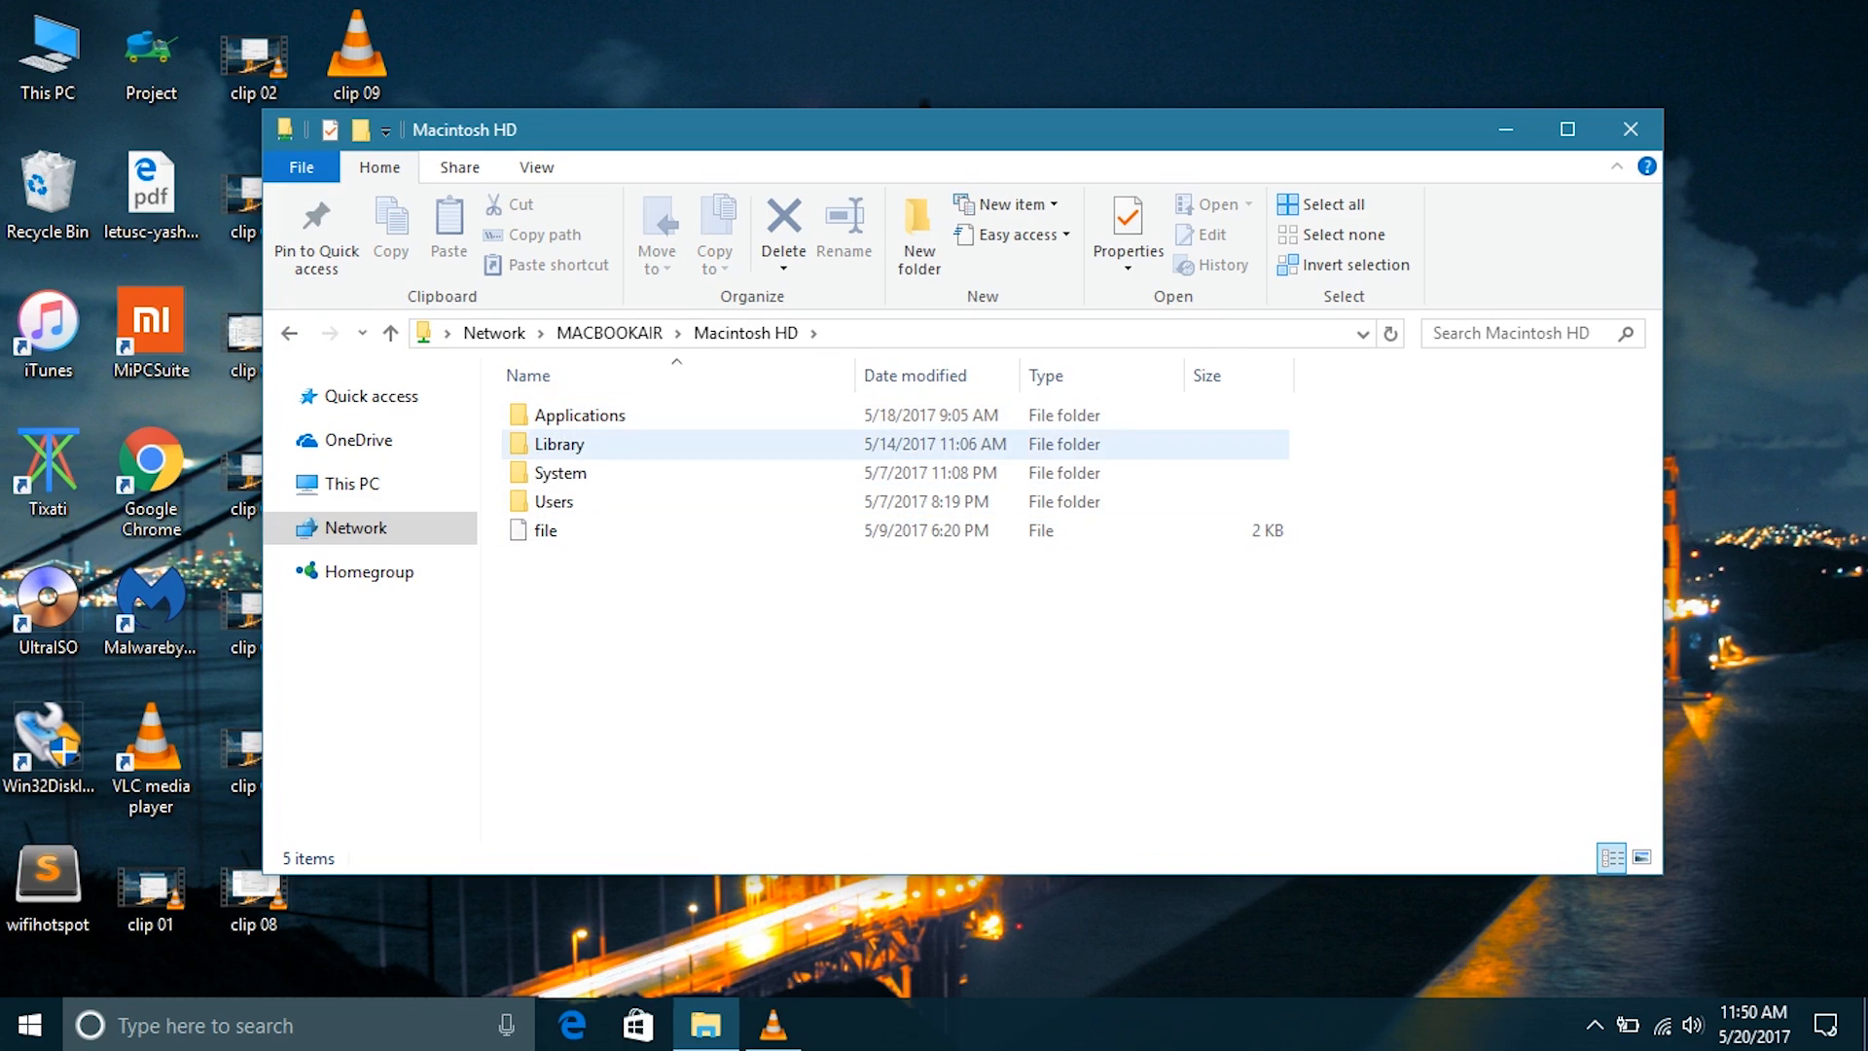
click(544, 530)
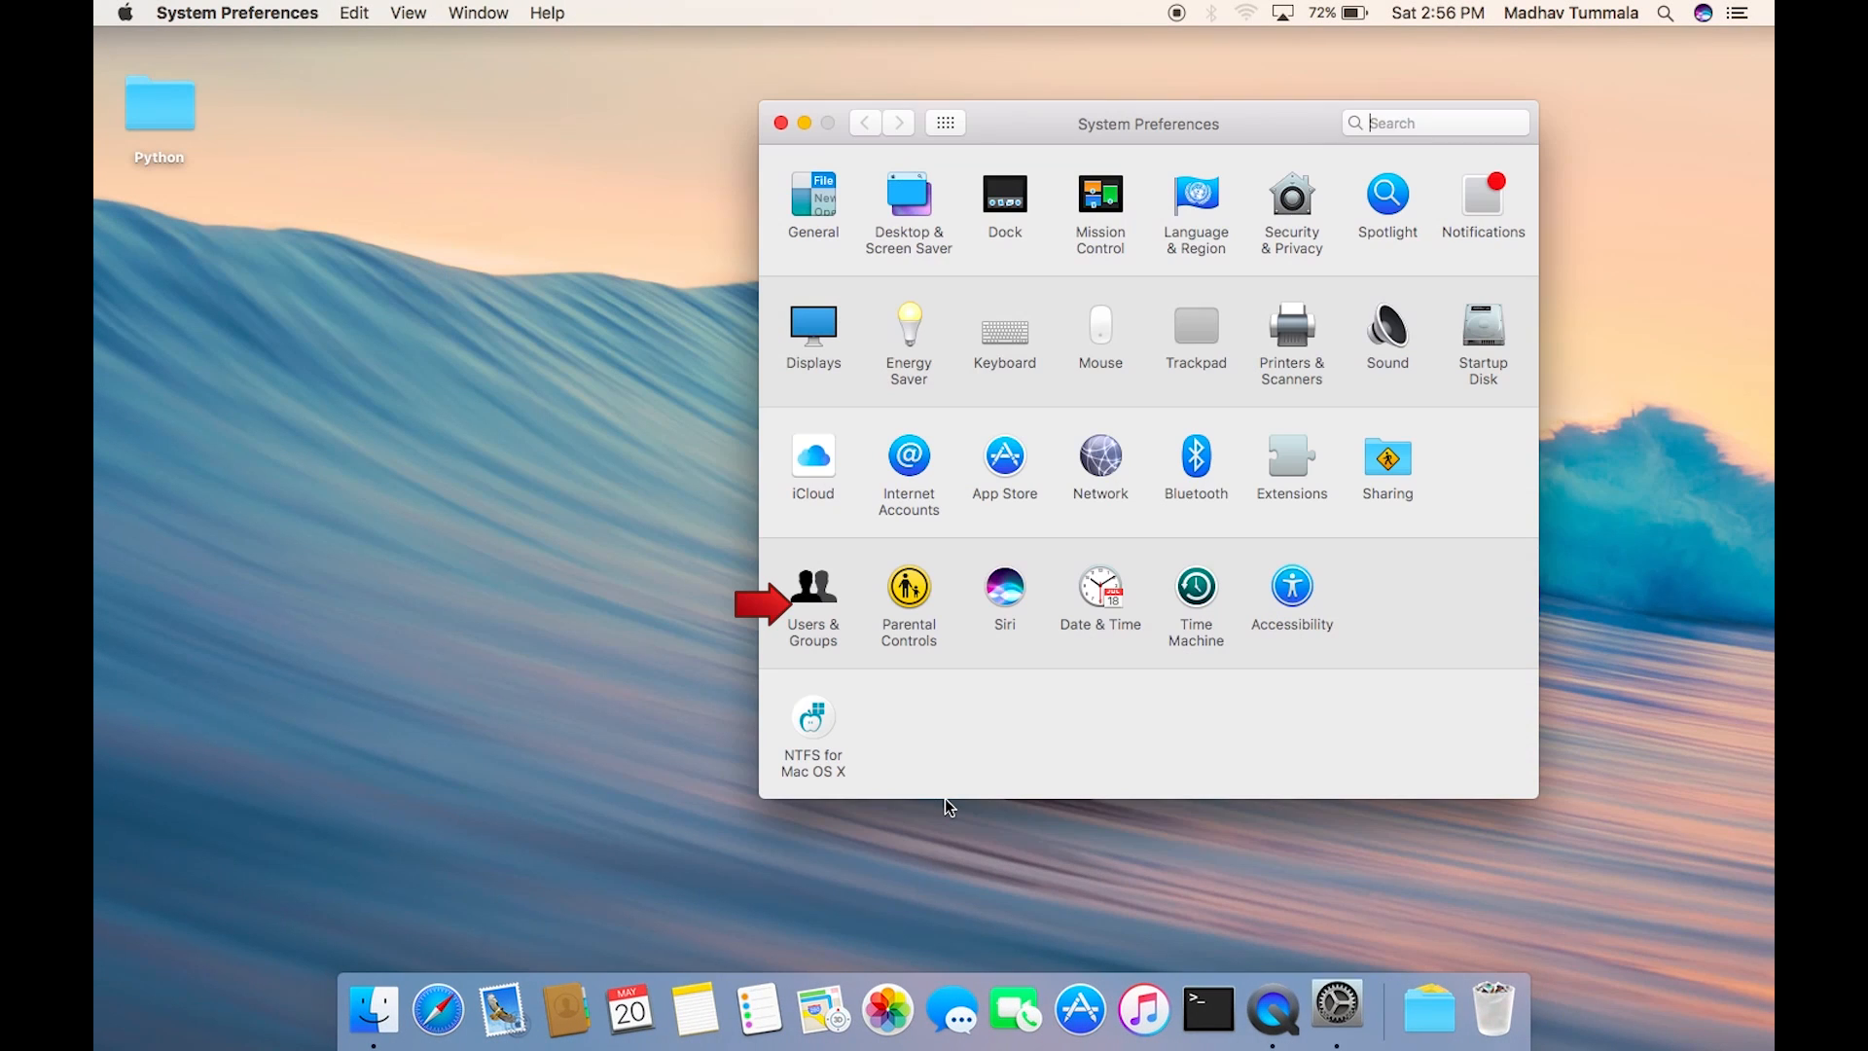
- Open Users & Groups and unlock its padlock with the admin password
click(1436, 123)
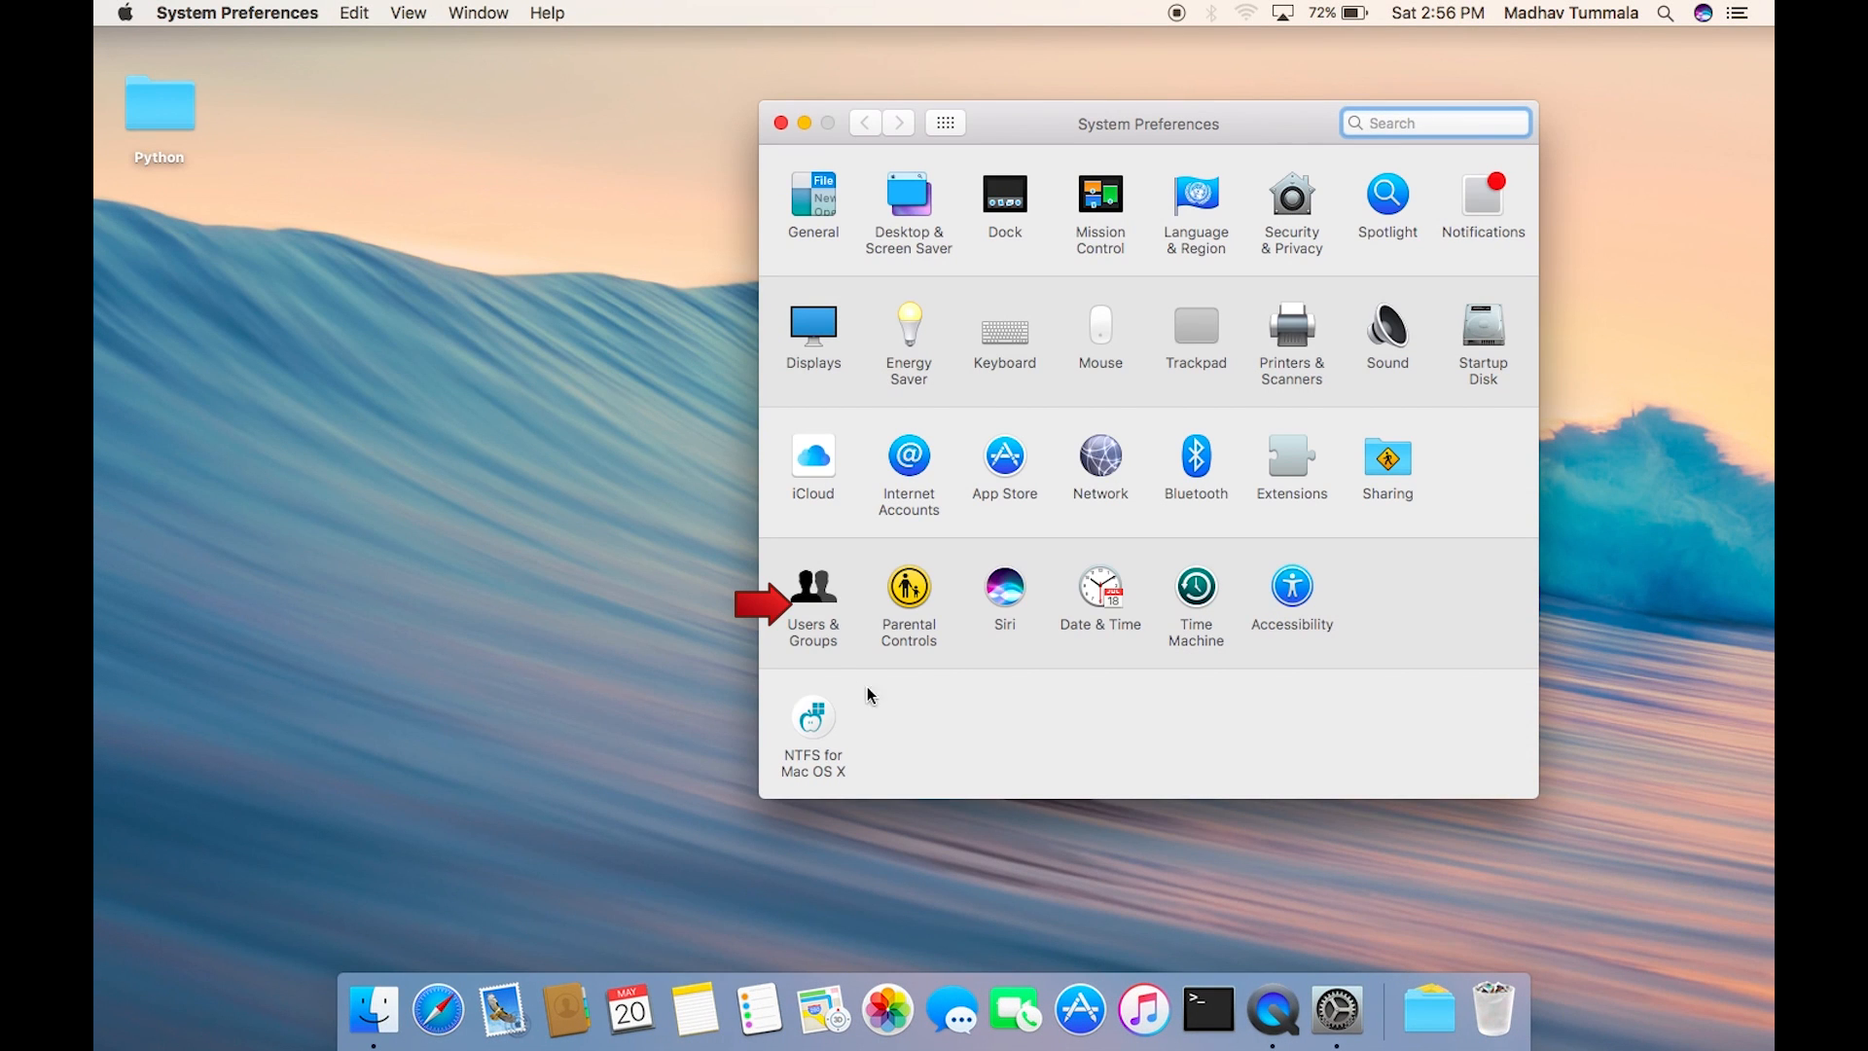
click(812, 588)
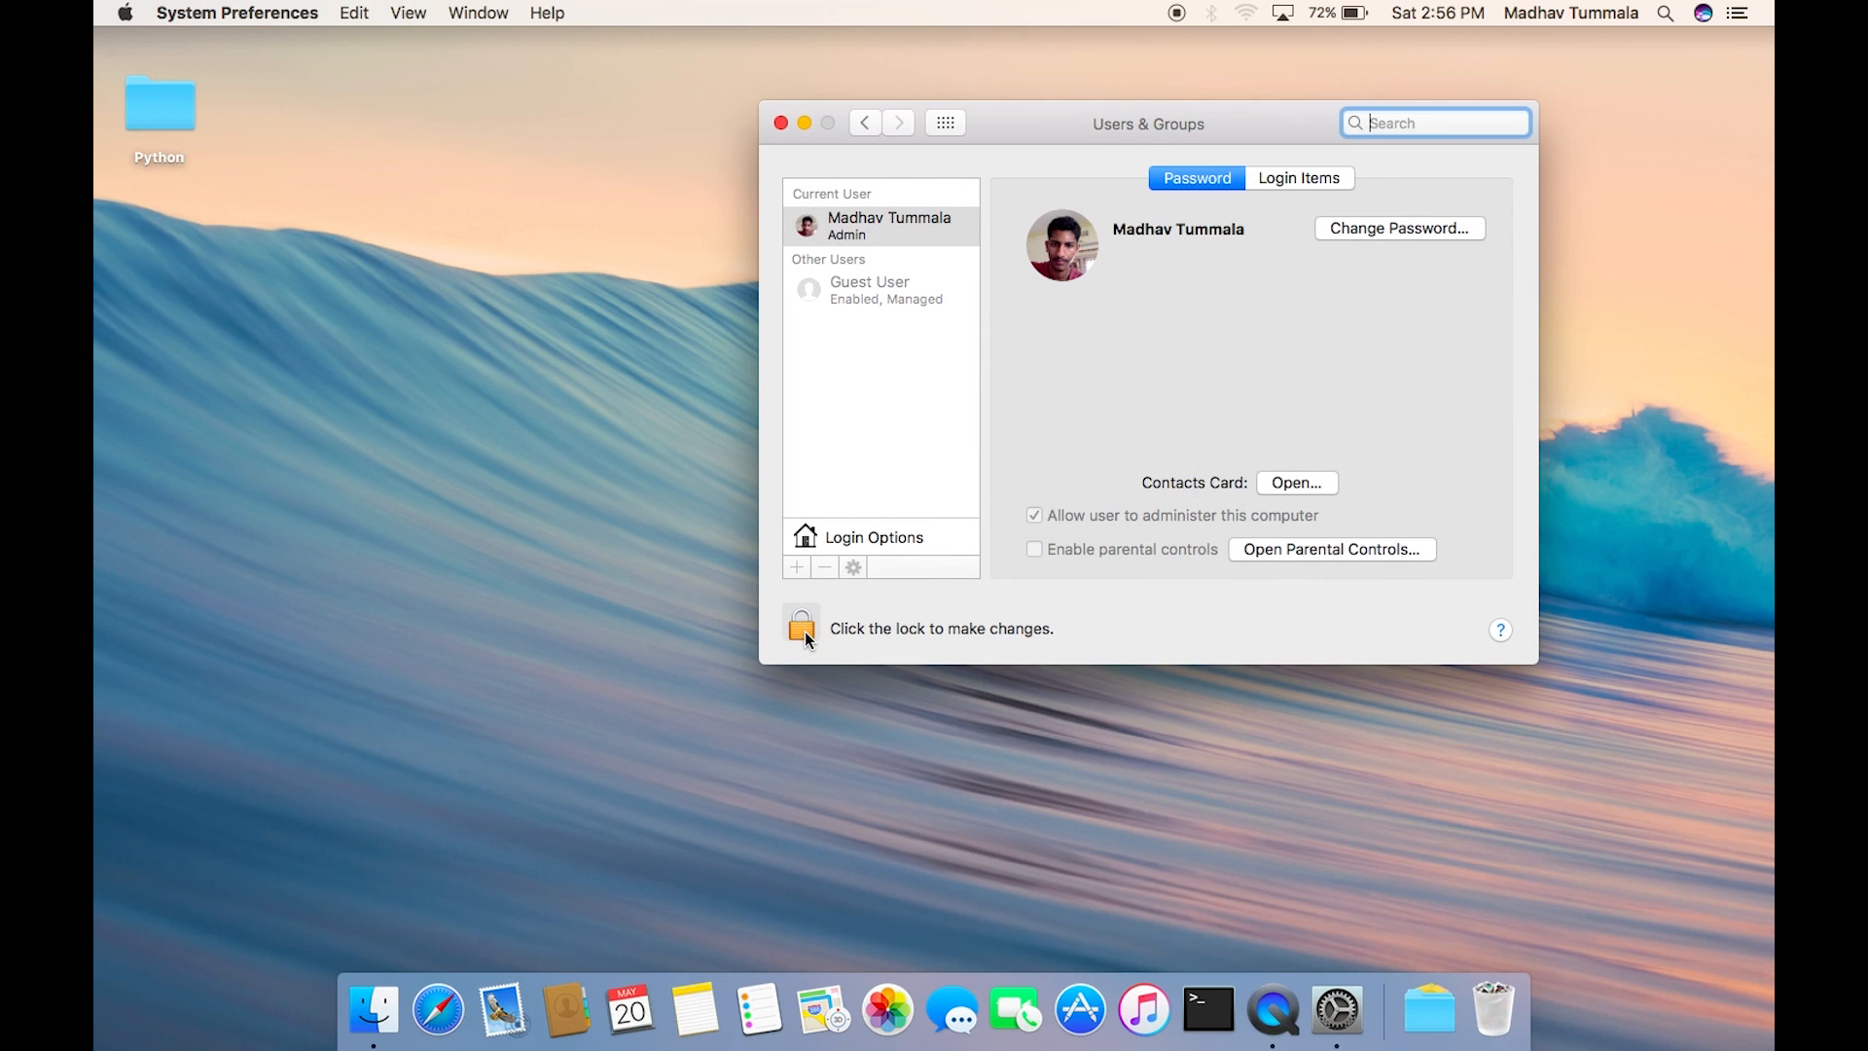
click(800, 625)
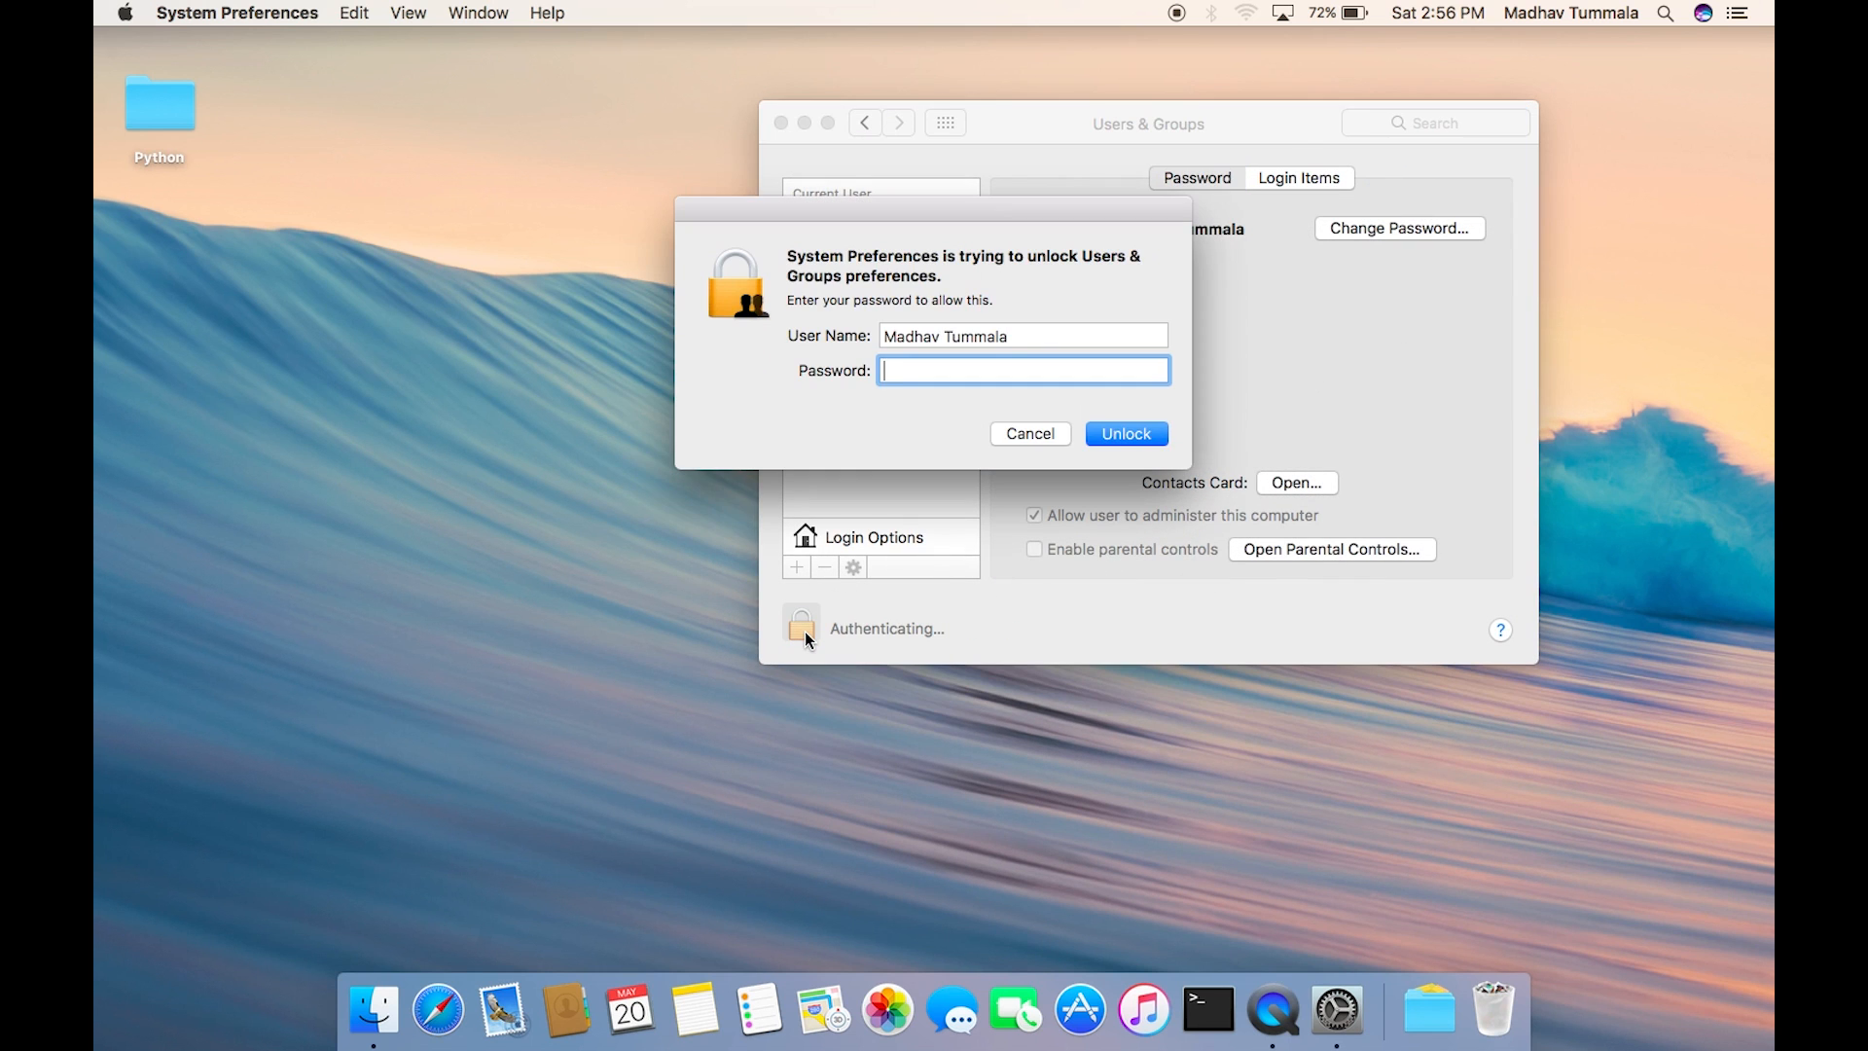
text(password)
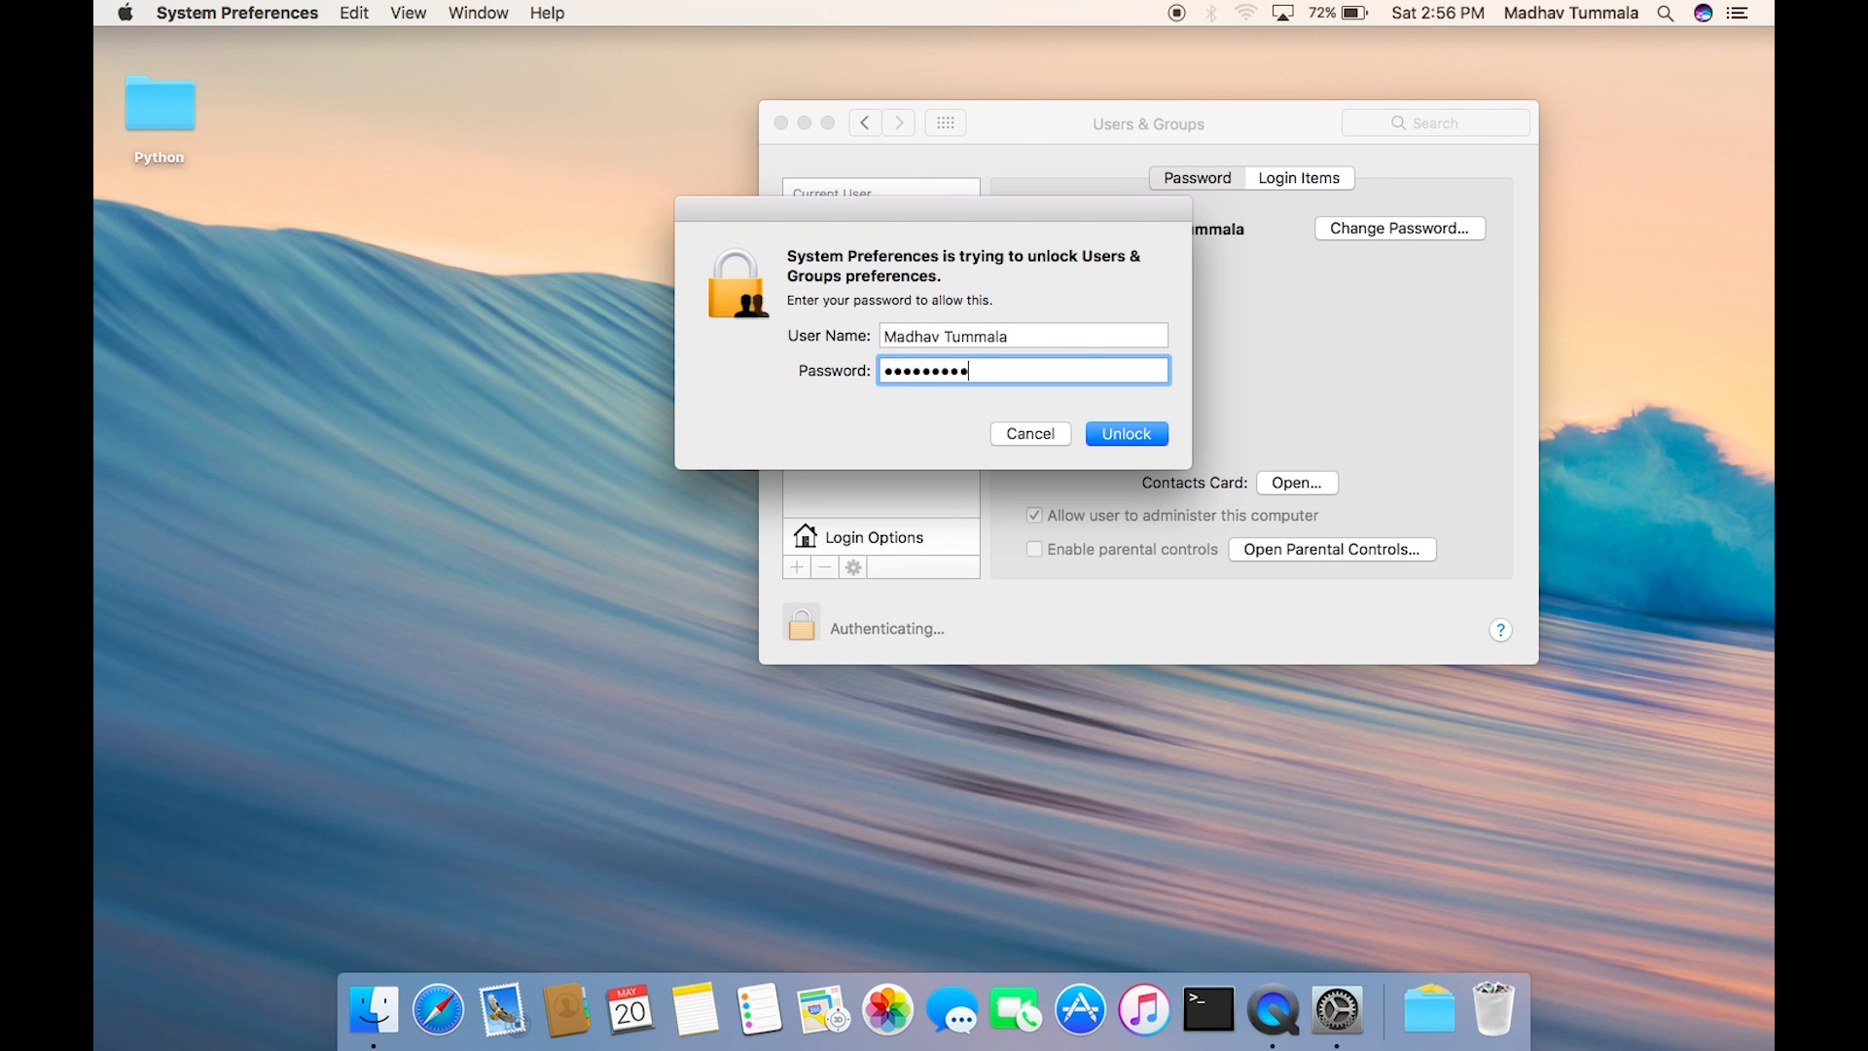
click(1126, 433)
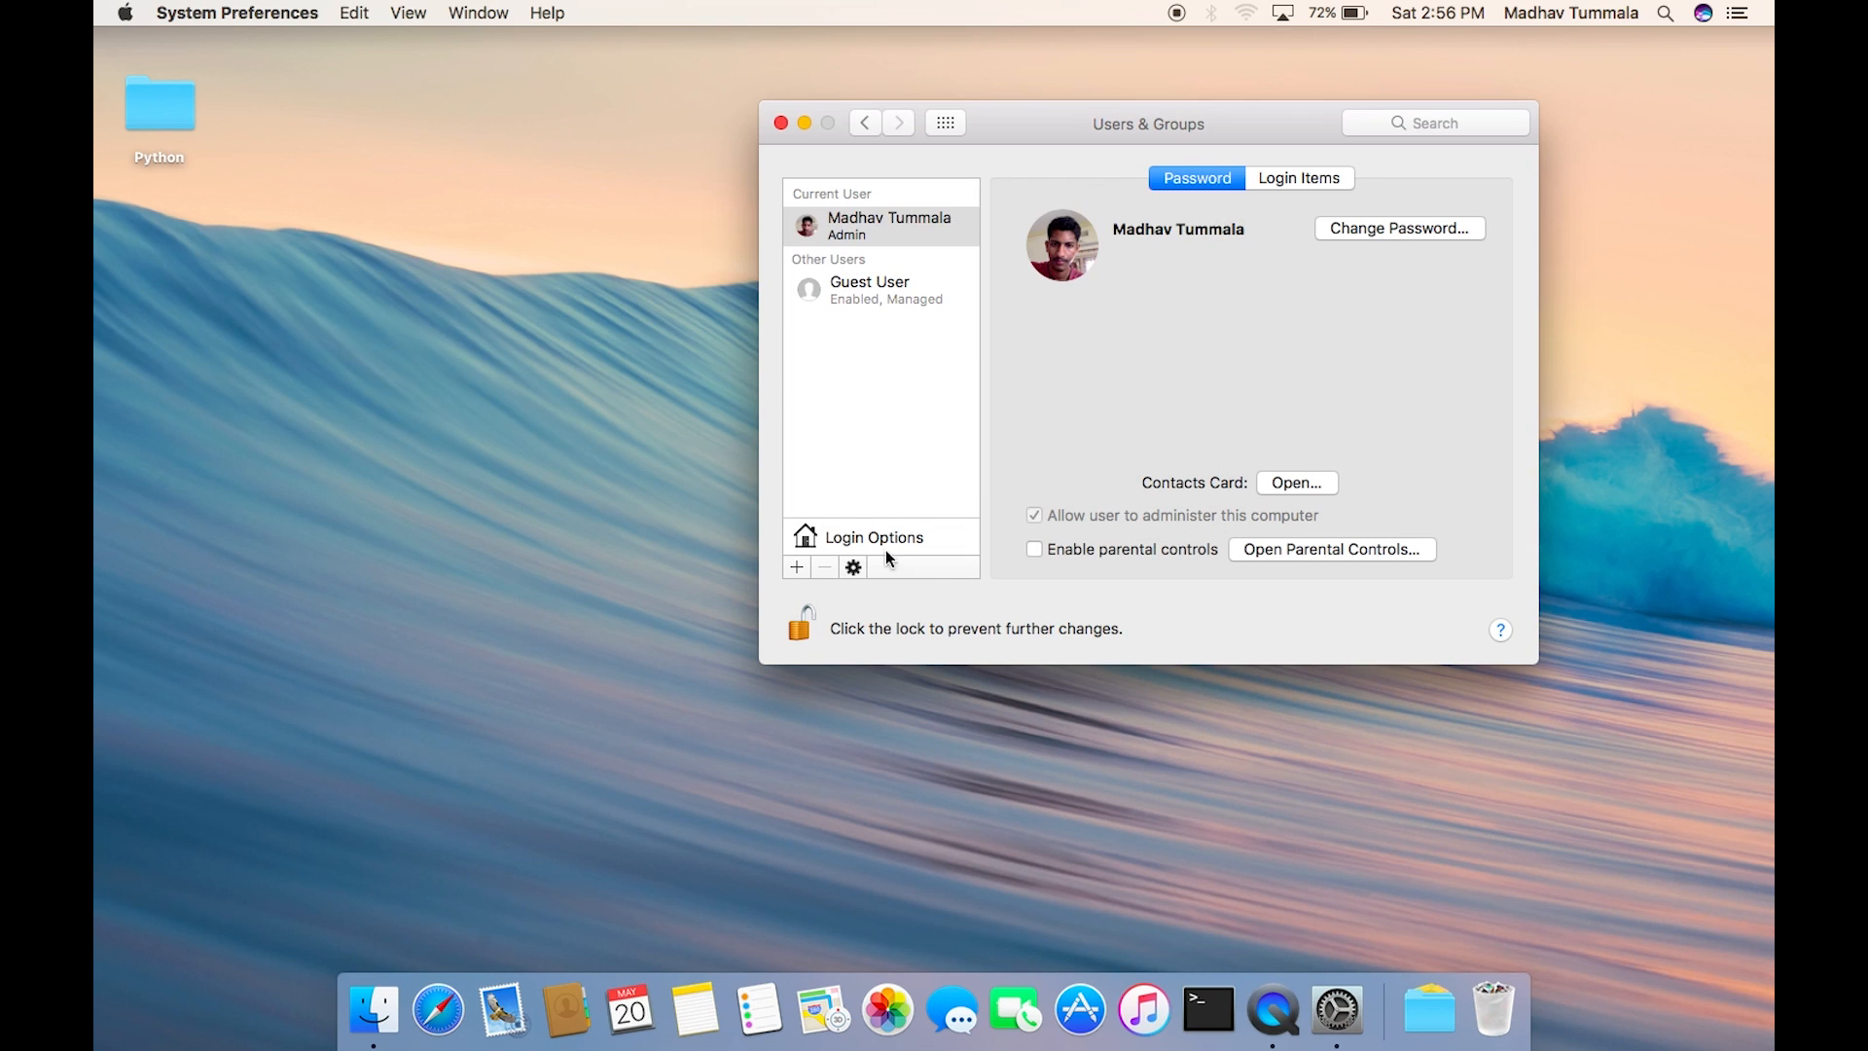
mouse_move(797, 568)
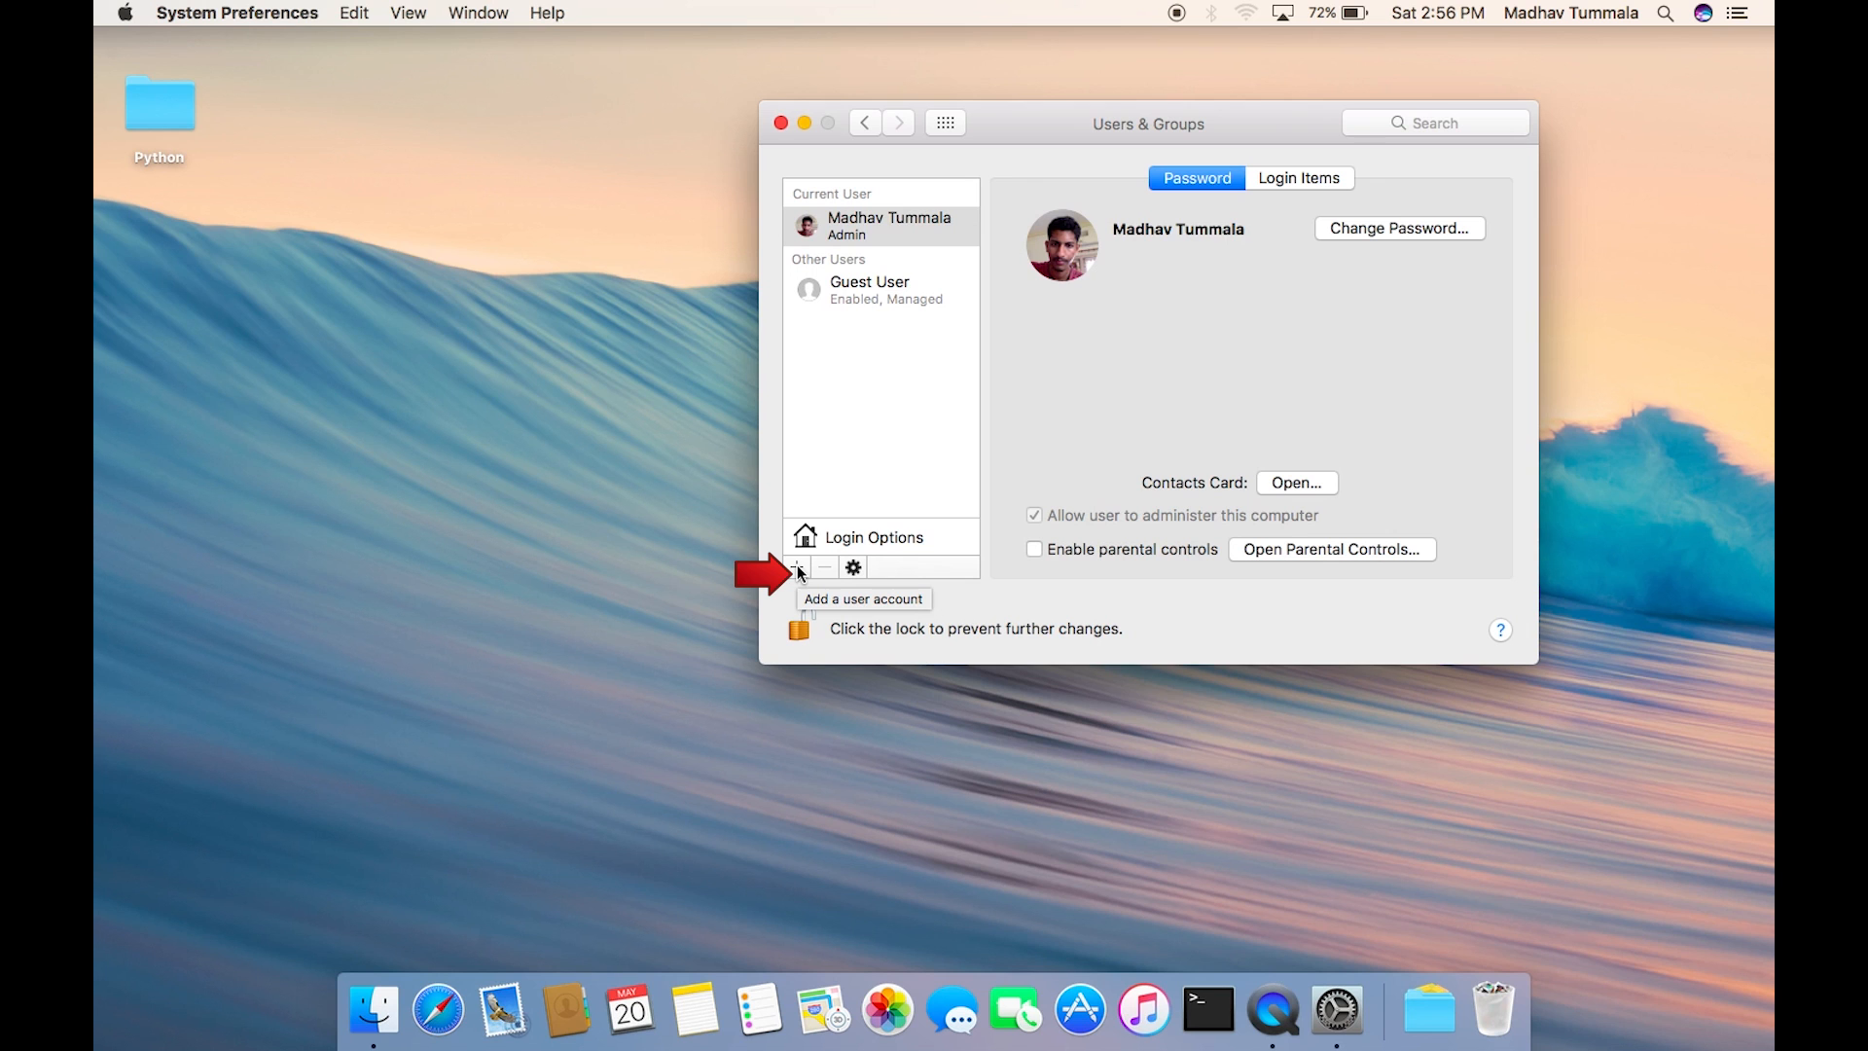
click(797, 569)
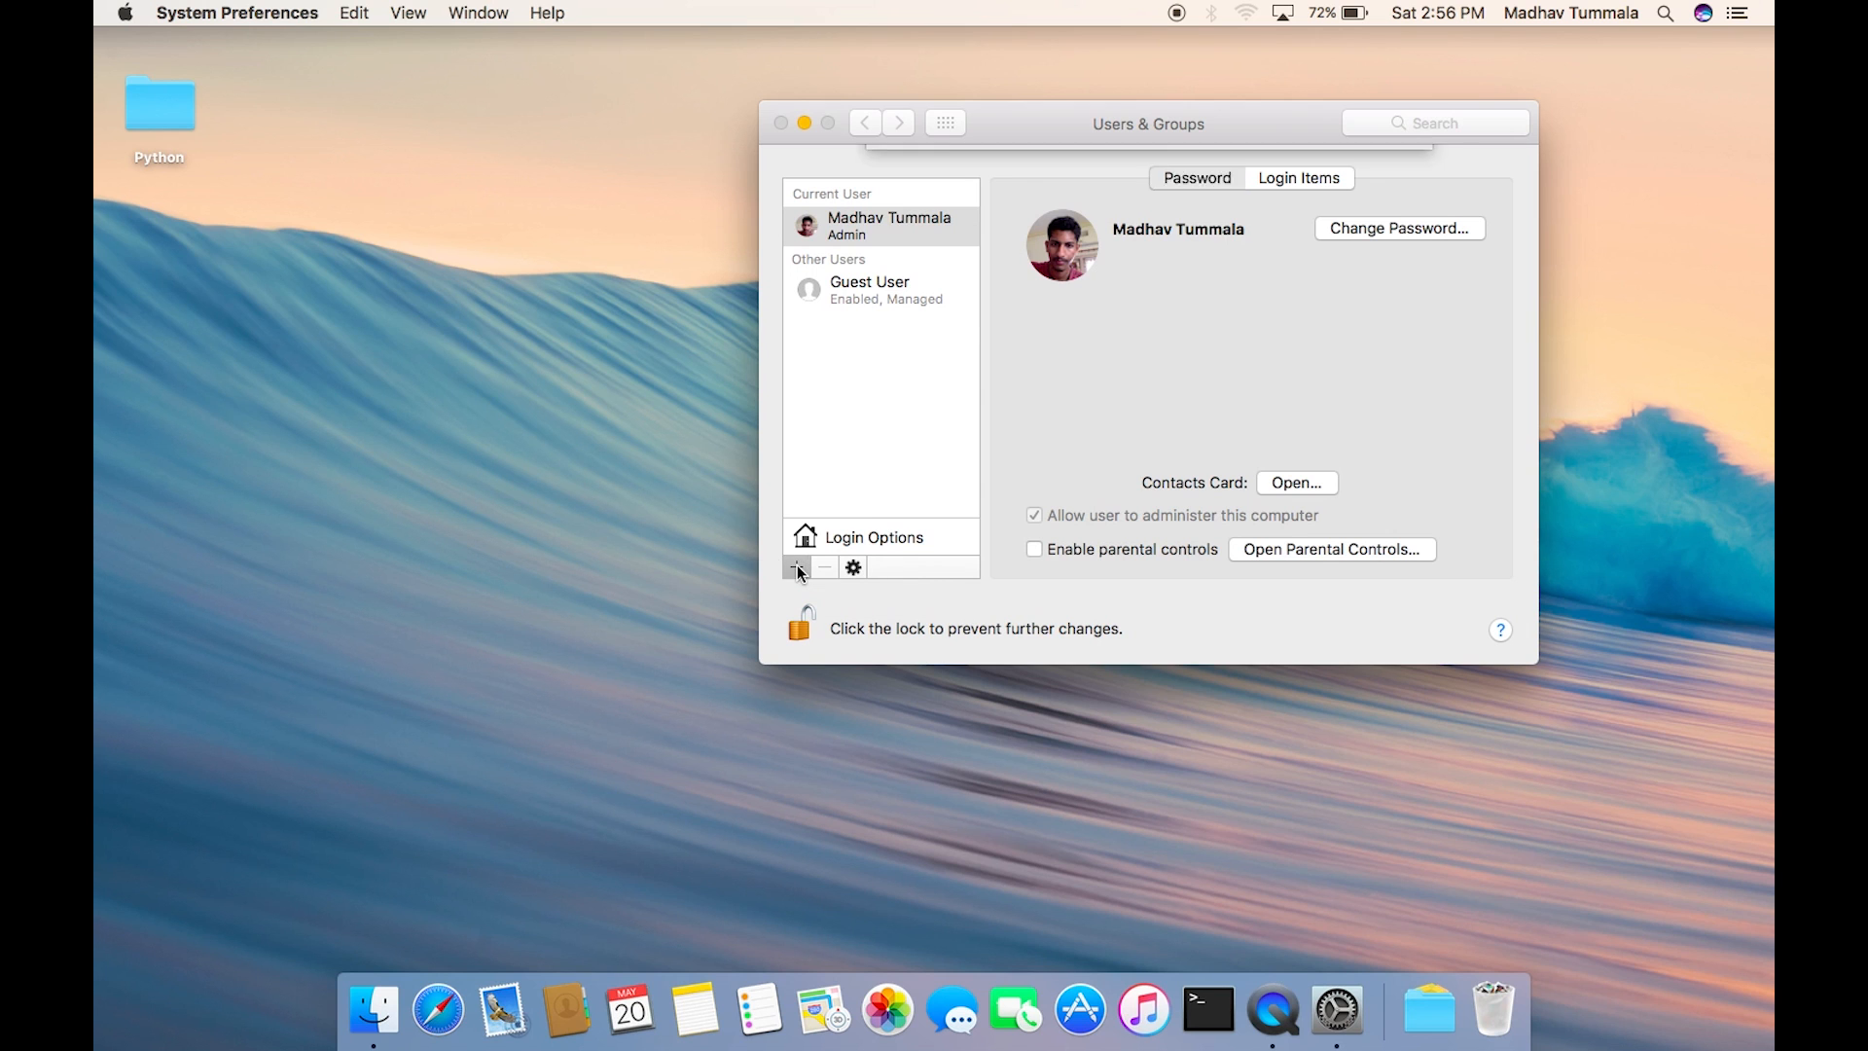
- Create a Sharing Only user 'Madhav_share' with password and hint
click(797, 567)
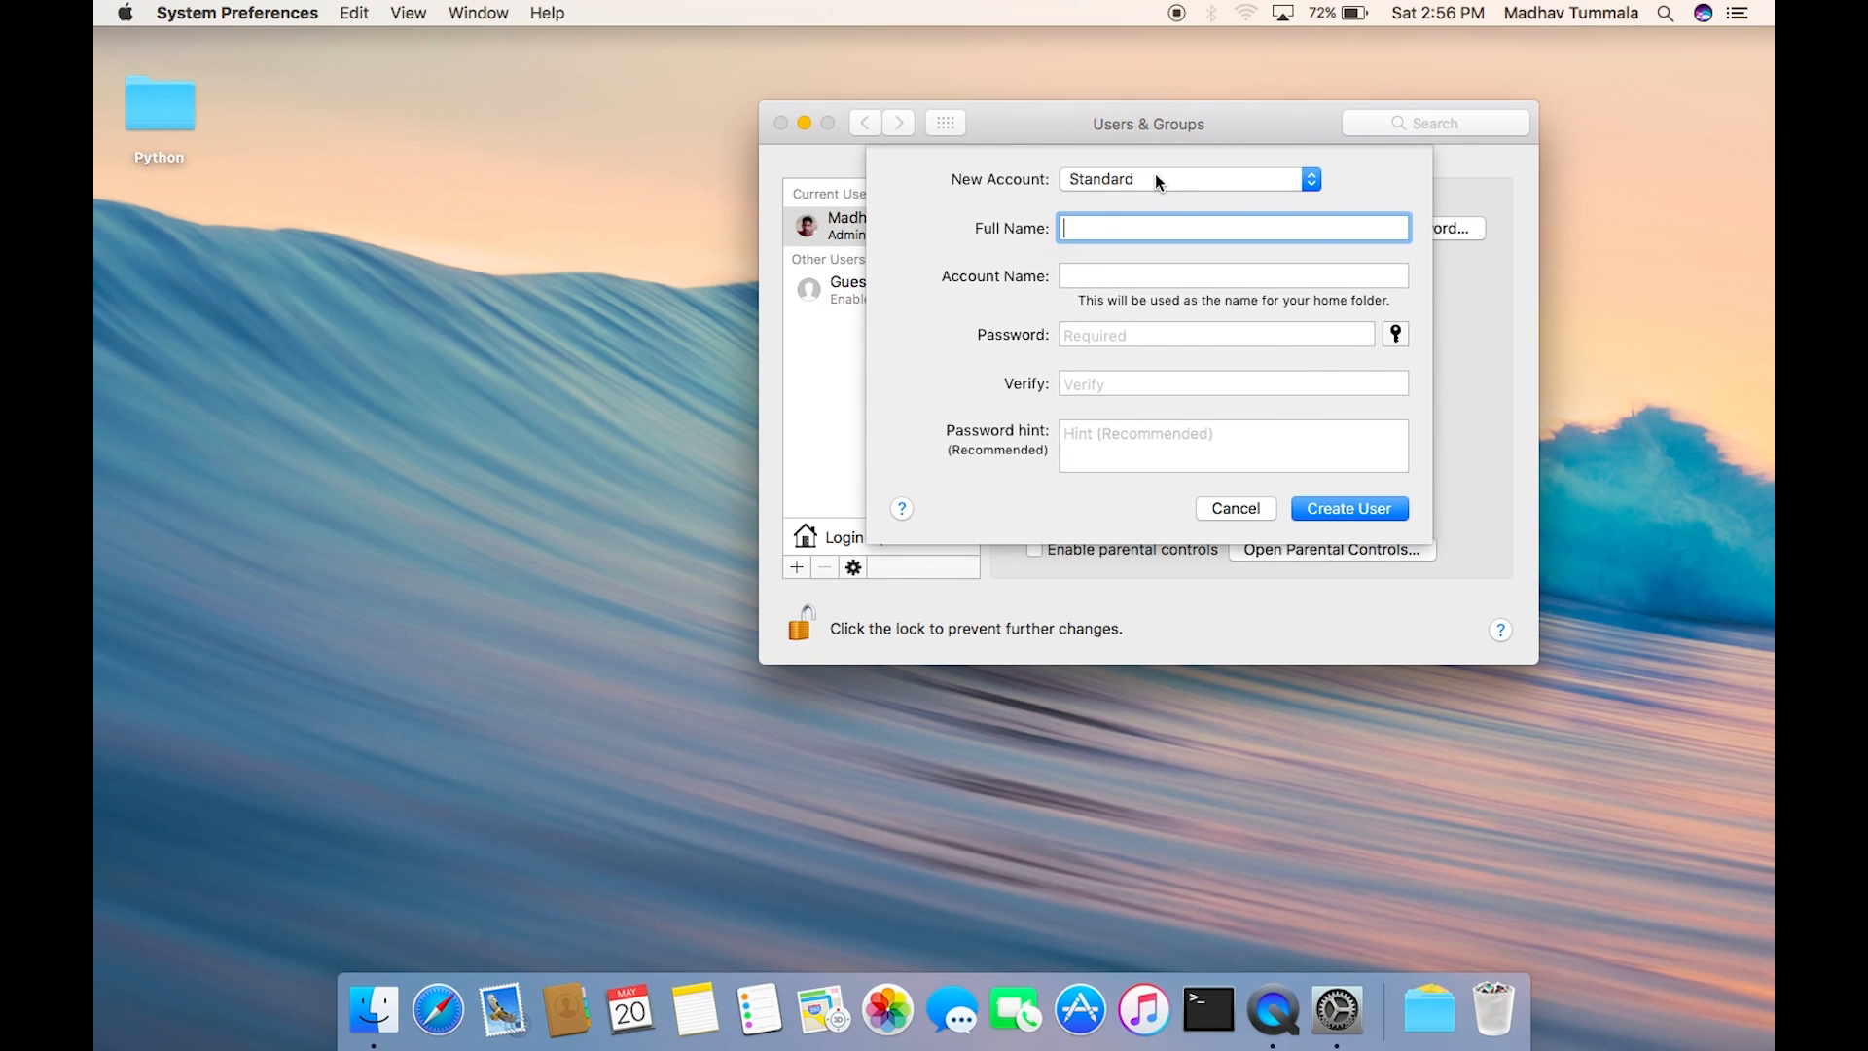
click(1188, 179)
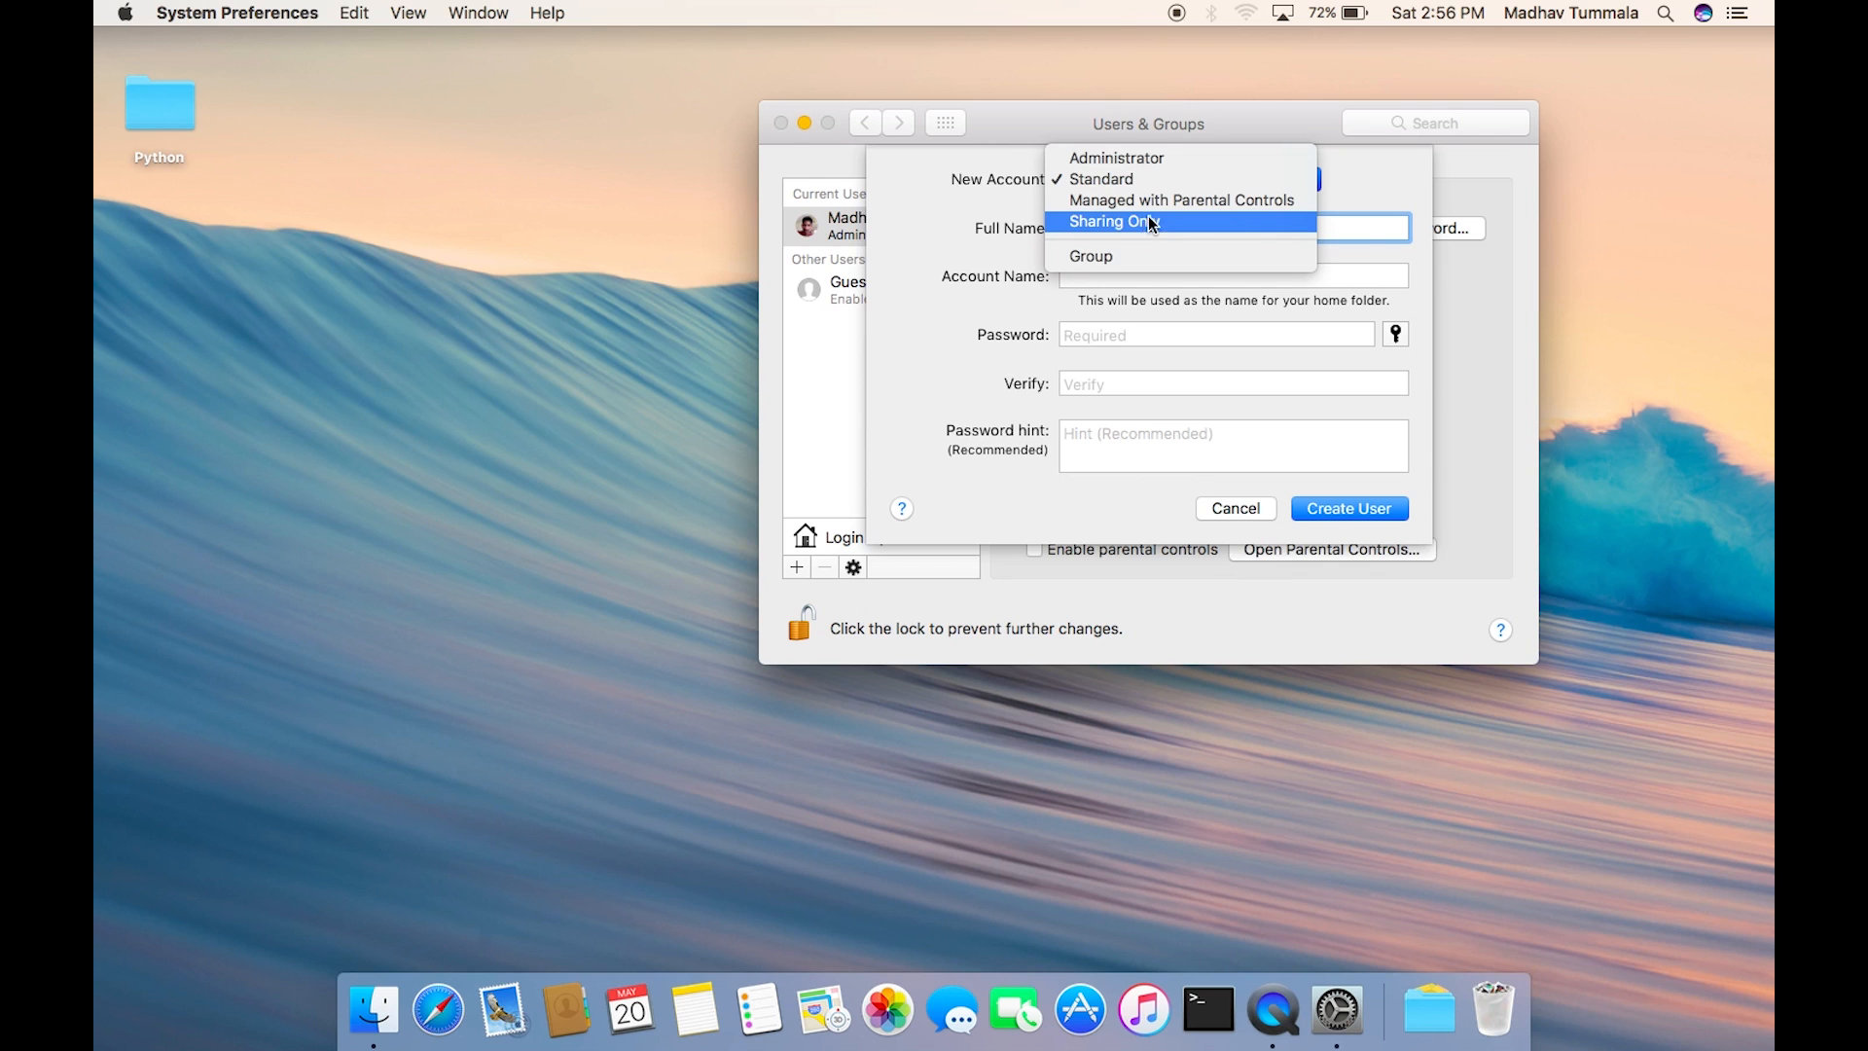
mouse_move(1141, 232)
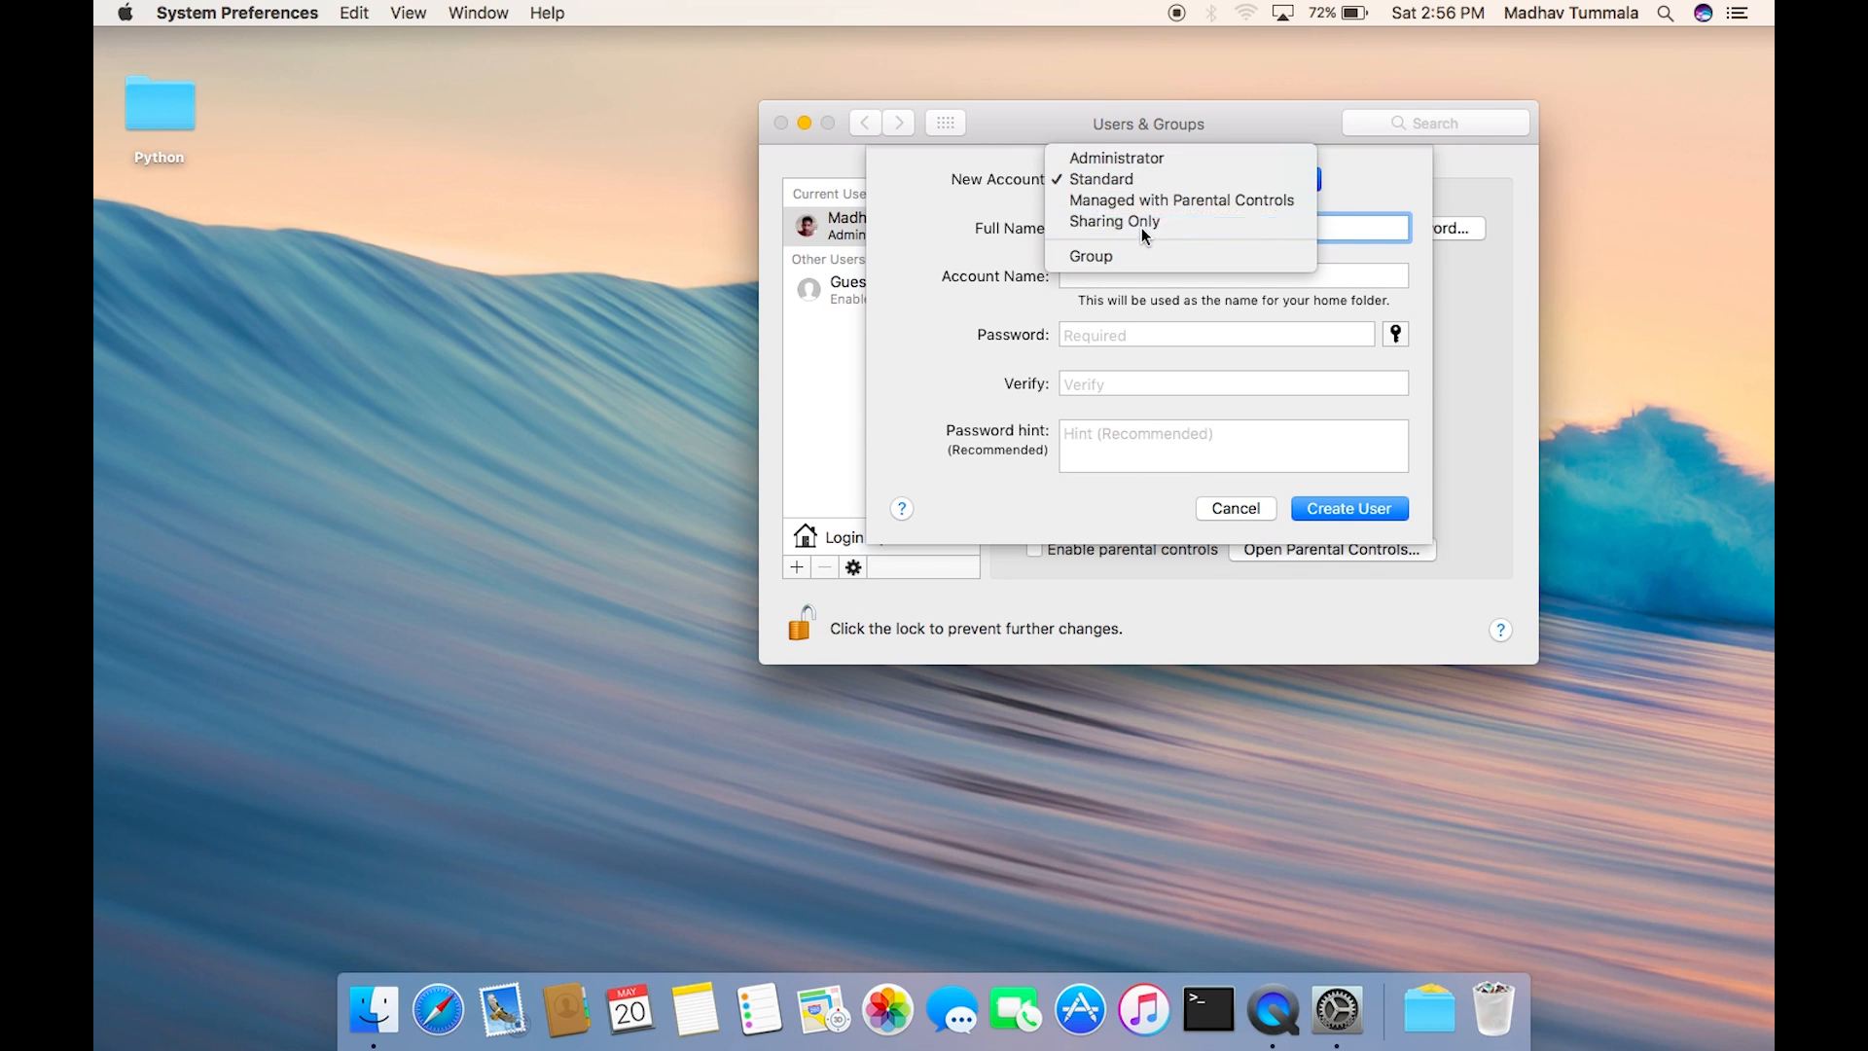
click(1114, 222)
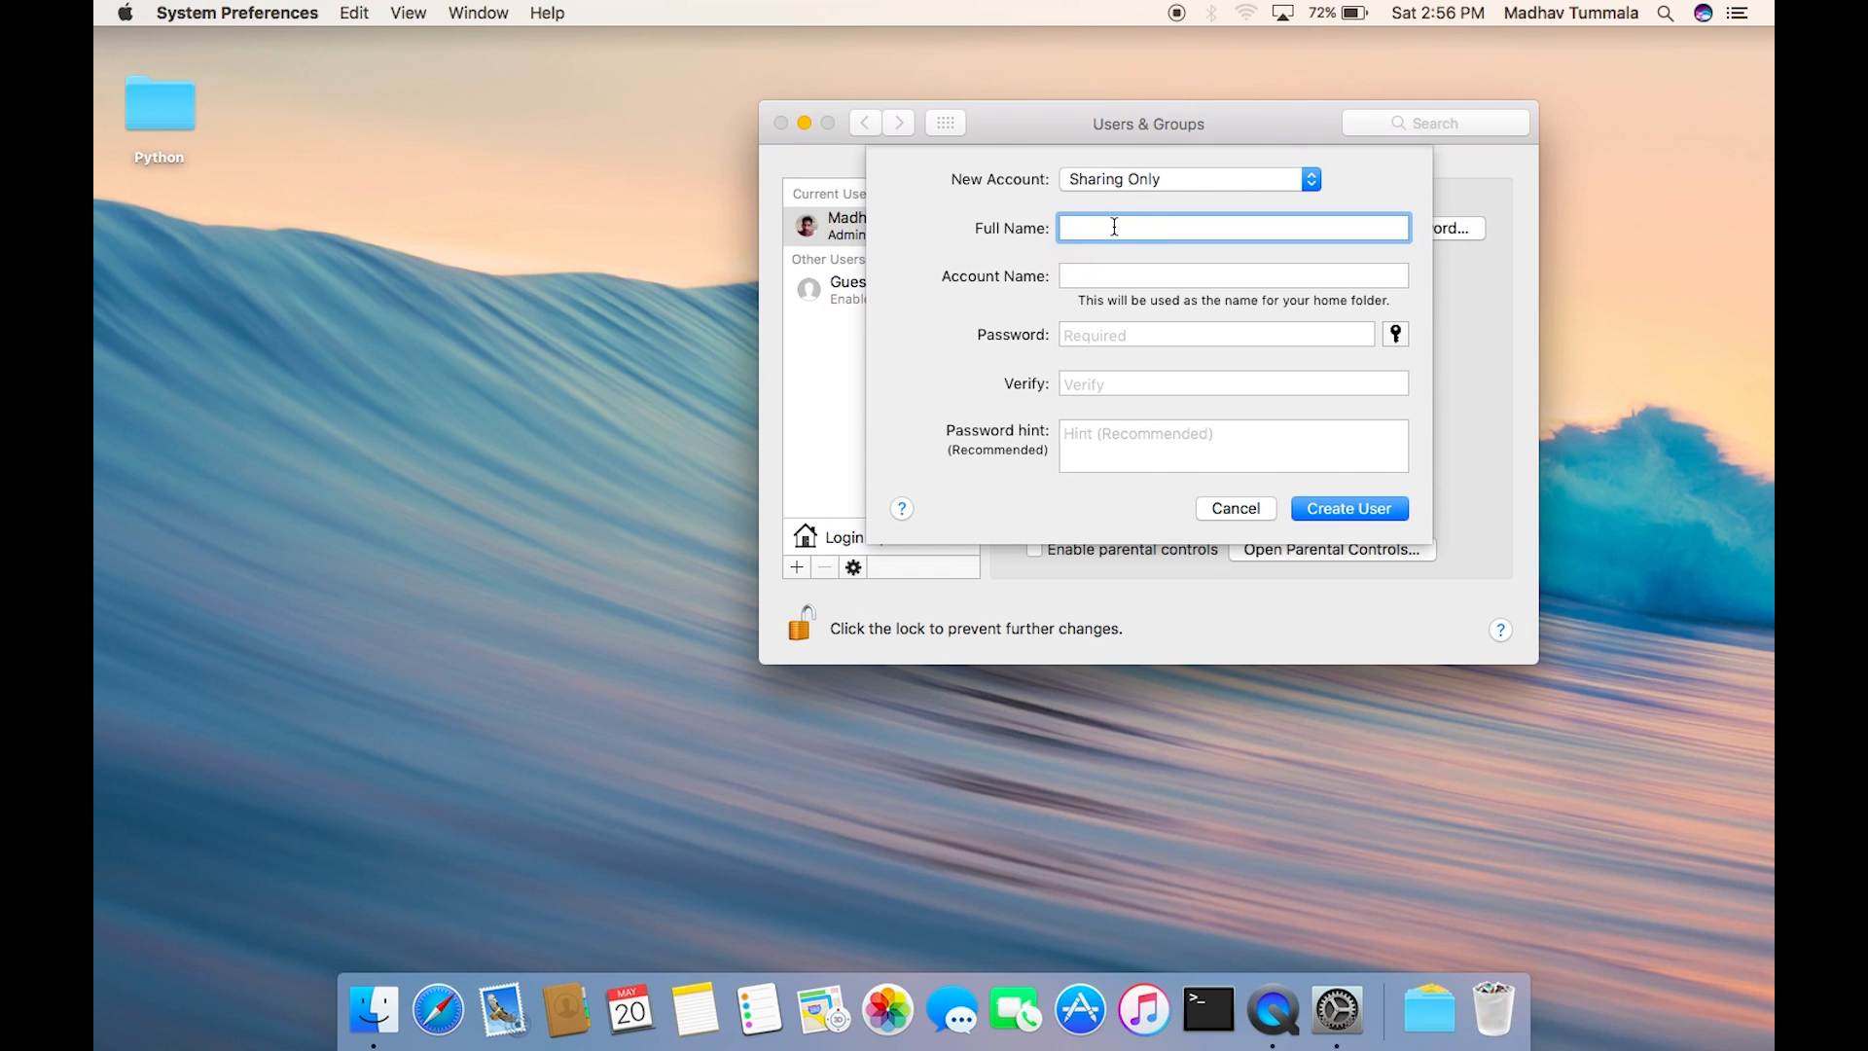
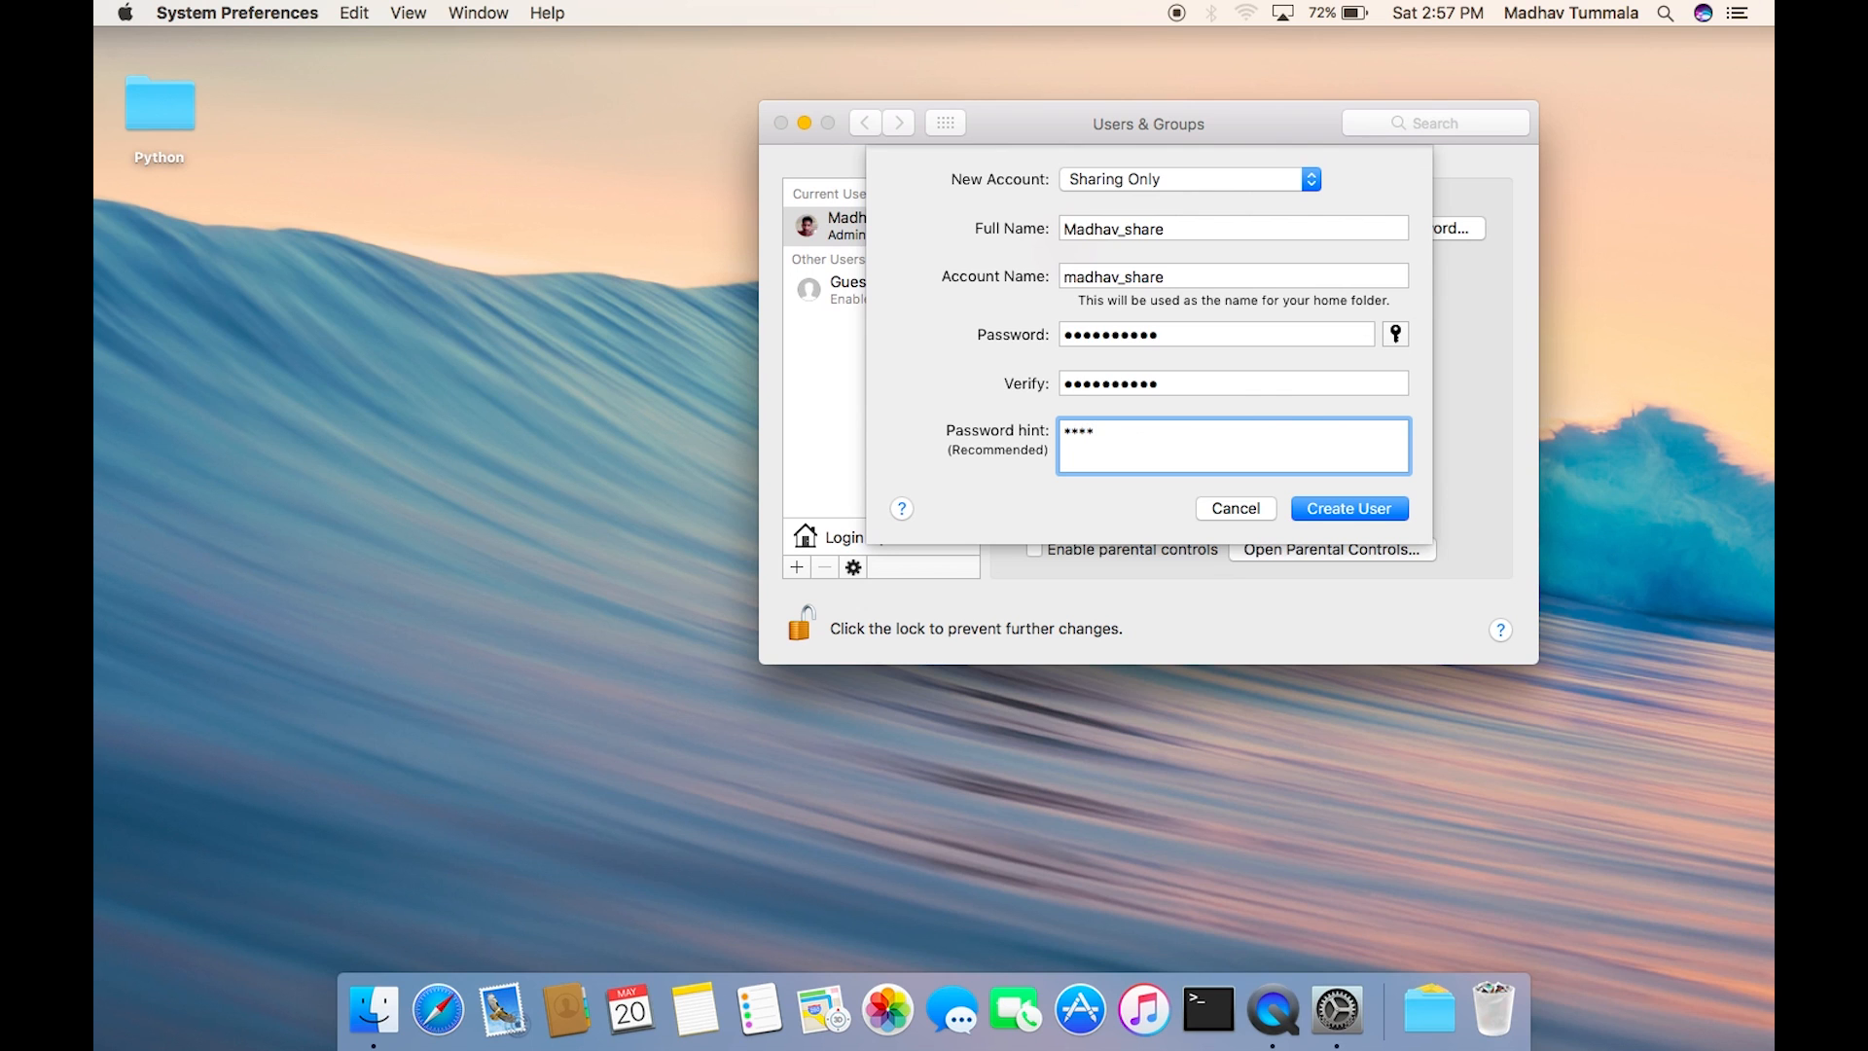
click(1235, 508)
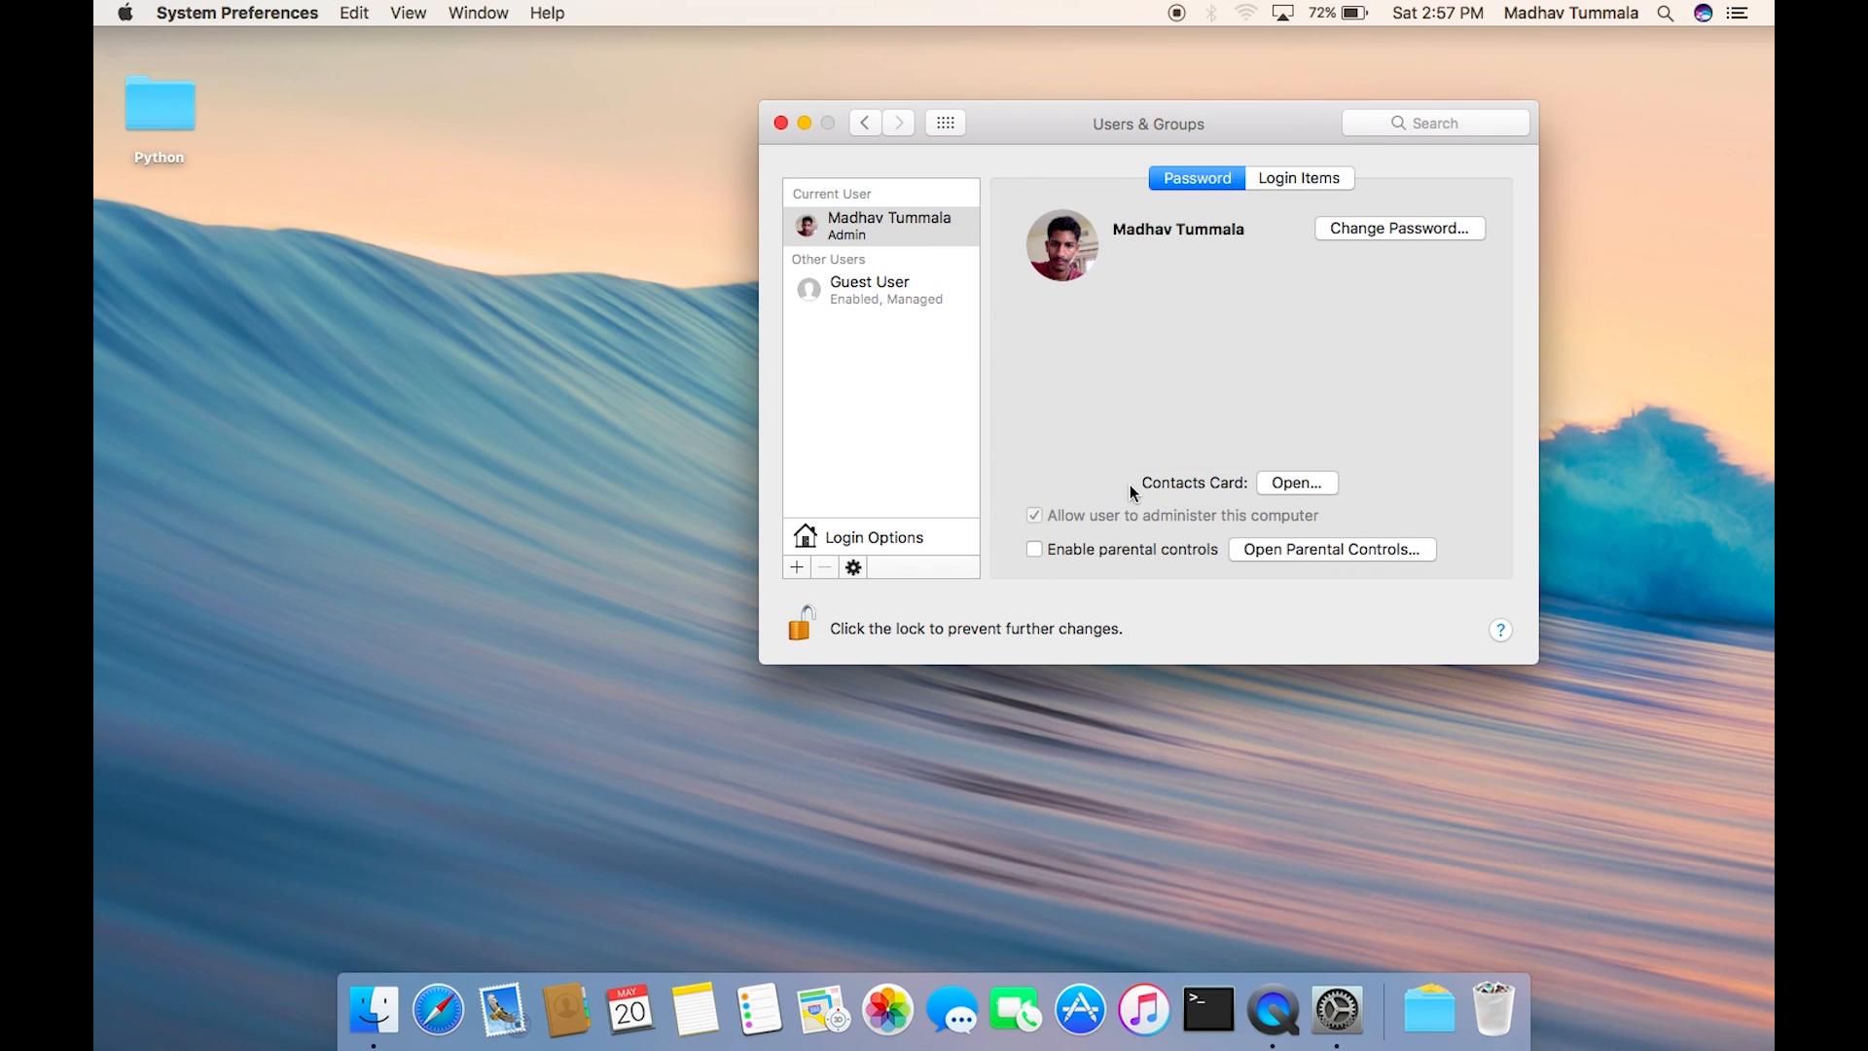
- Confirm Madhav_share is listed as a Sharing Only user, relock the settings, and close Users & Groups
click(879, 288)
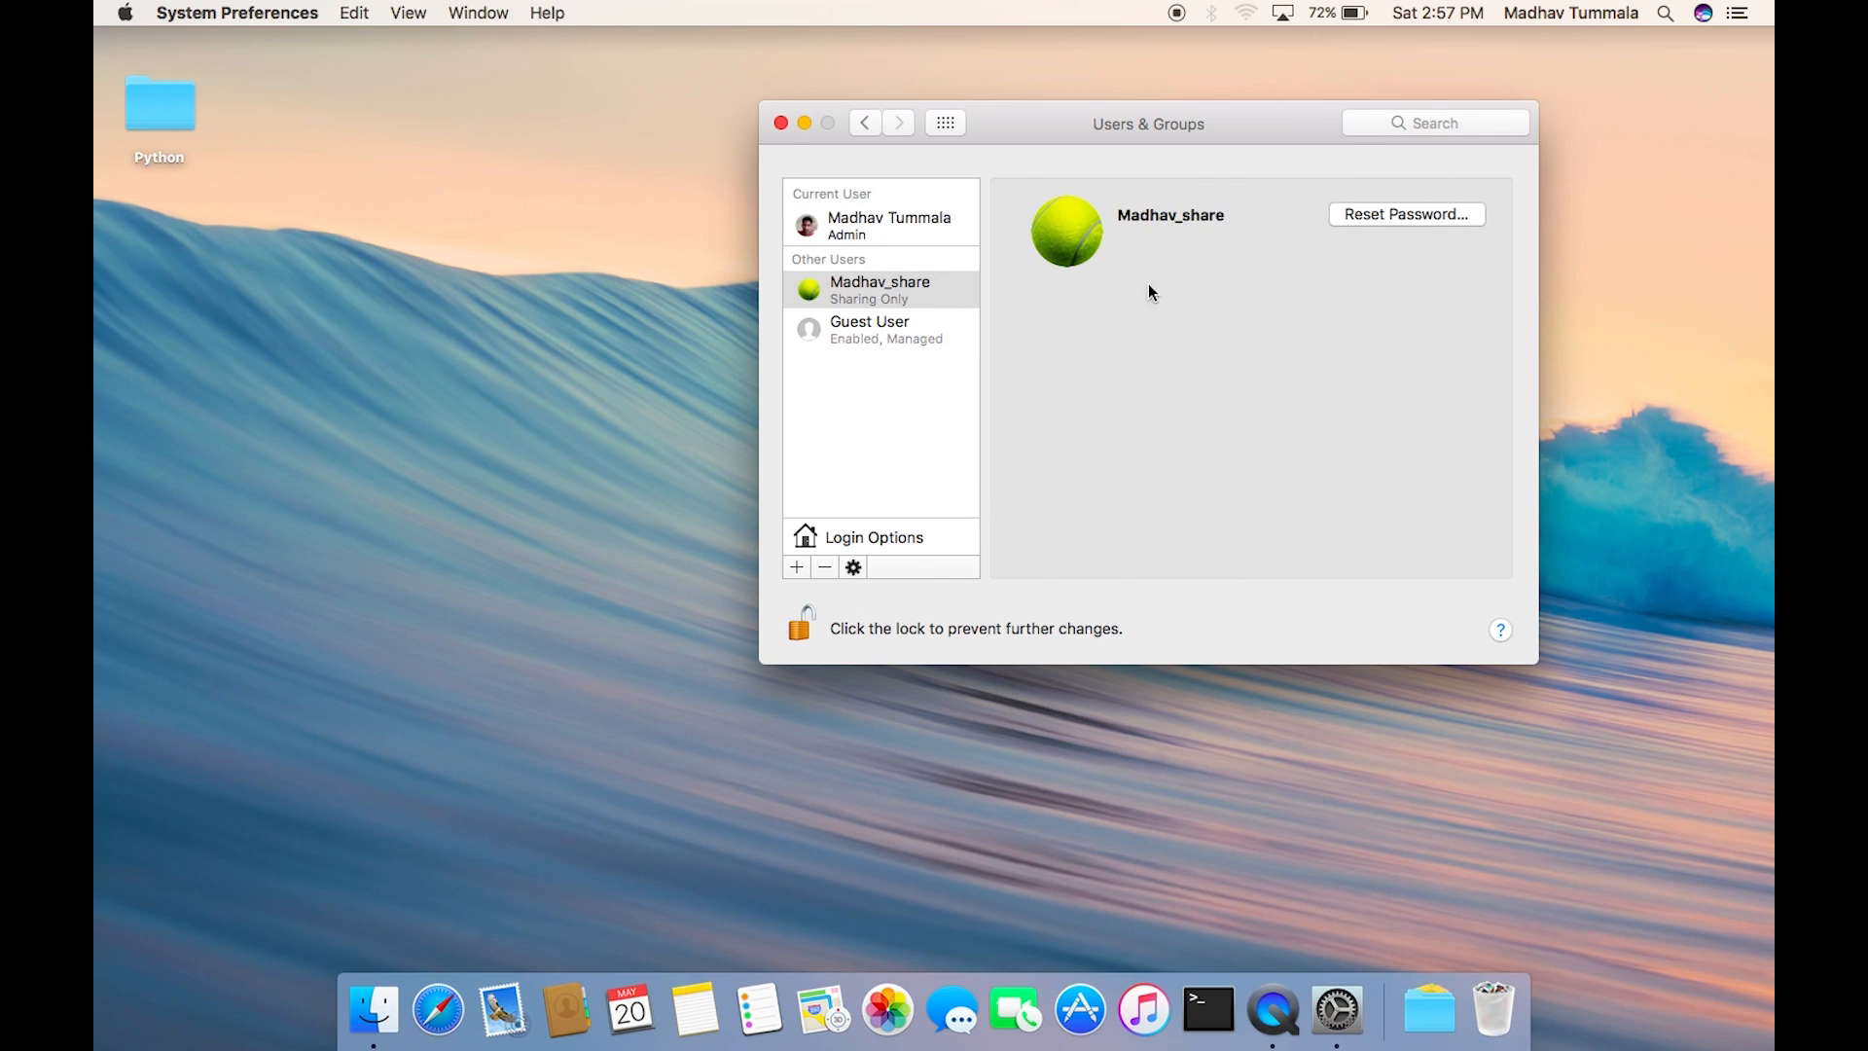
mouse_move(1275, 366)
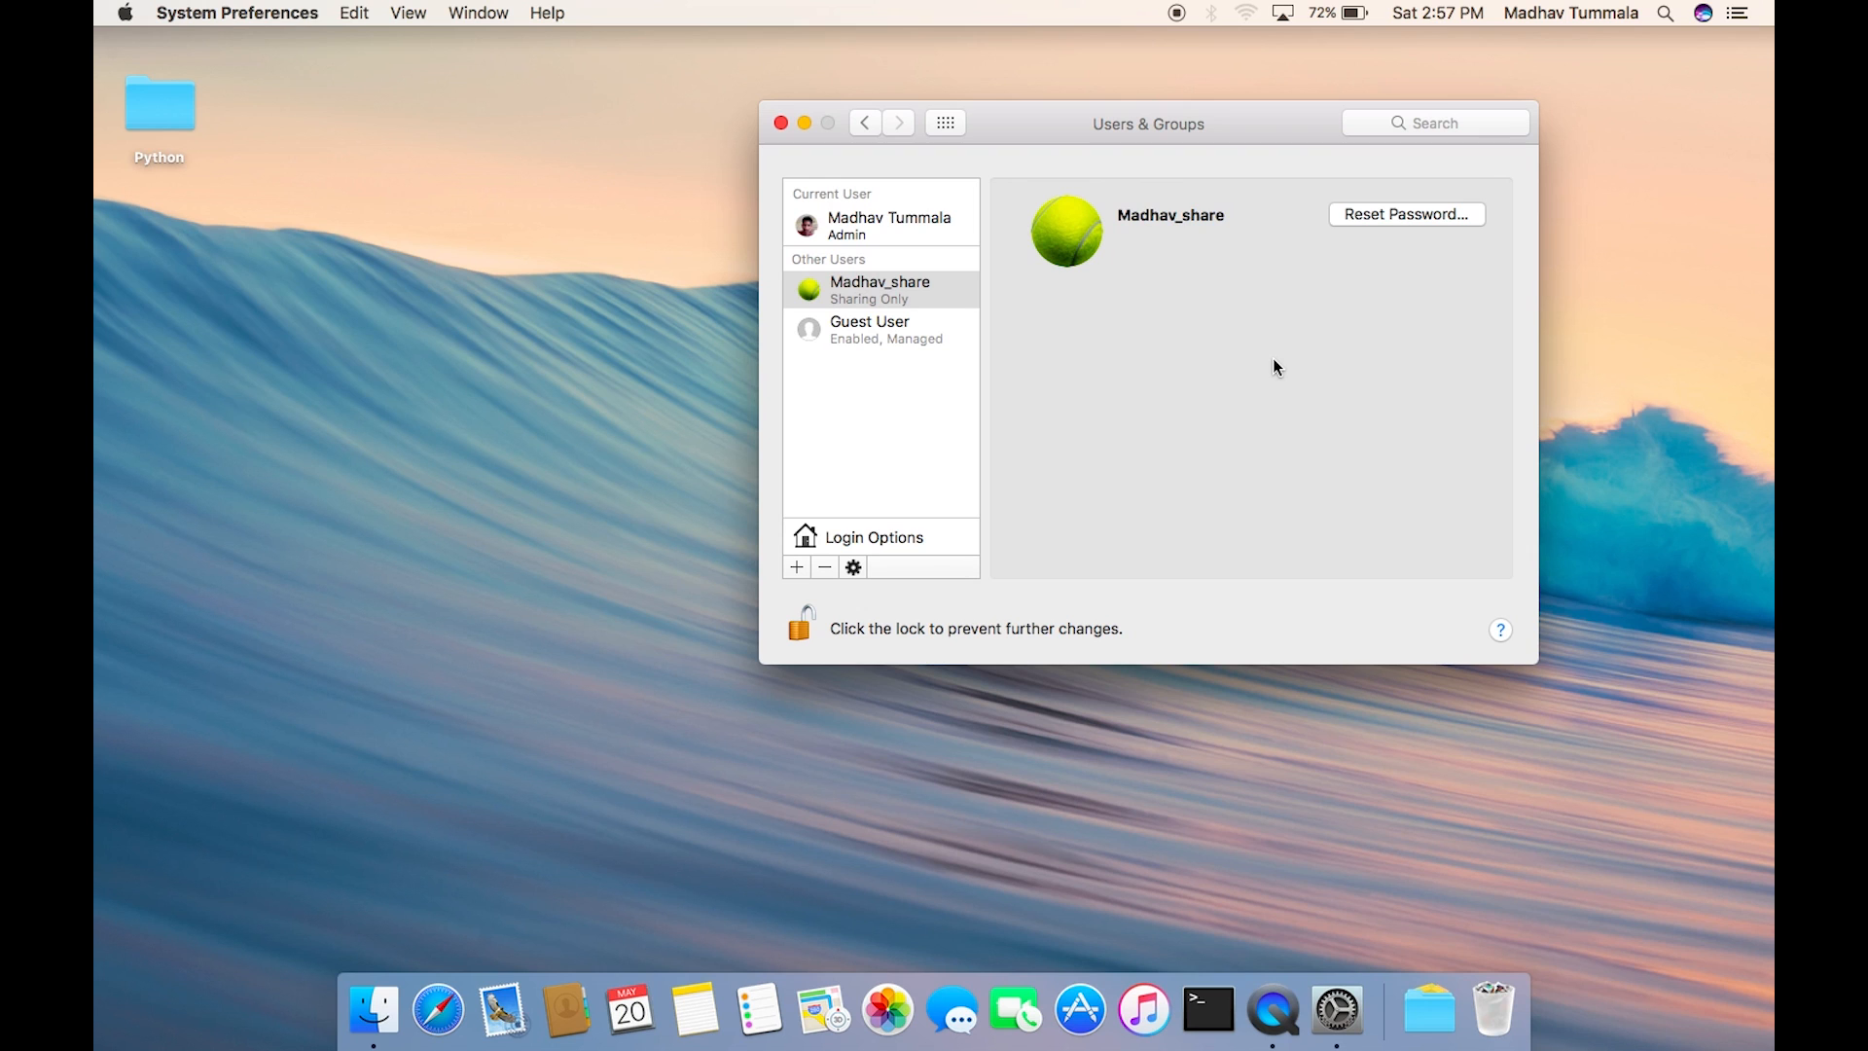
mouse_move(1143, 317)
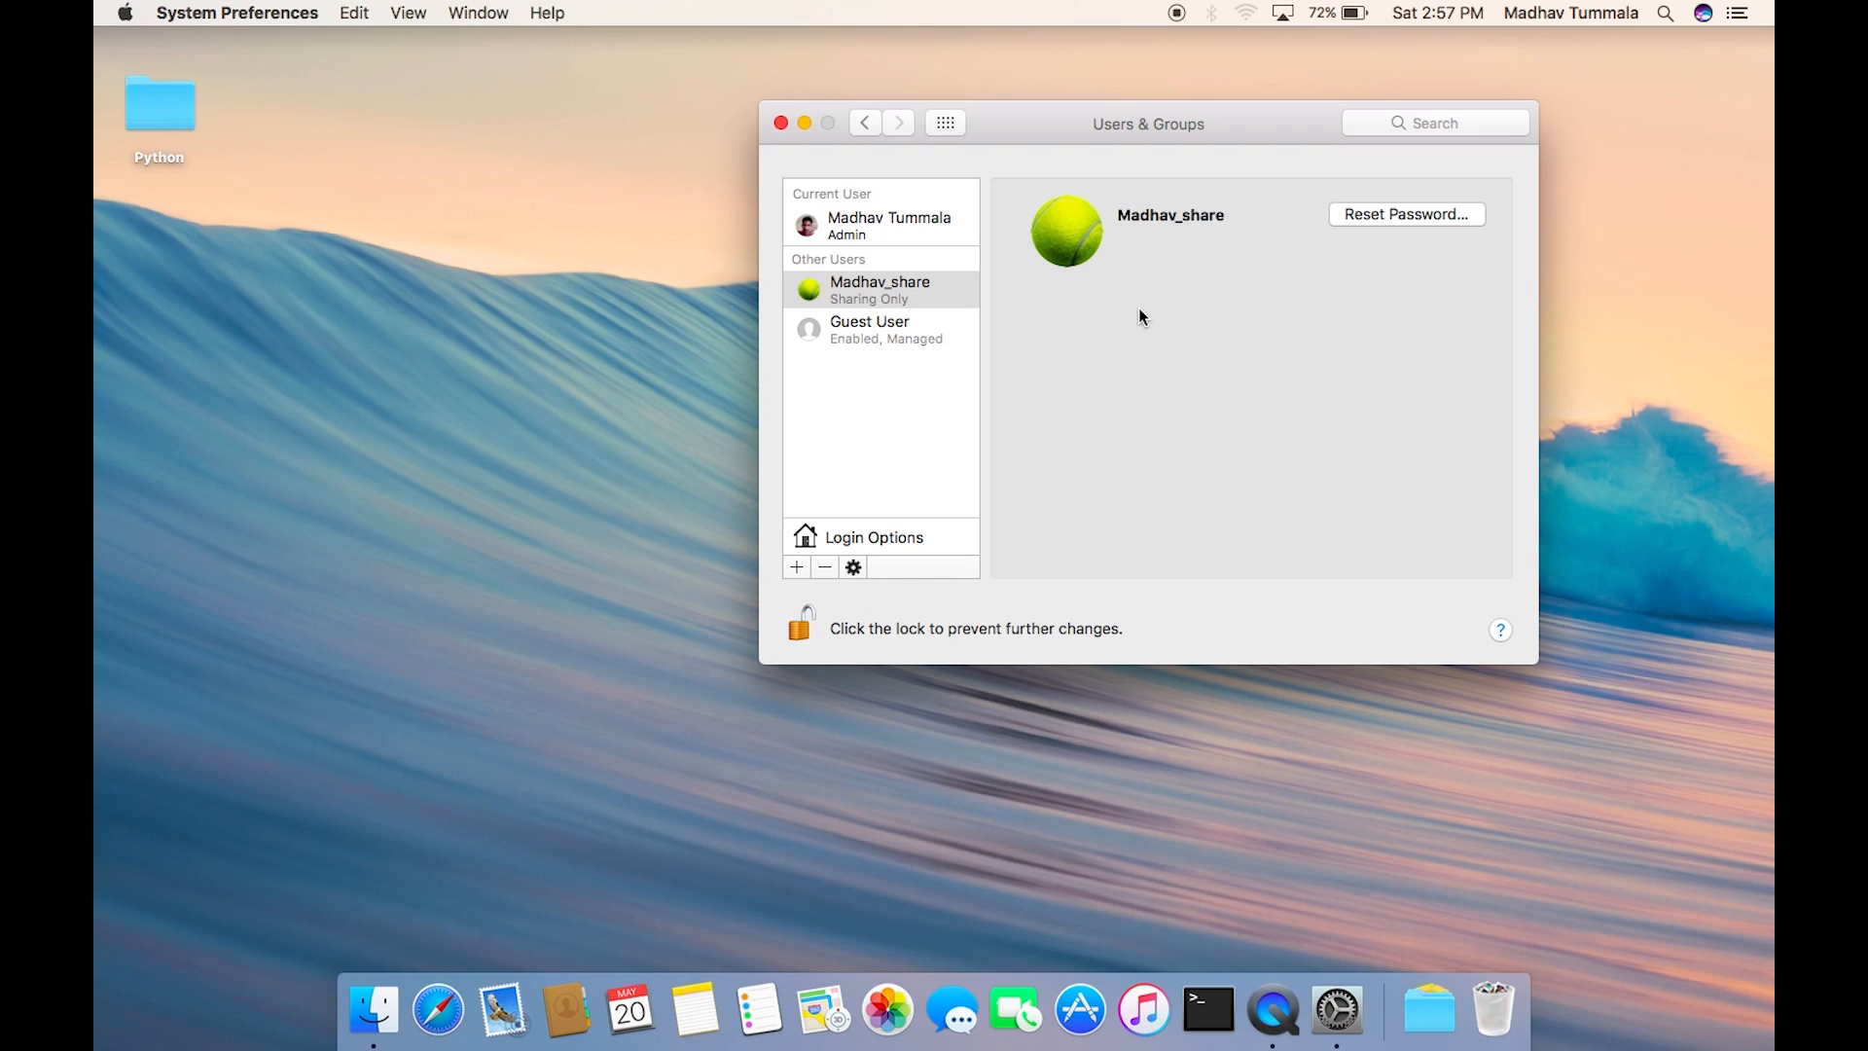
mouse_move(1016, 270)
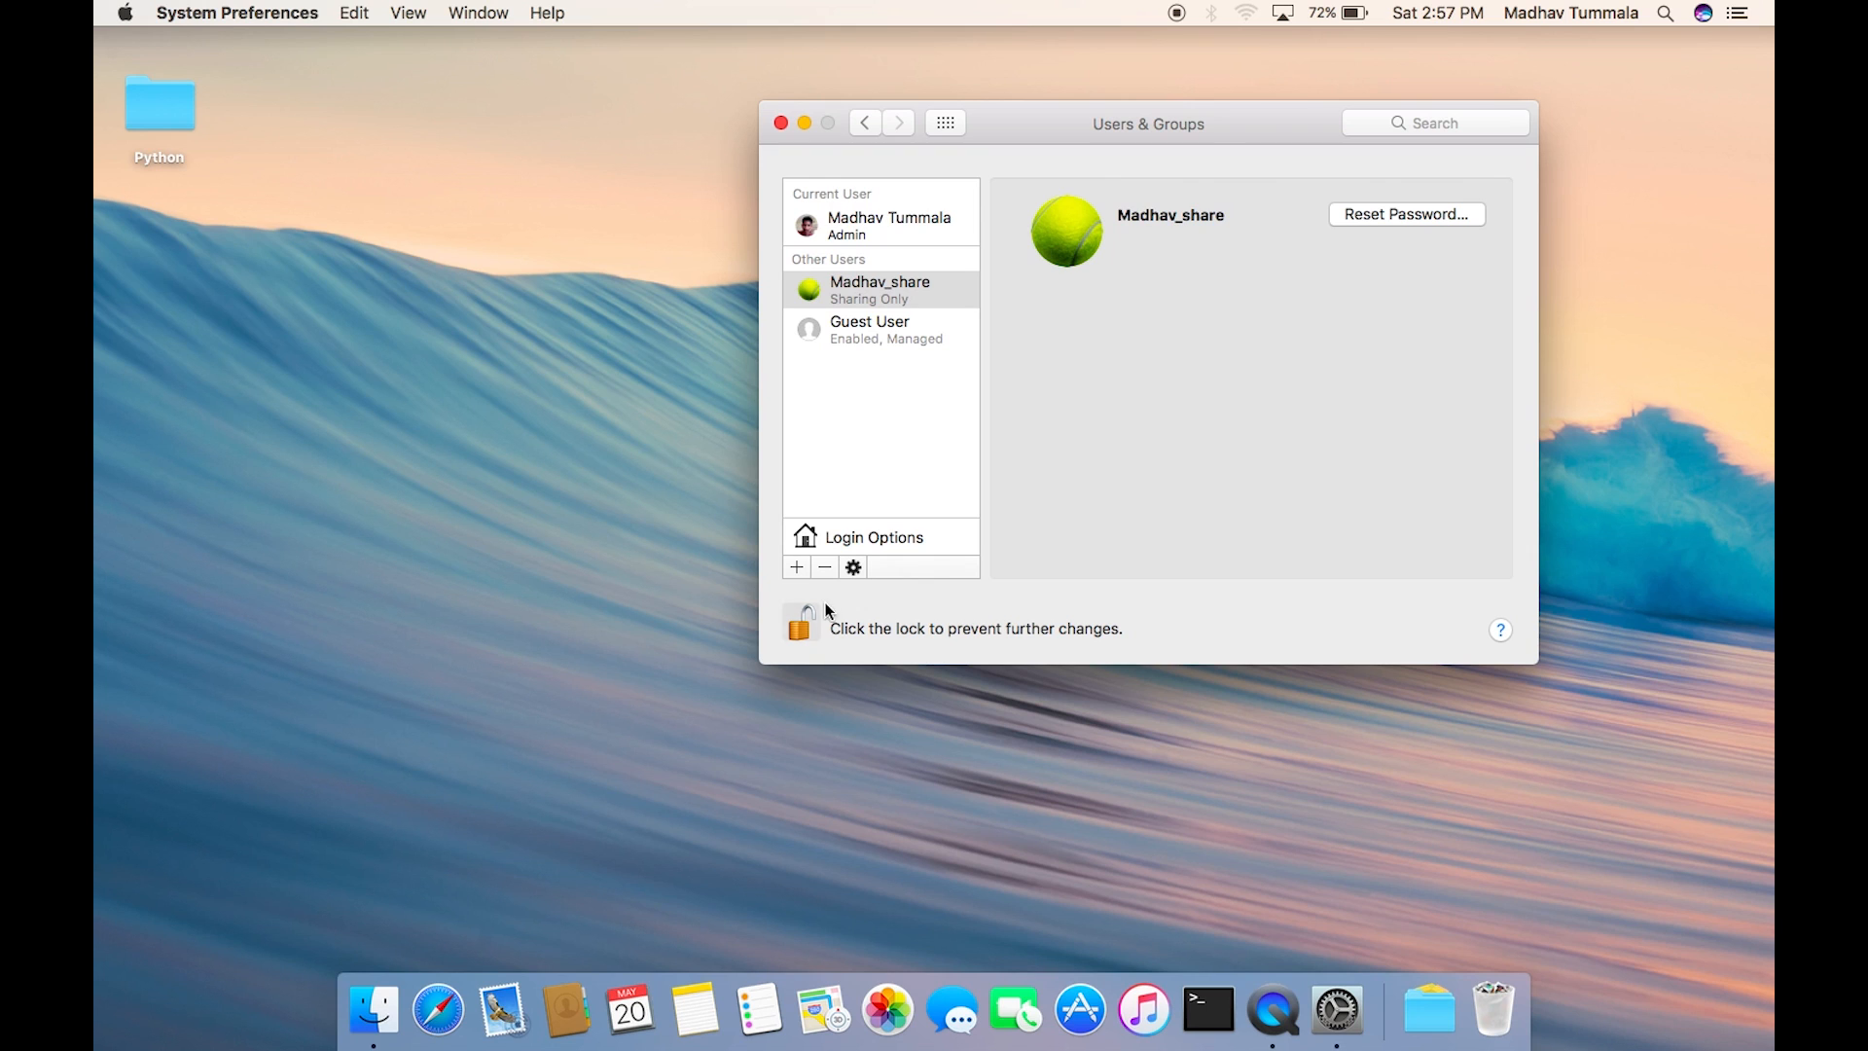
click(881, 225)
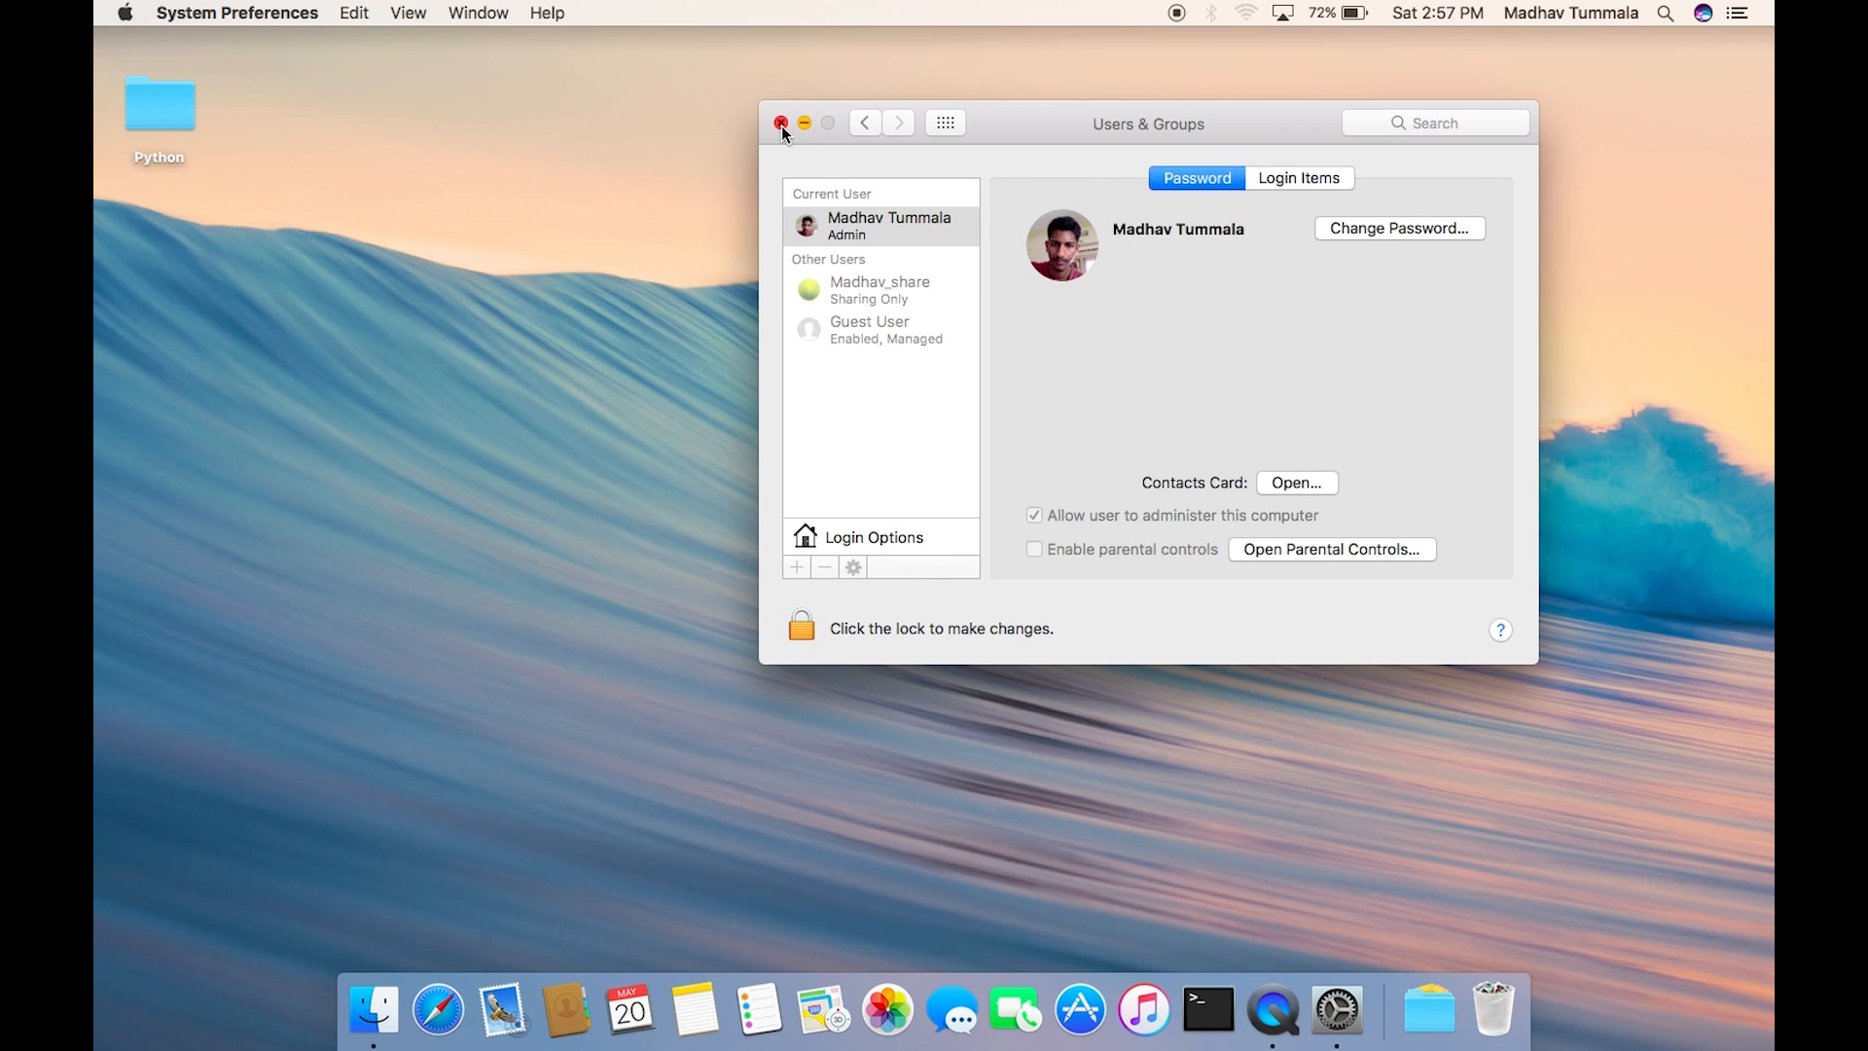
click(781, 122)
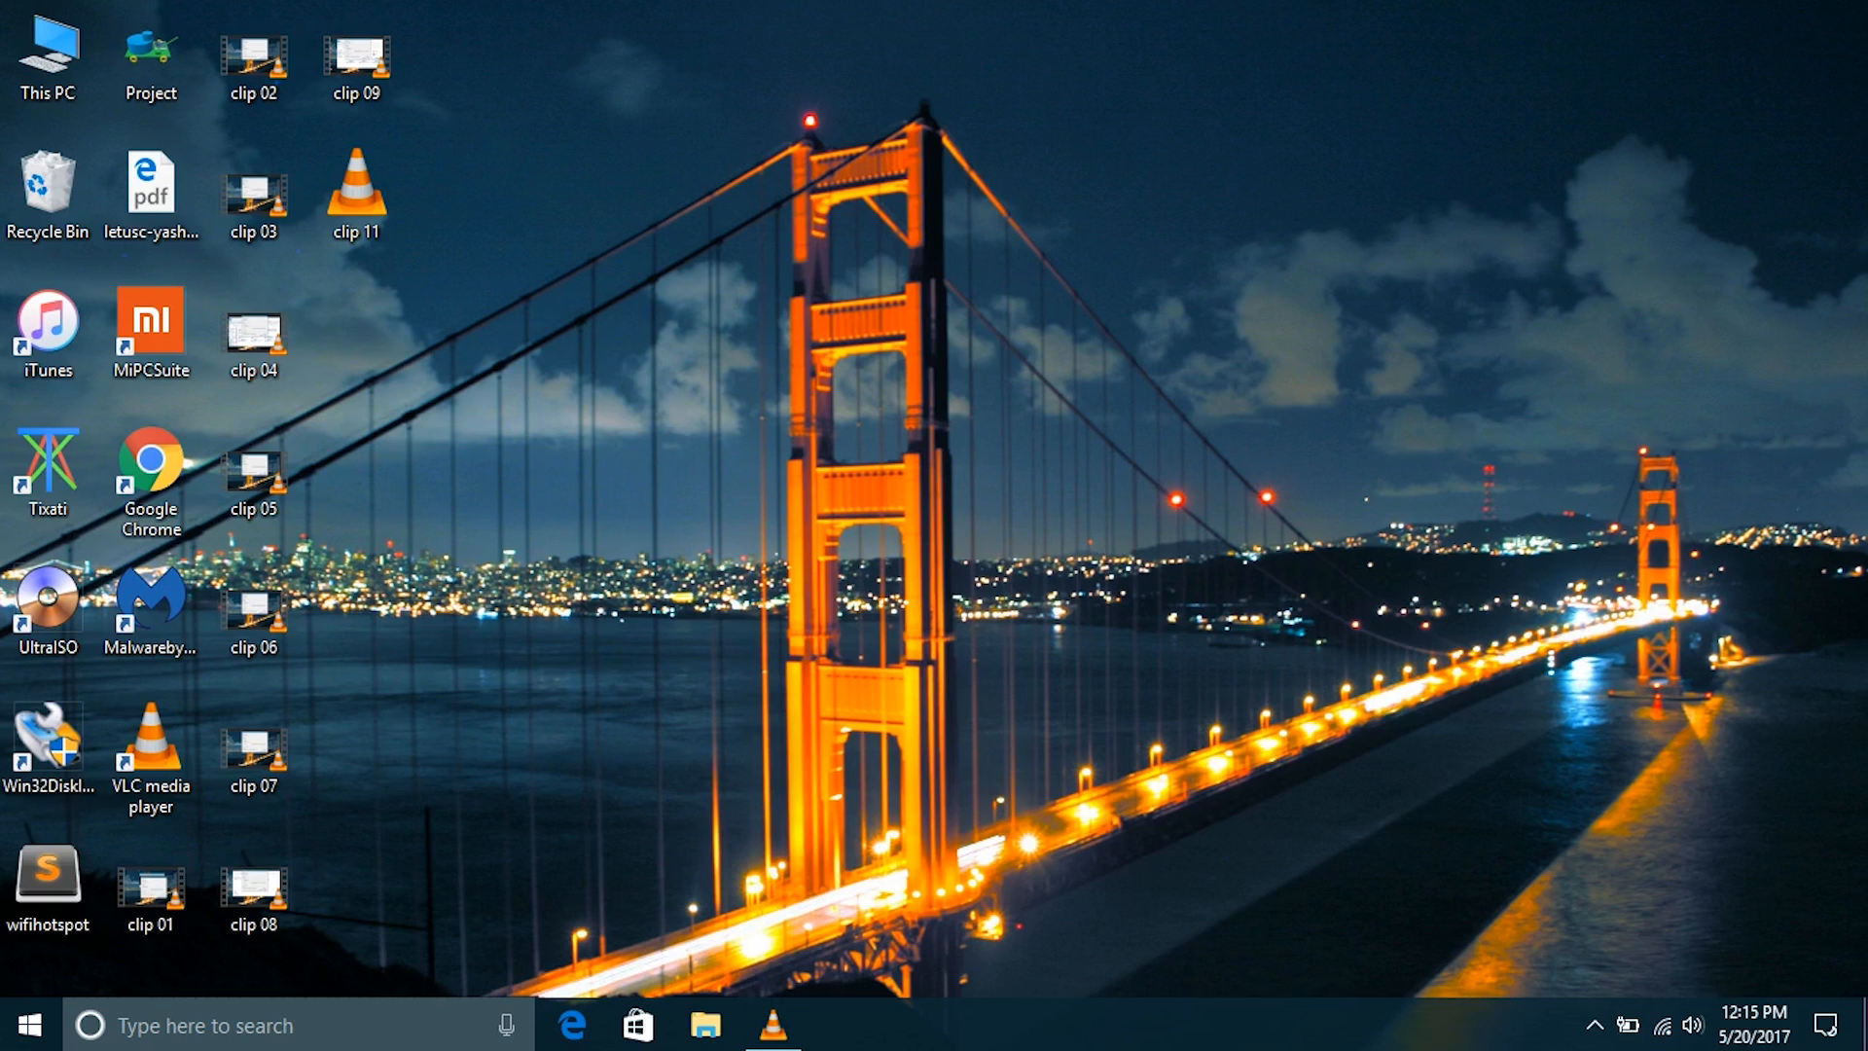
- Go to Accounts > Family & other people and begin adding someone else to this PC
click(35, 1020)
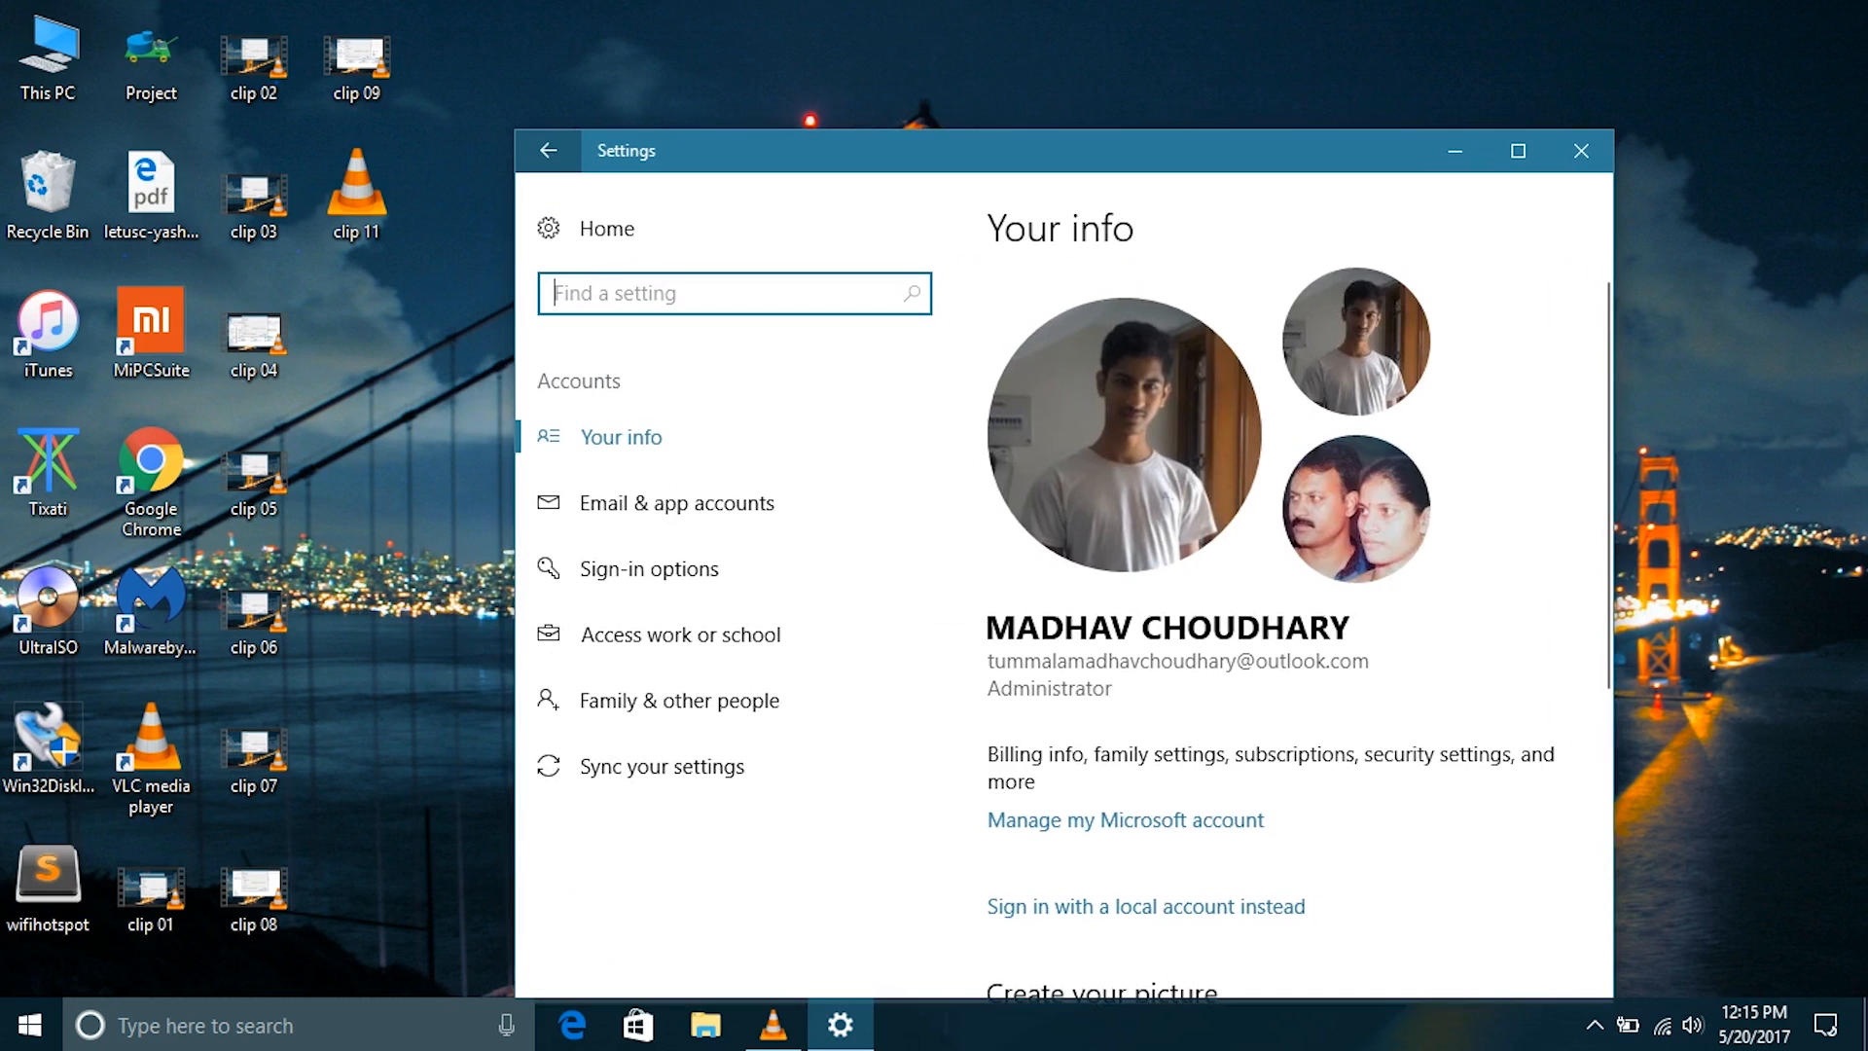
scroll(down, 3)
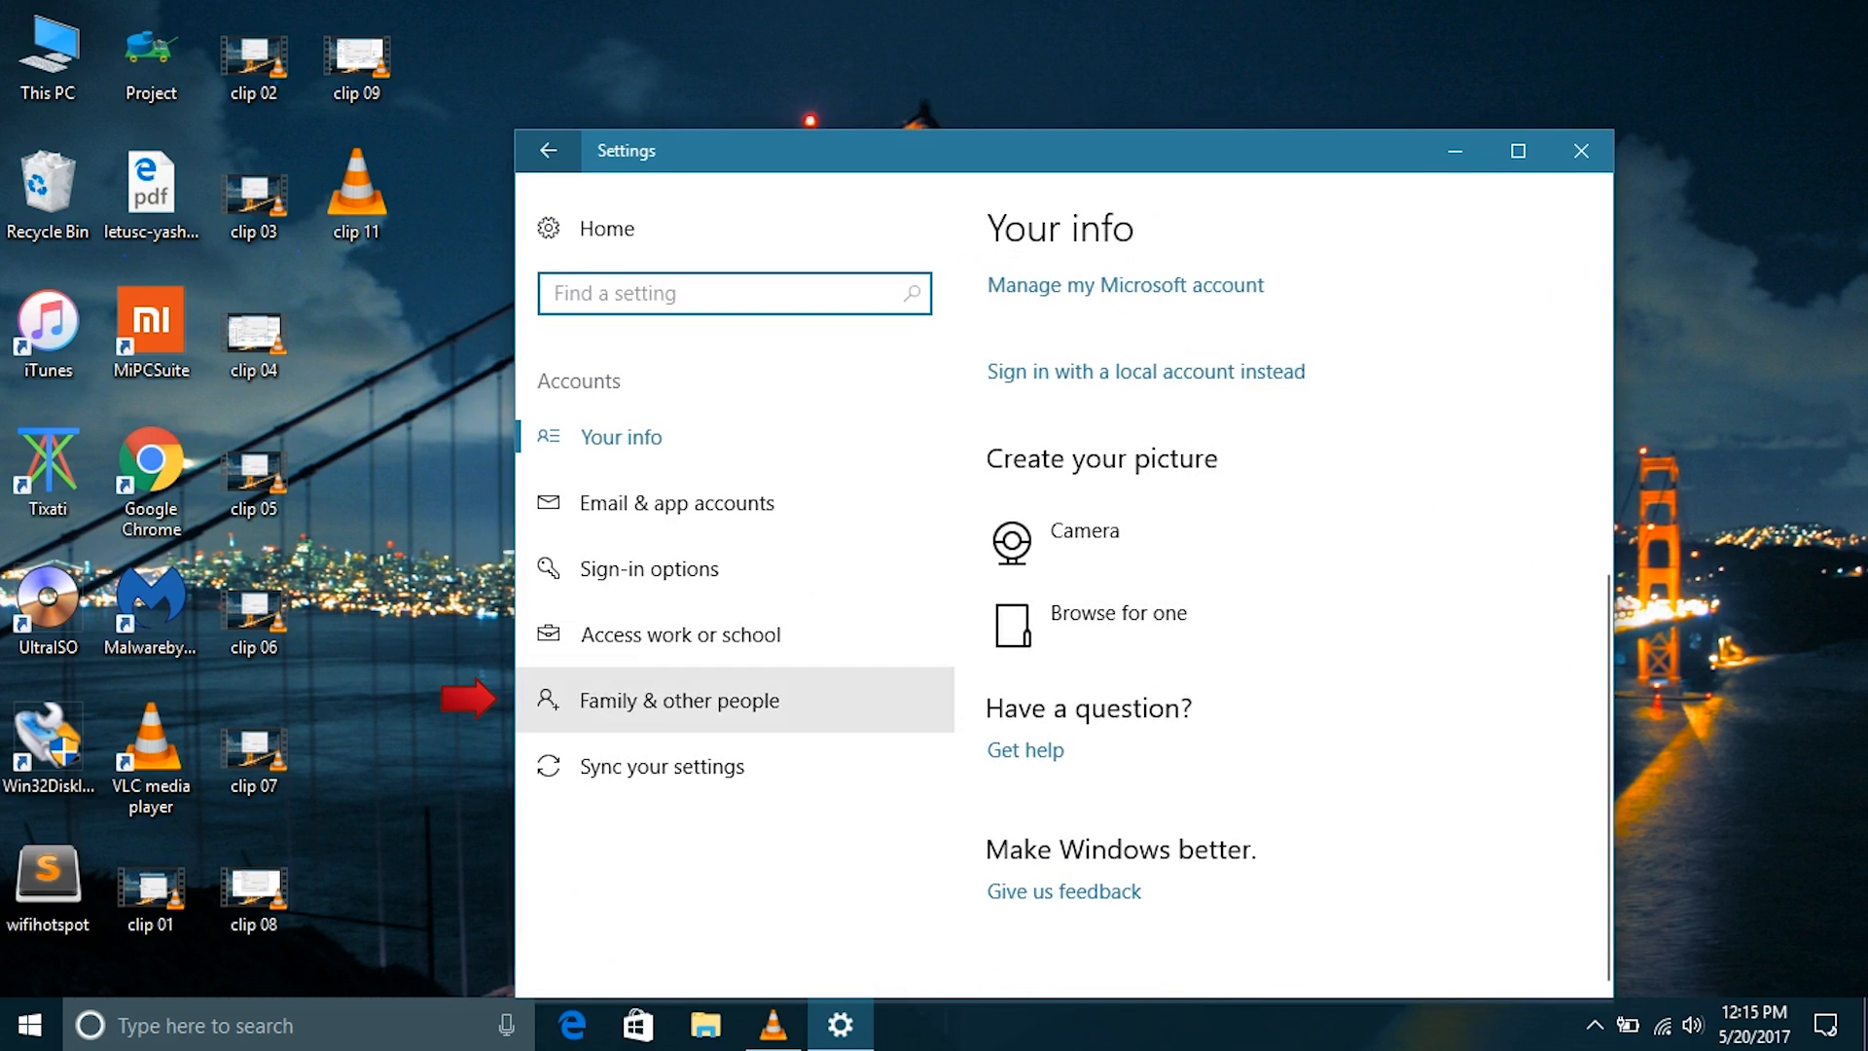
click(678, 701)
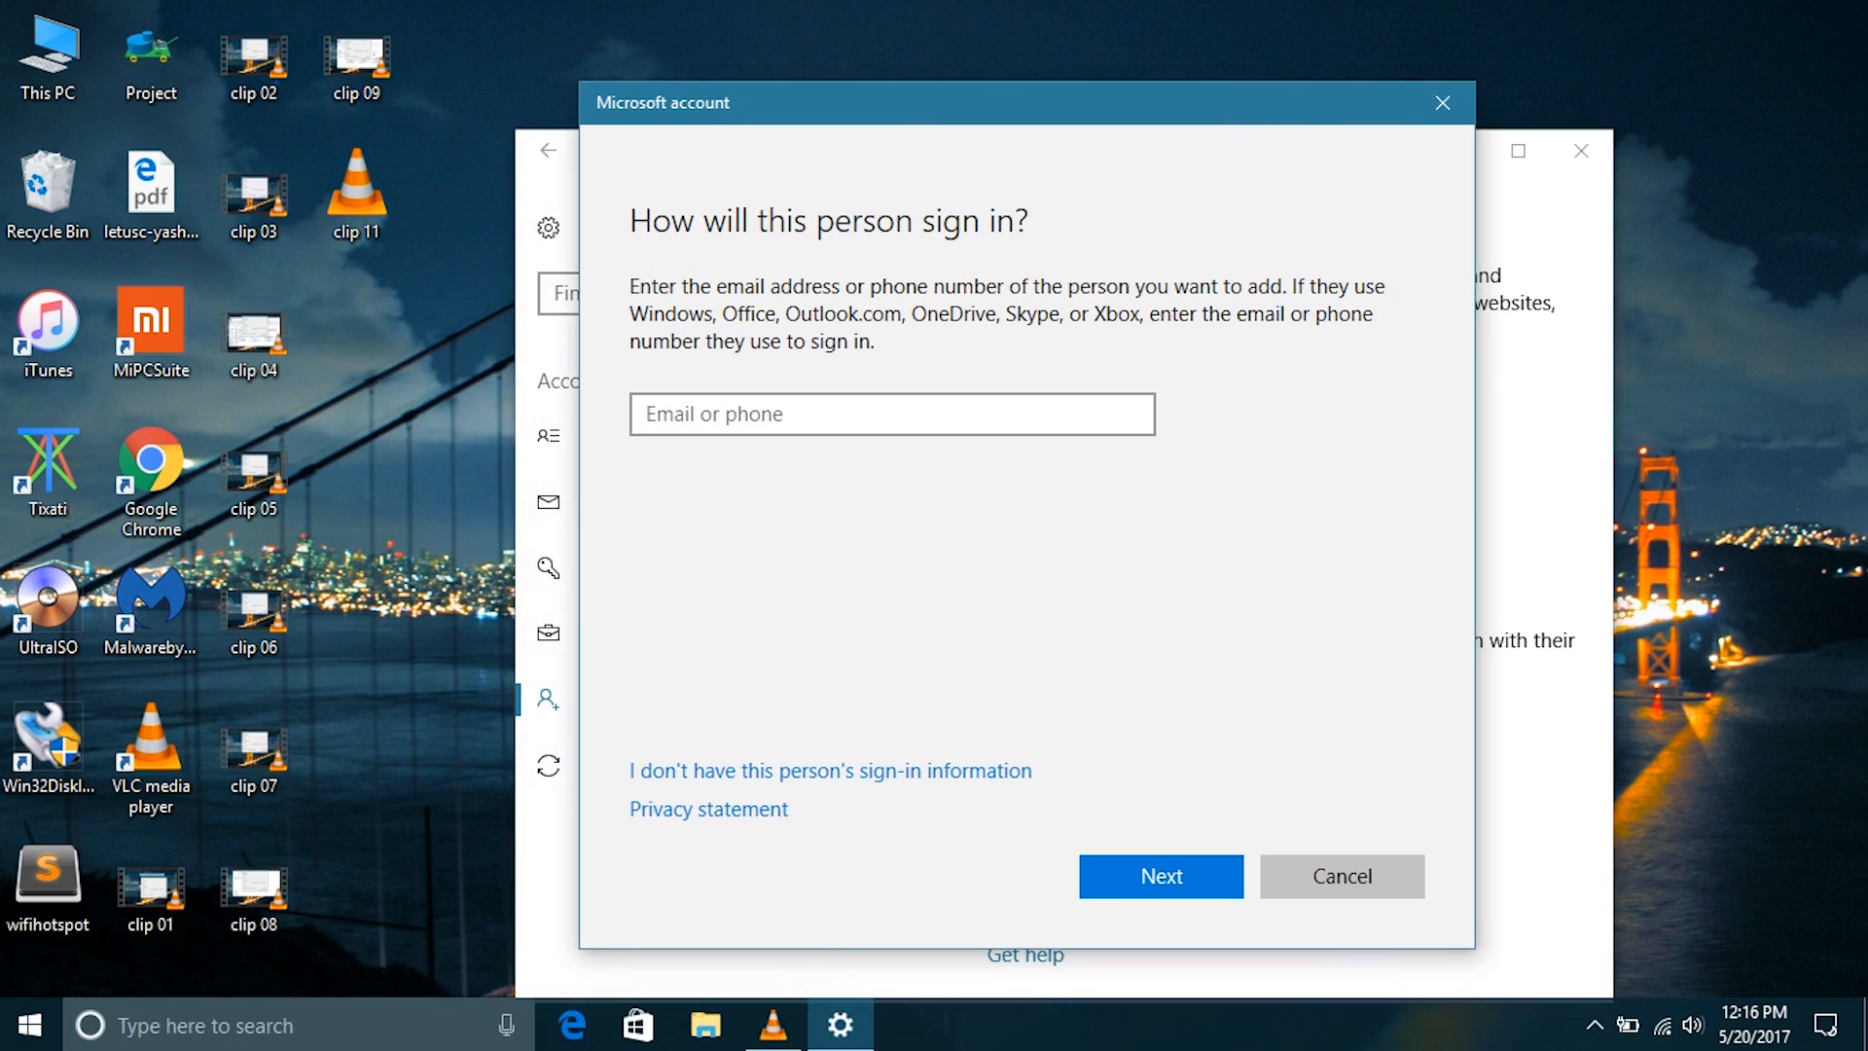
- Create a password-protected local Madhav_share account without a Microsoft account, then close Settings
click(891, 414)
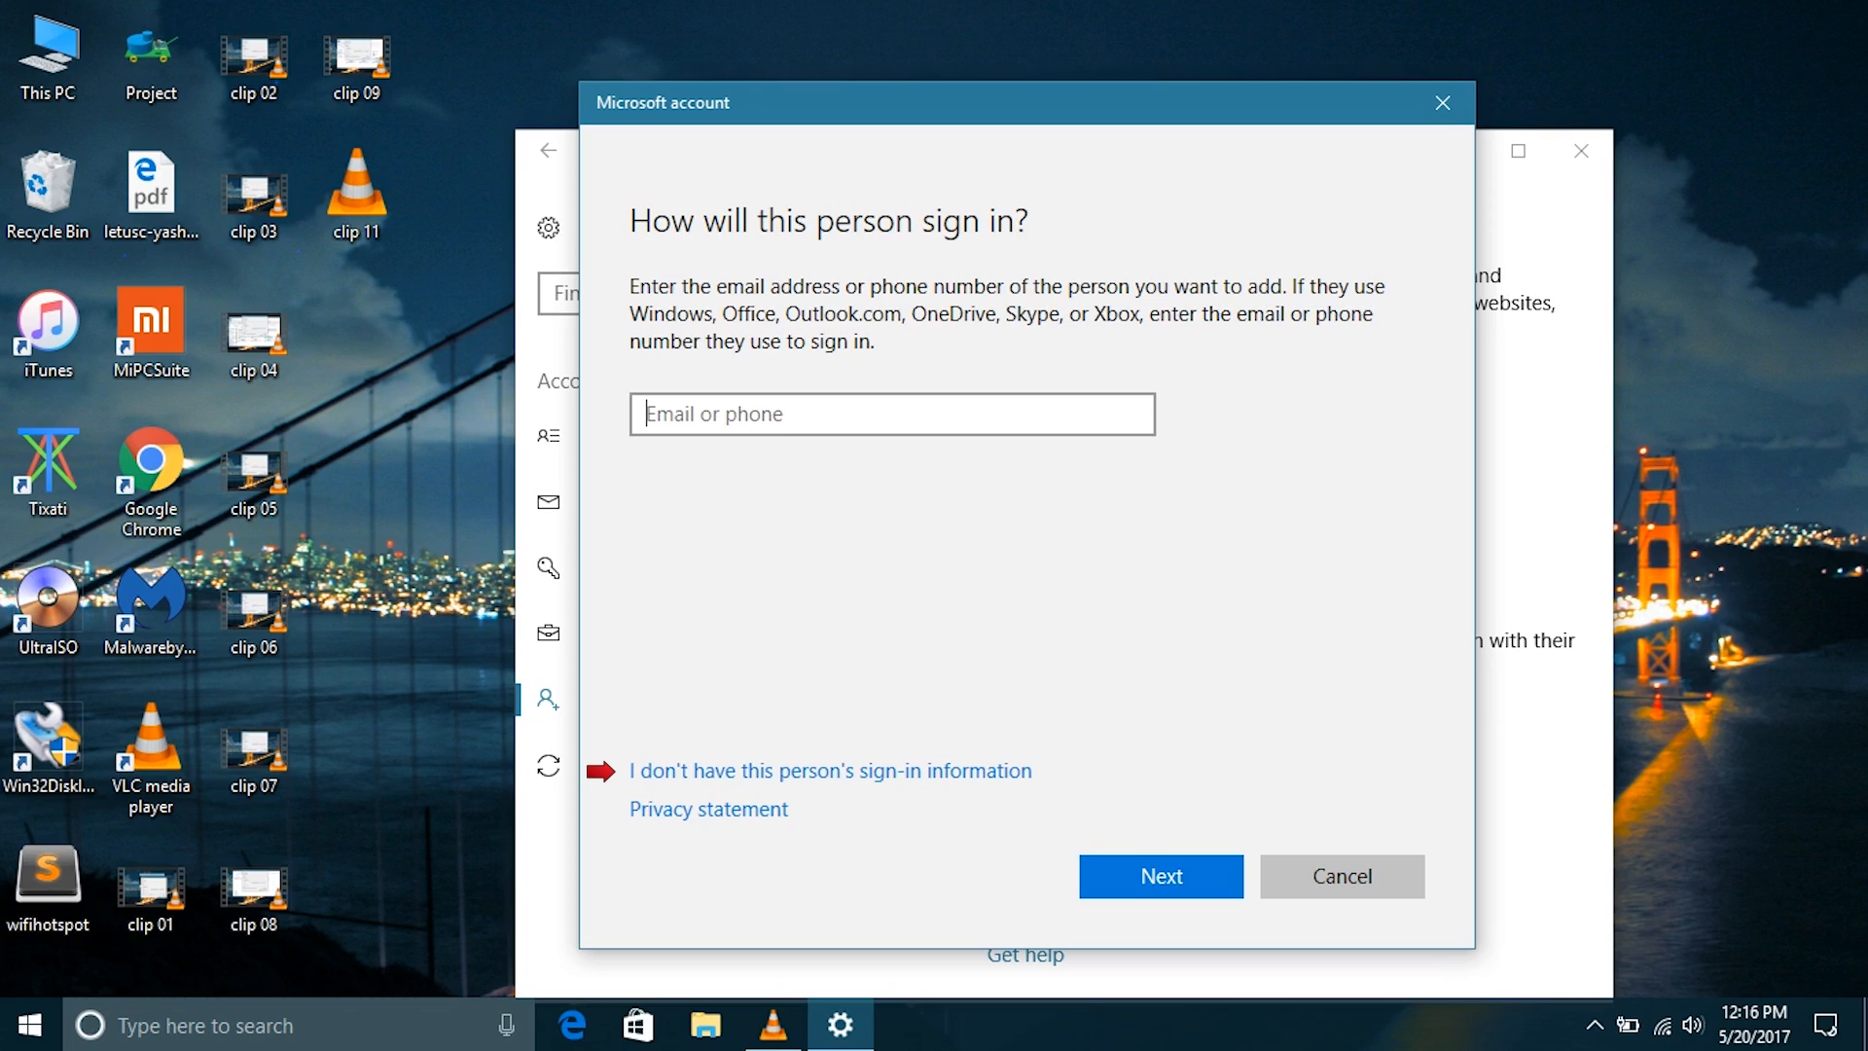
click(829, 771)
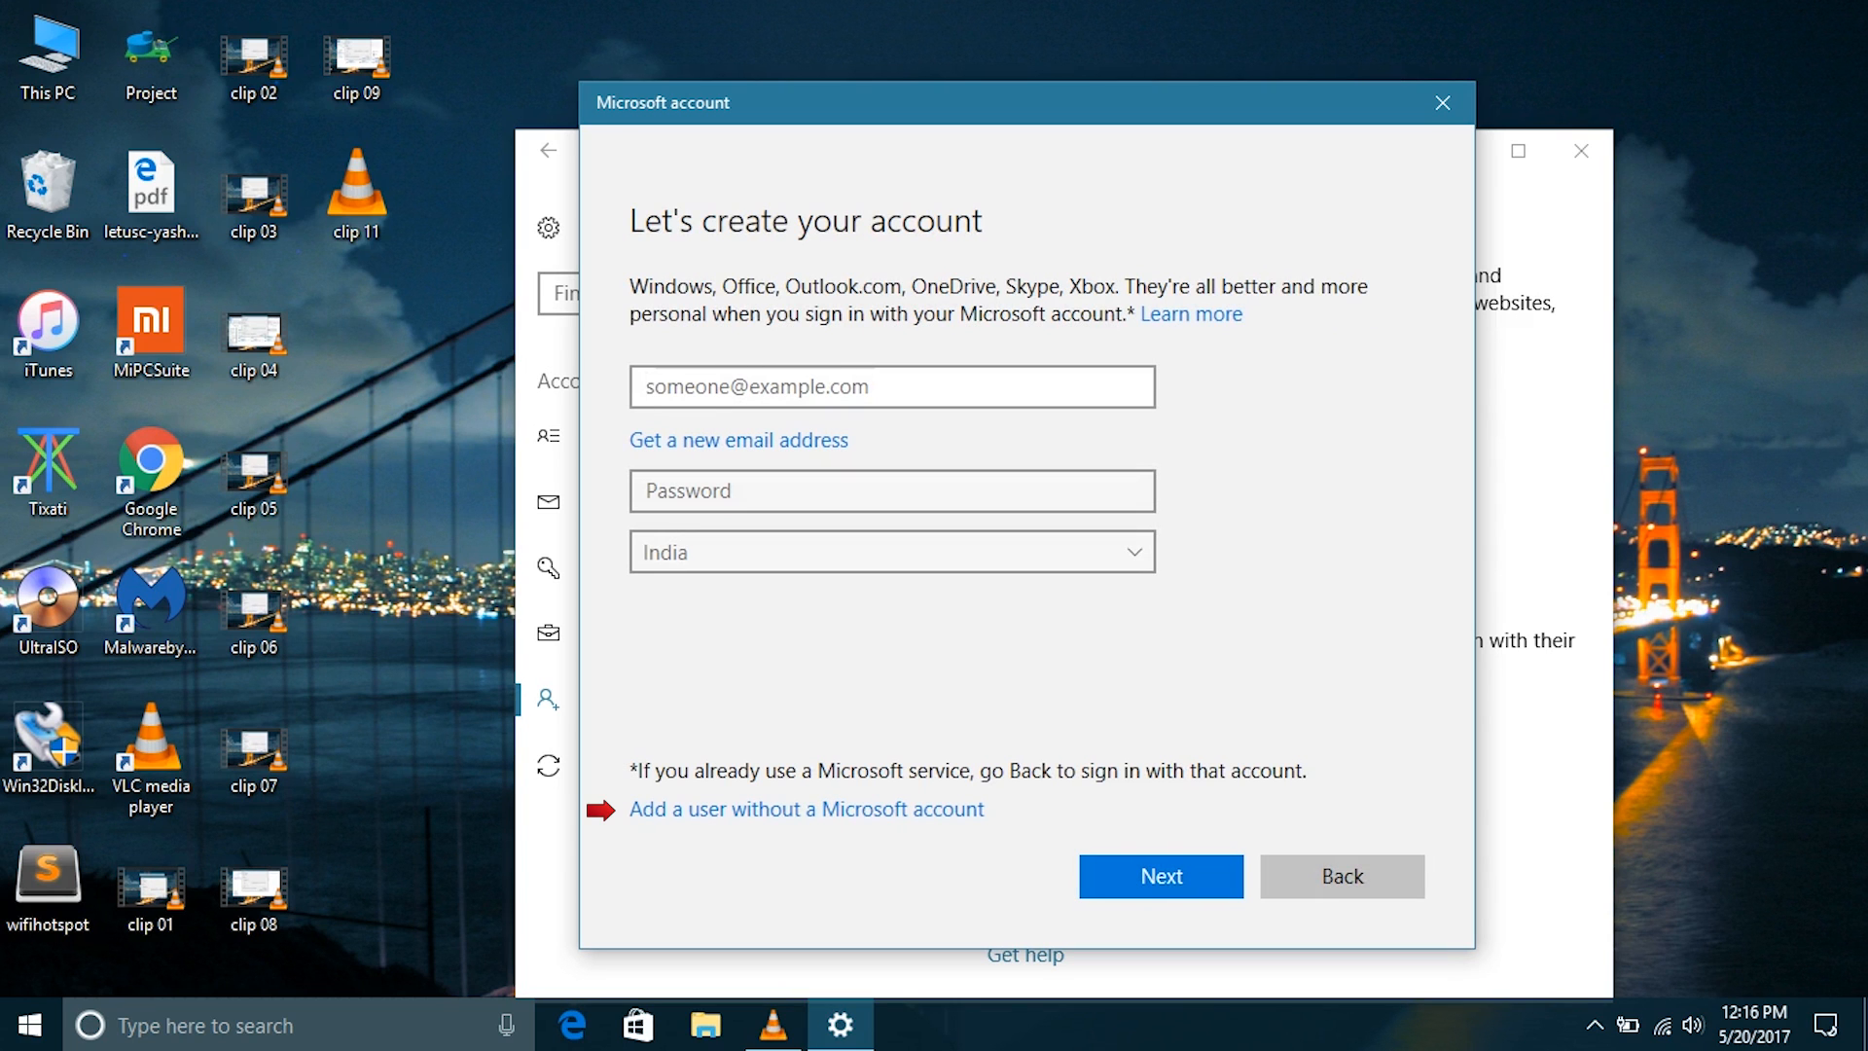
click(806, 810)
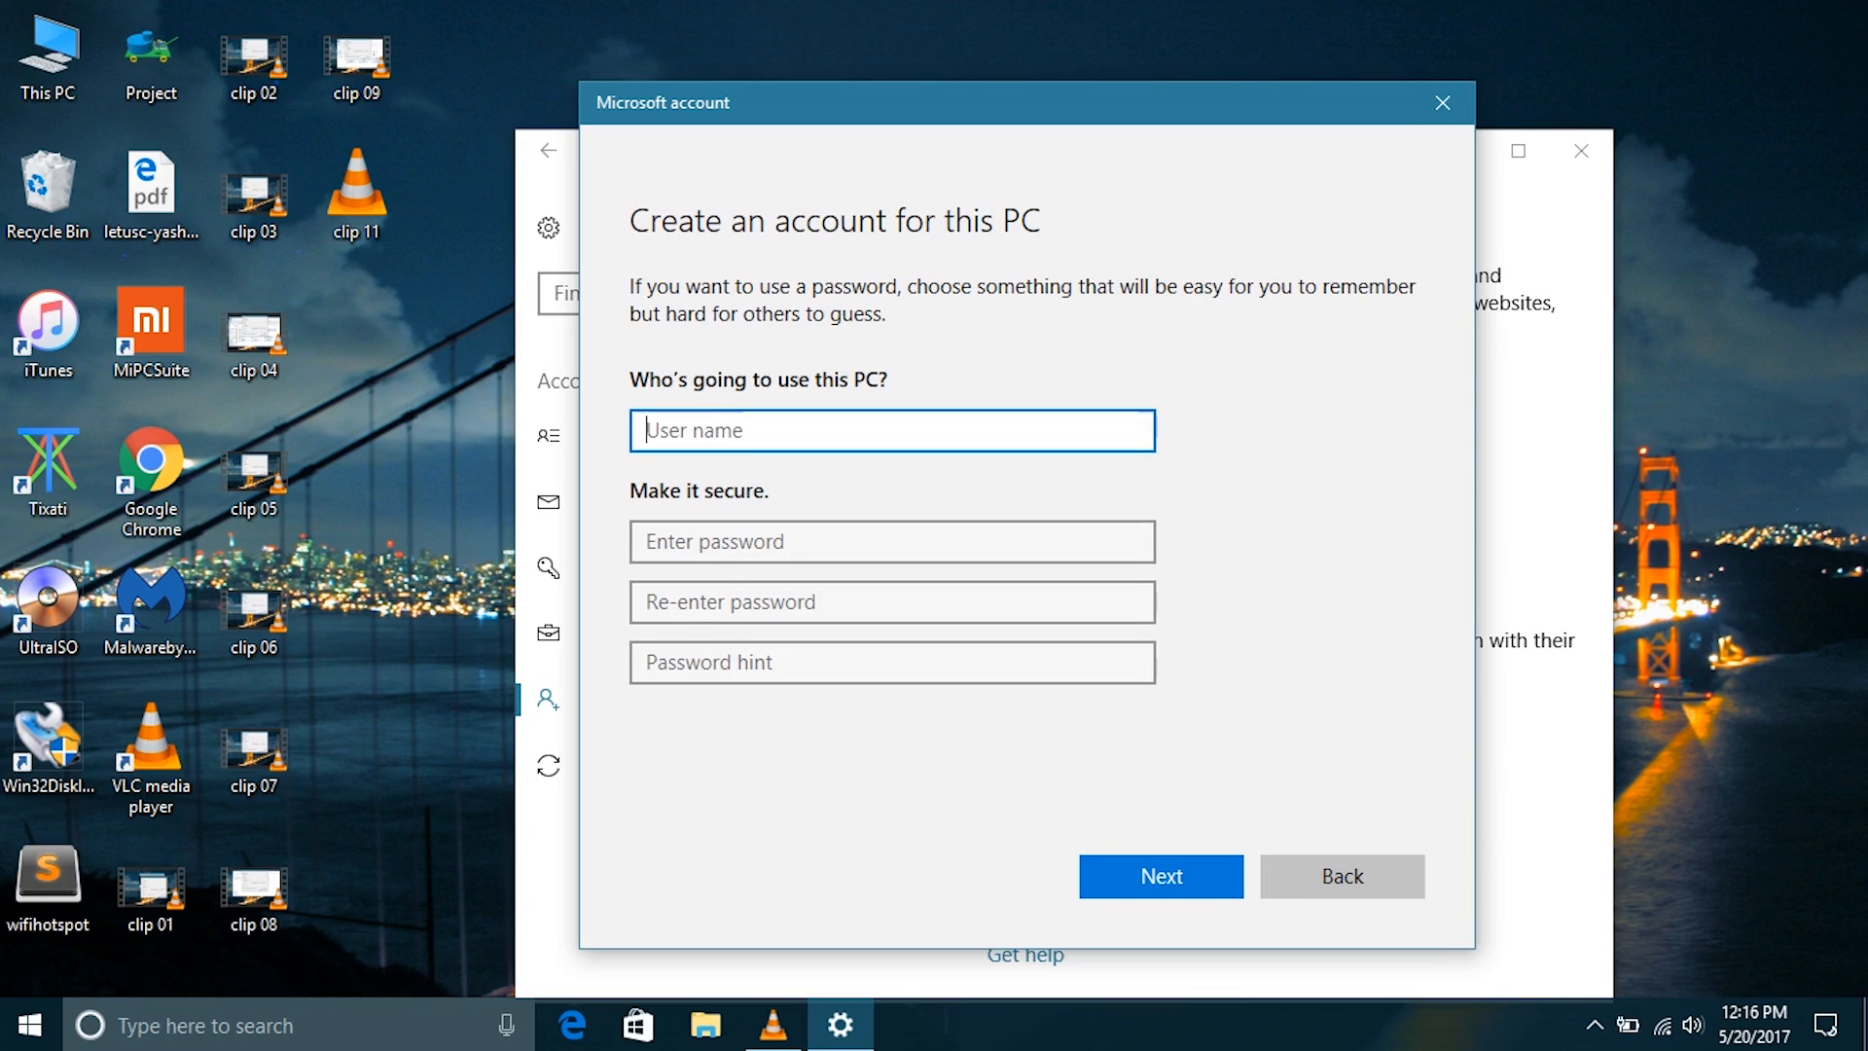
text(Madhav_share)
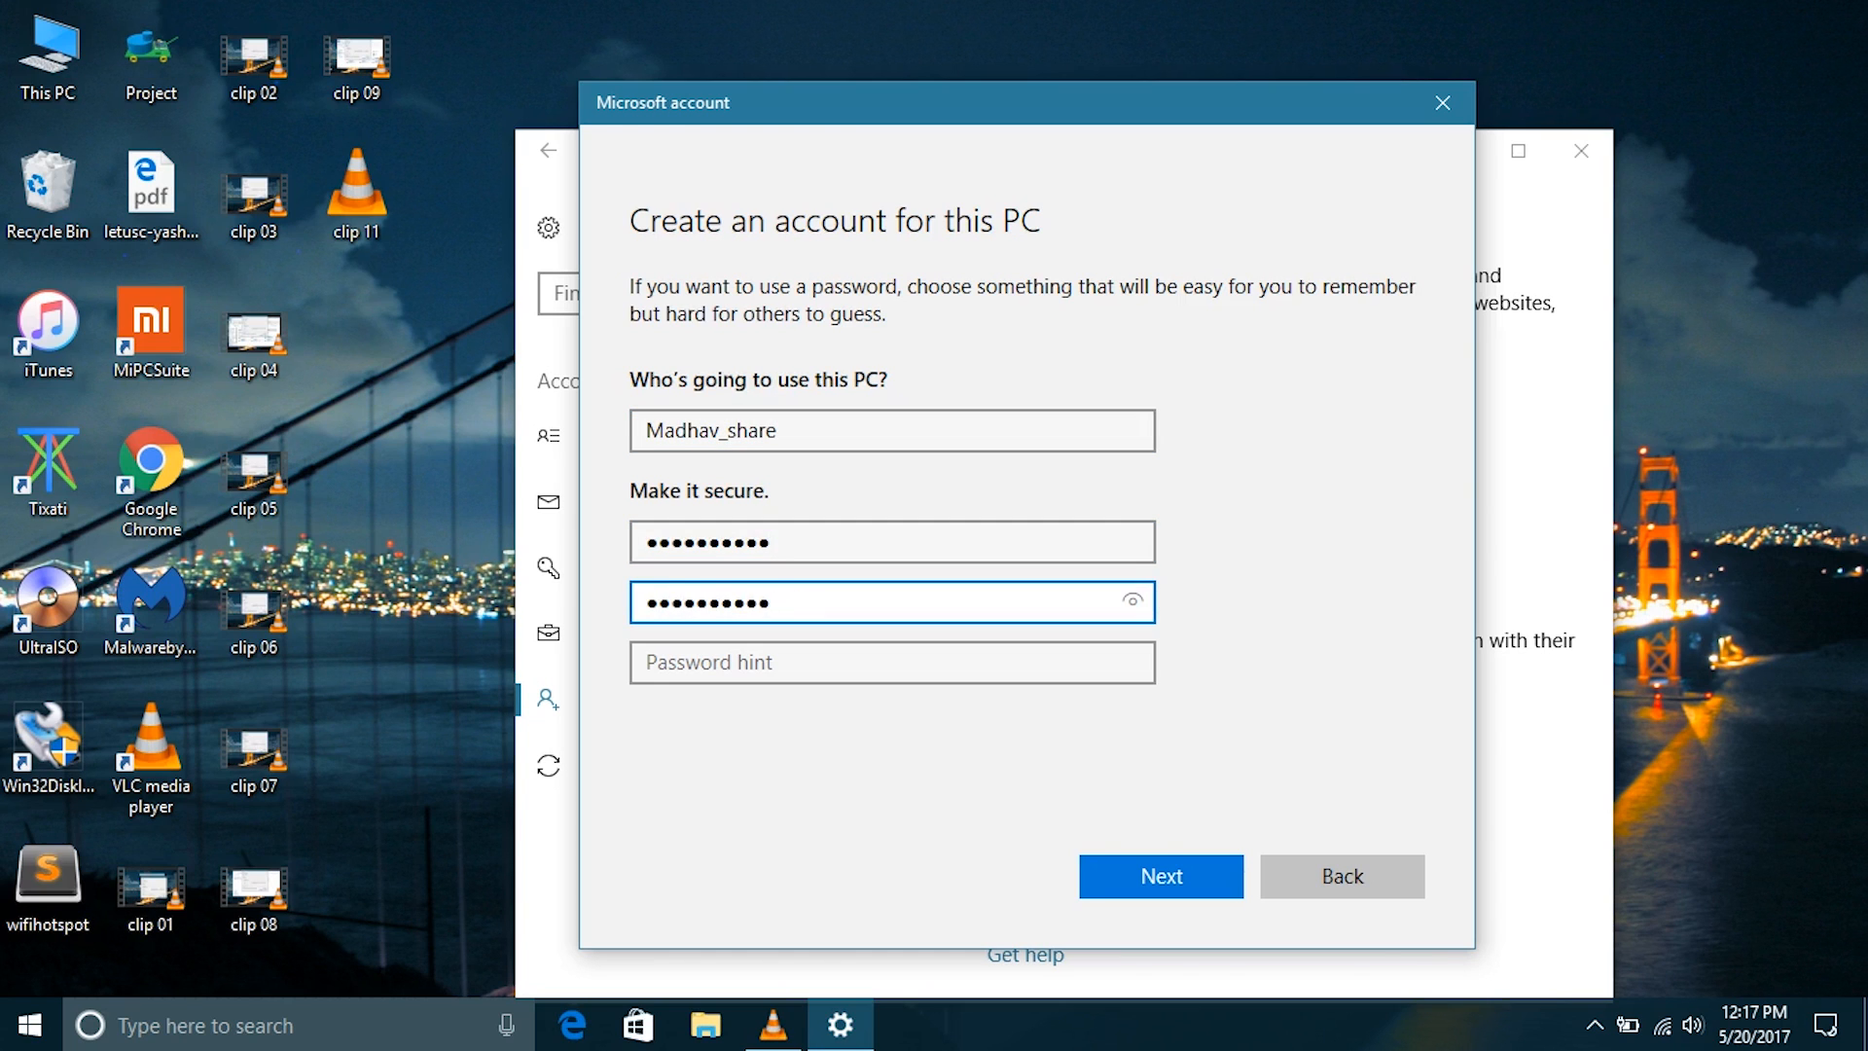
click(1161, 876)
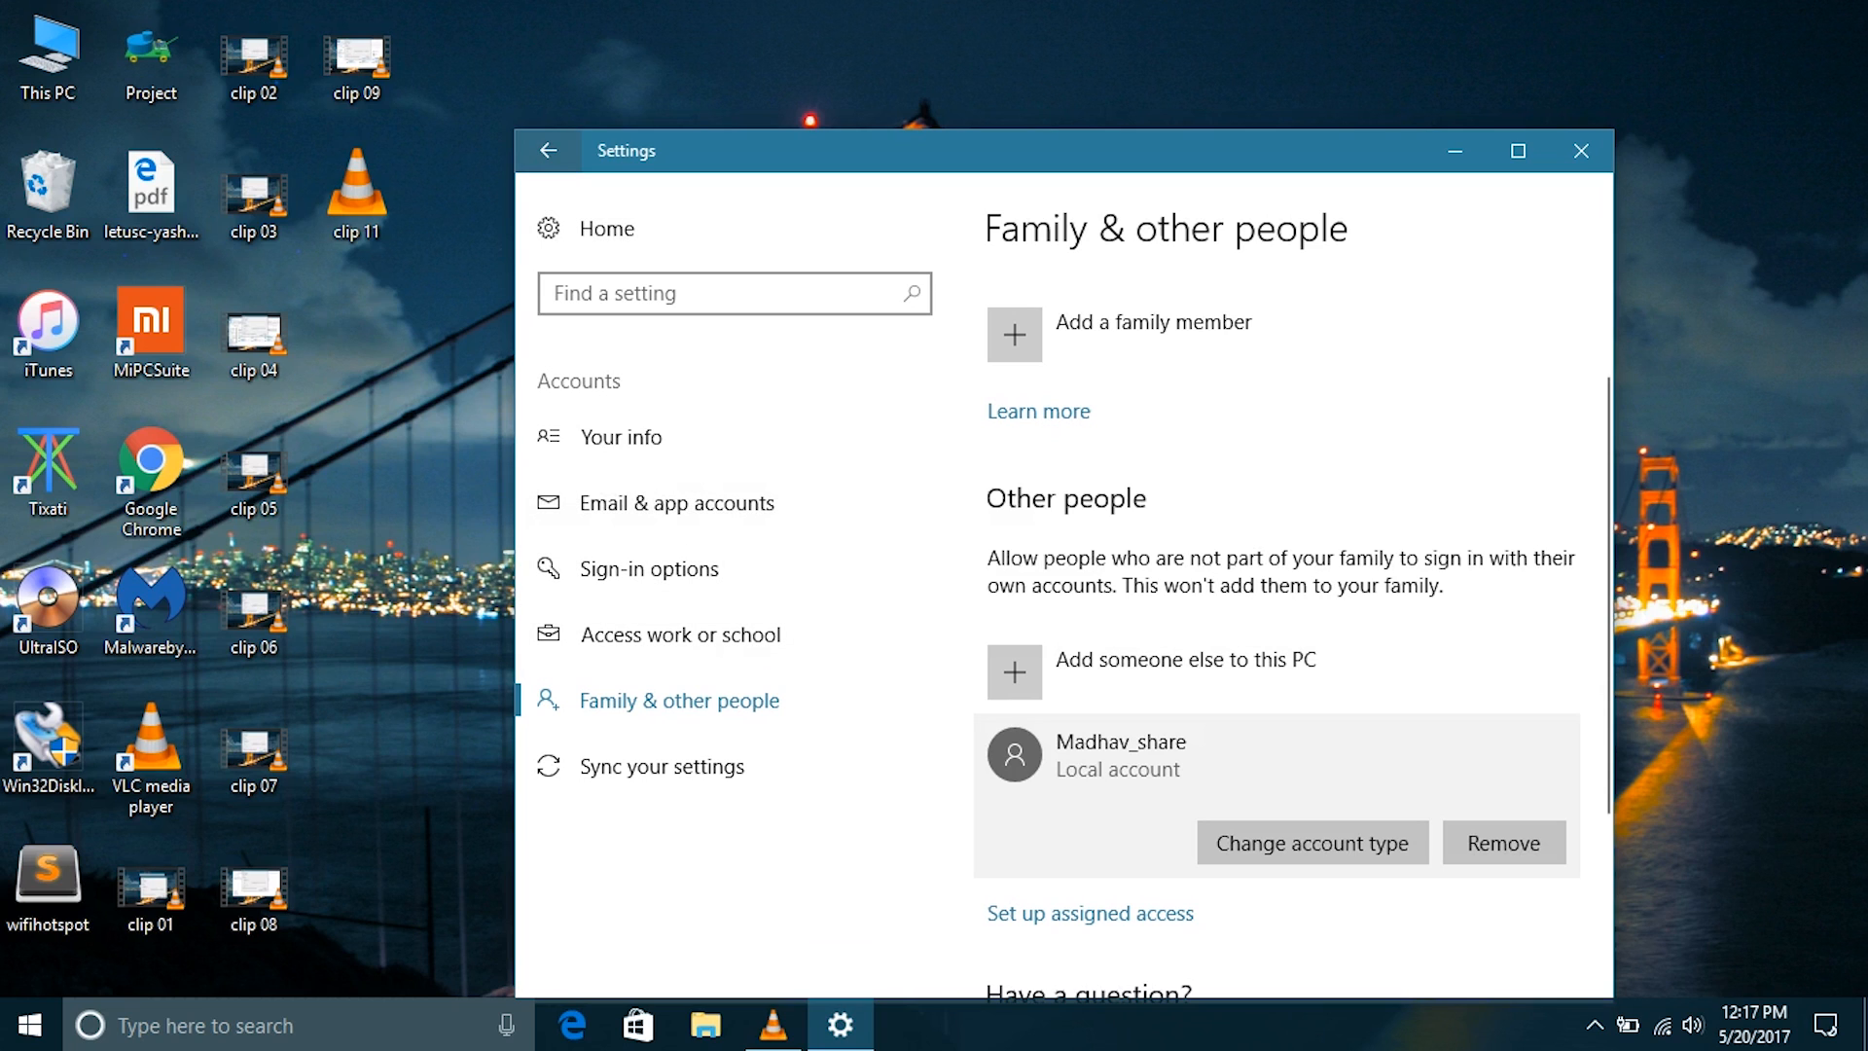
click(550, 150)
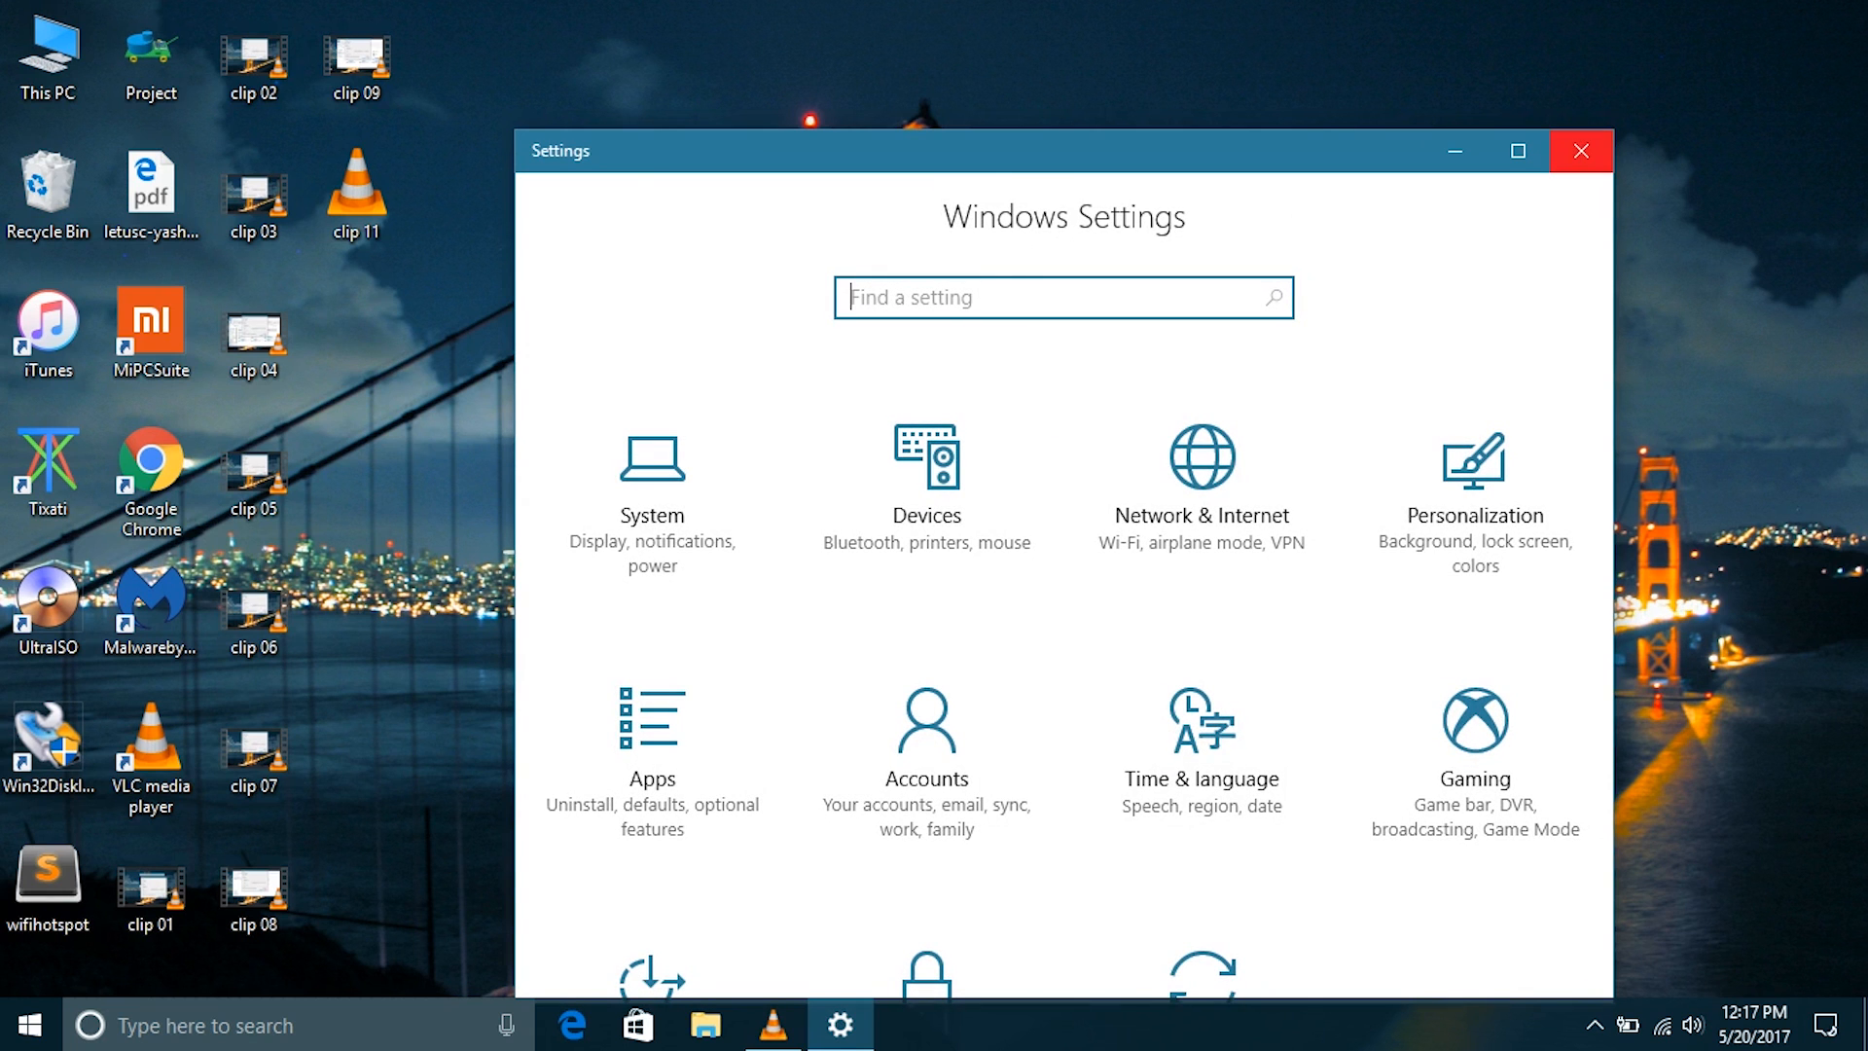
click(1581, 151)
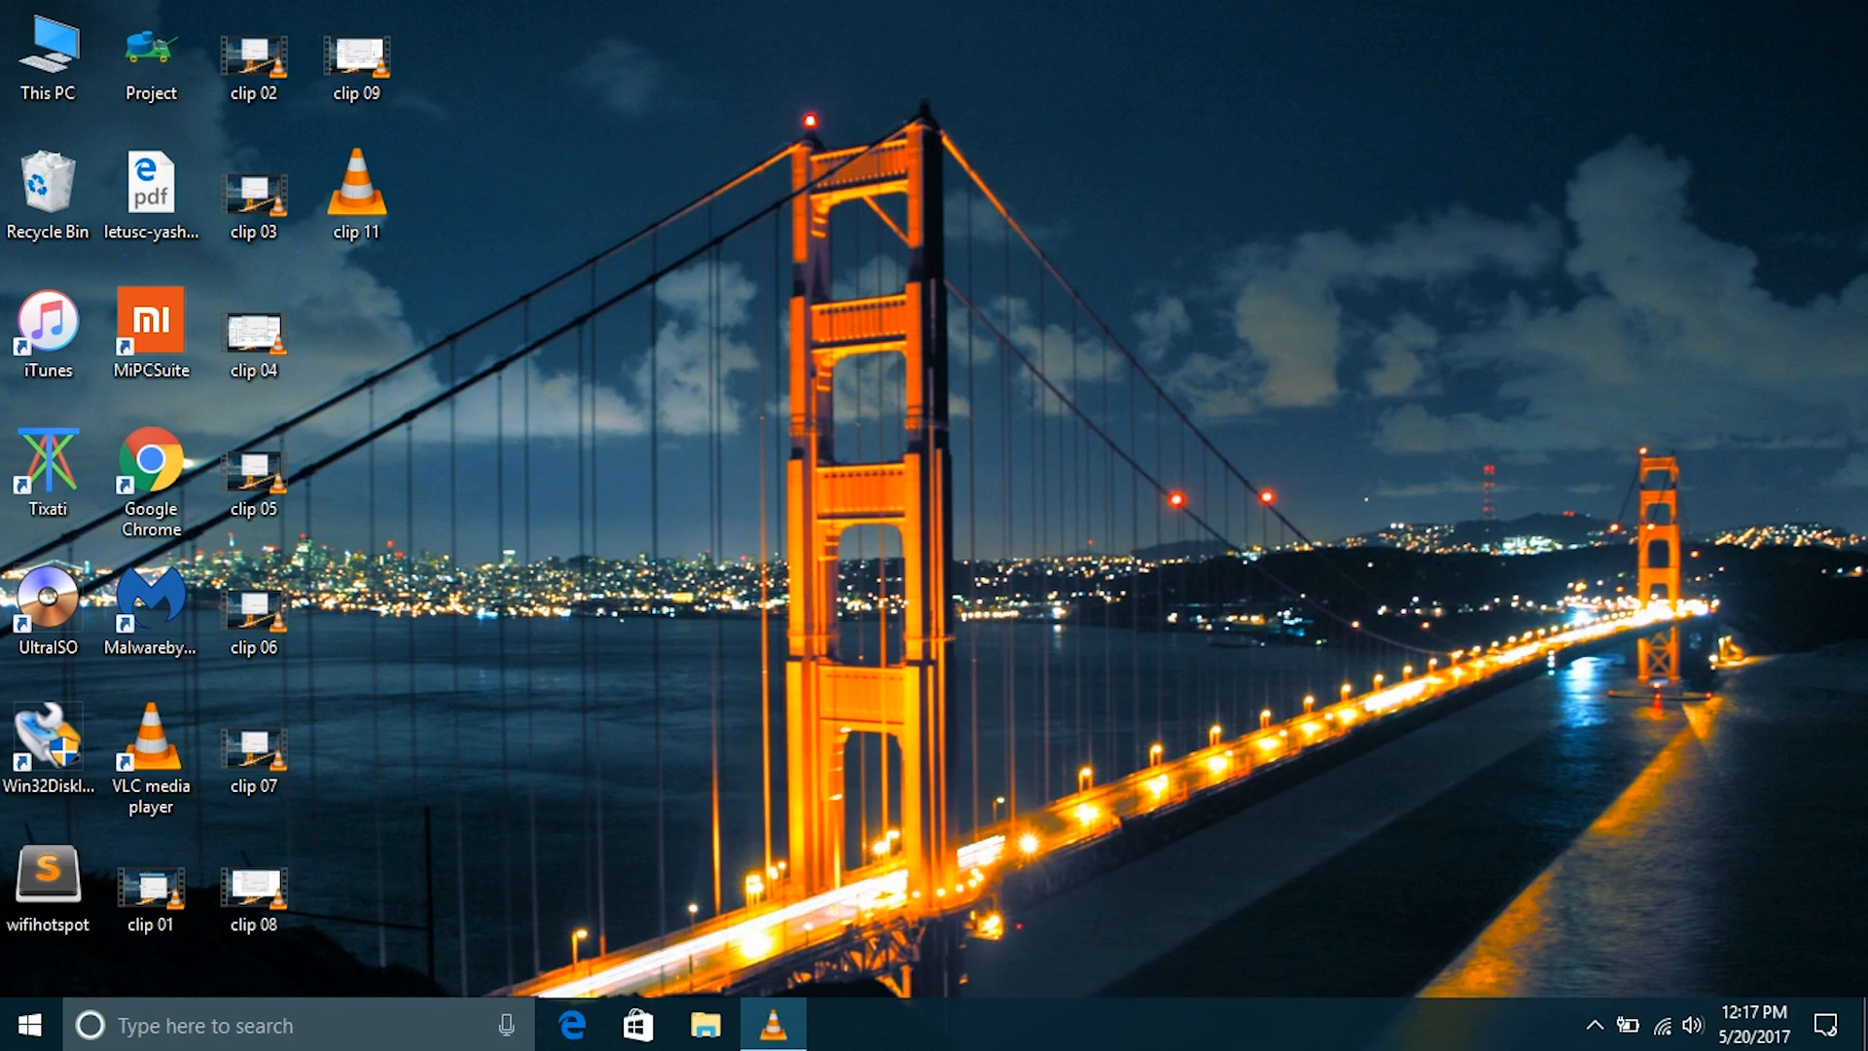